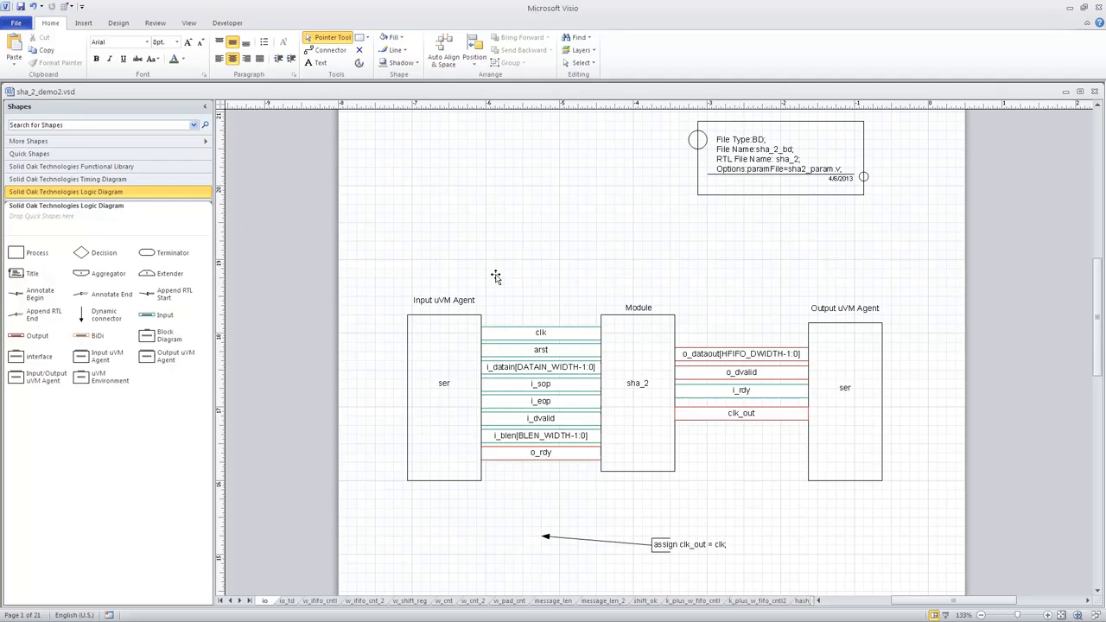
mouse_move(457, 409)
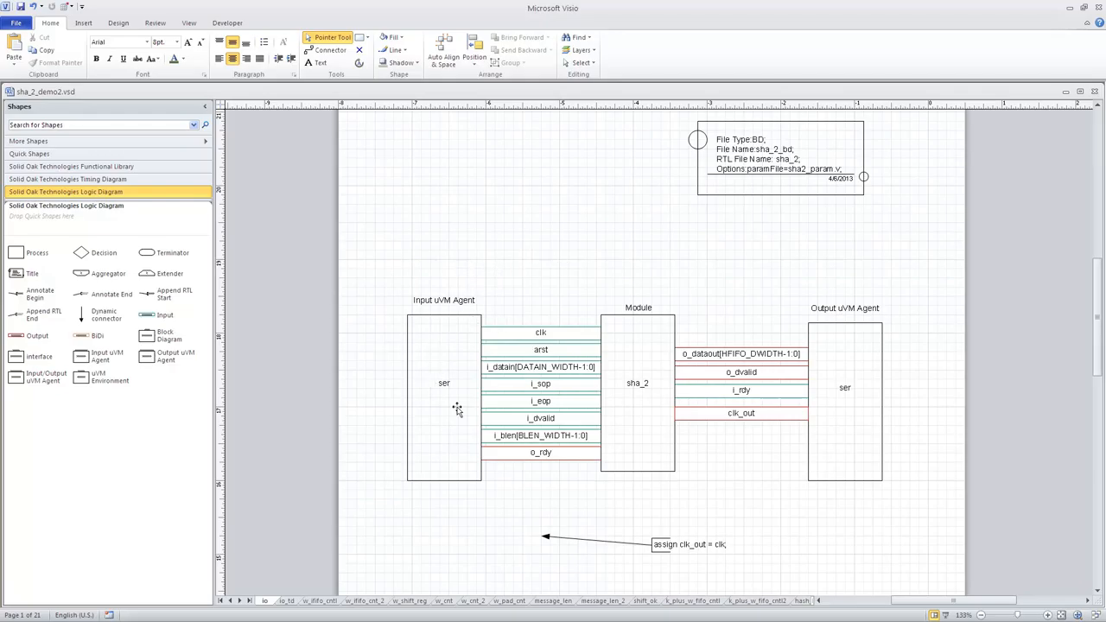
mouse_move(470, 258)
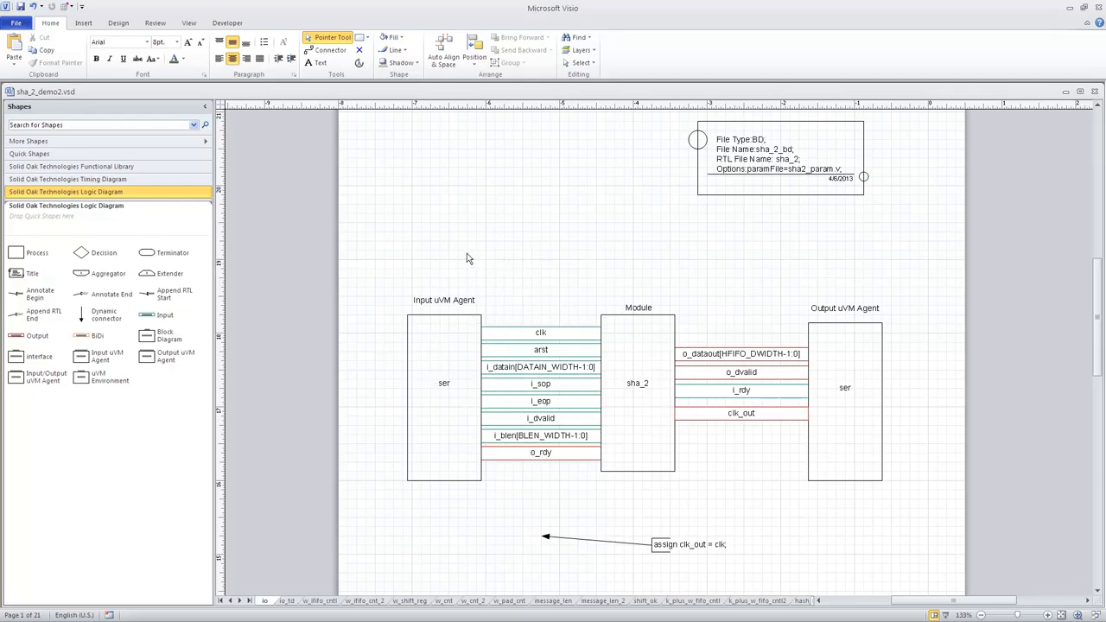
mouse_move(637, 387)
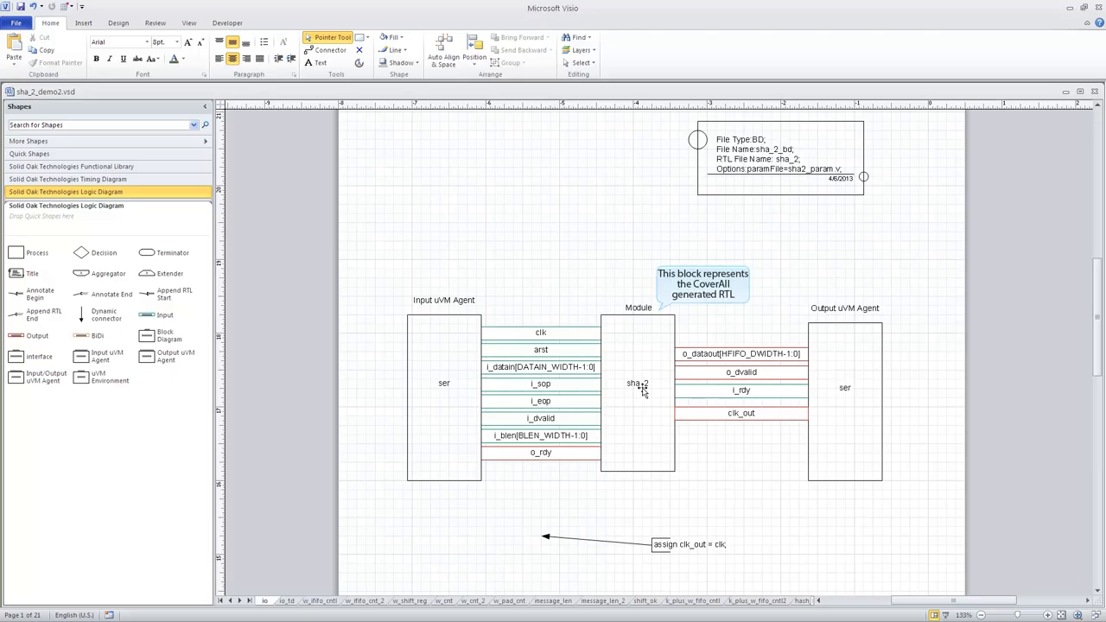
mouse_move(873, 415)
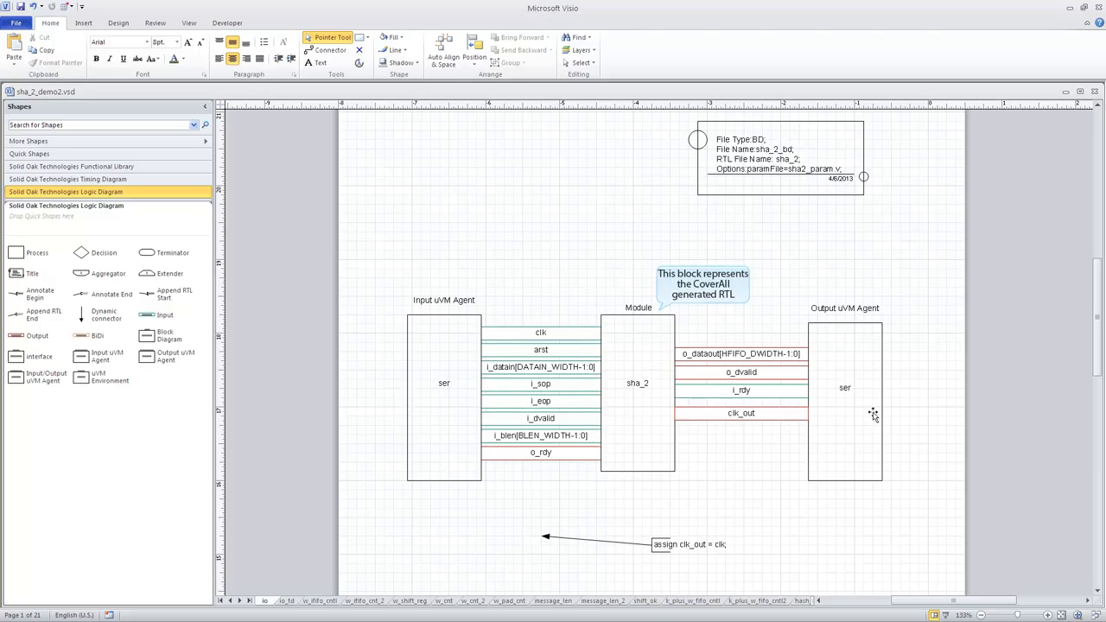
Inspect the Input uVM Agent block and i_sop signal, then move to the io_td timing page
click(436, 344)
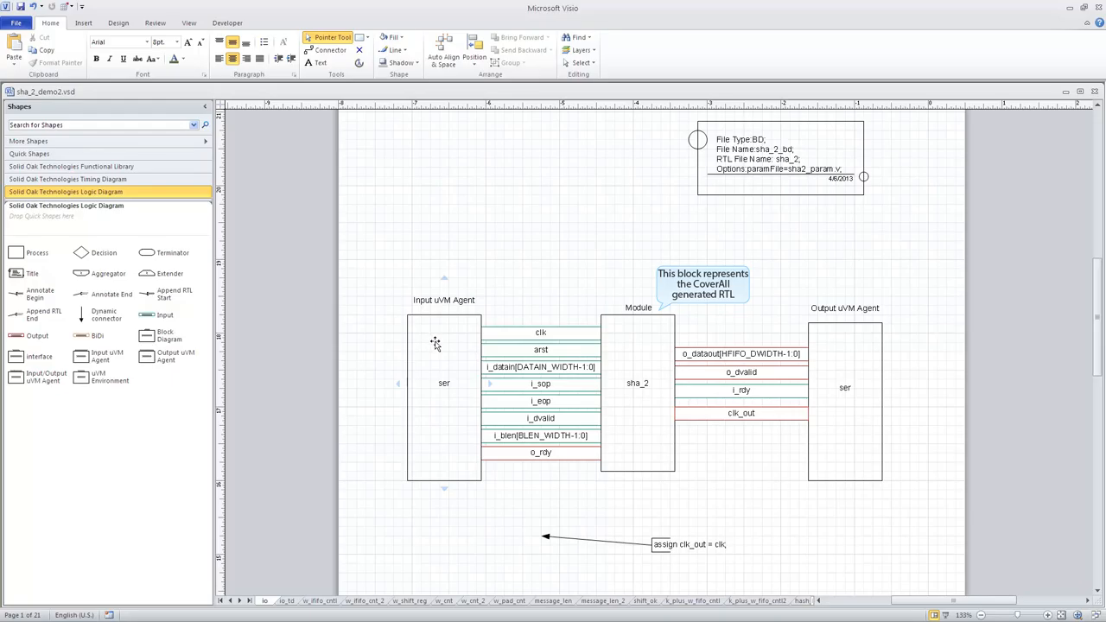
click(541, 384)
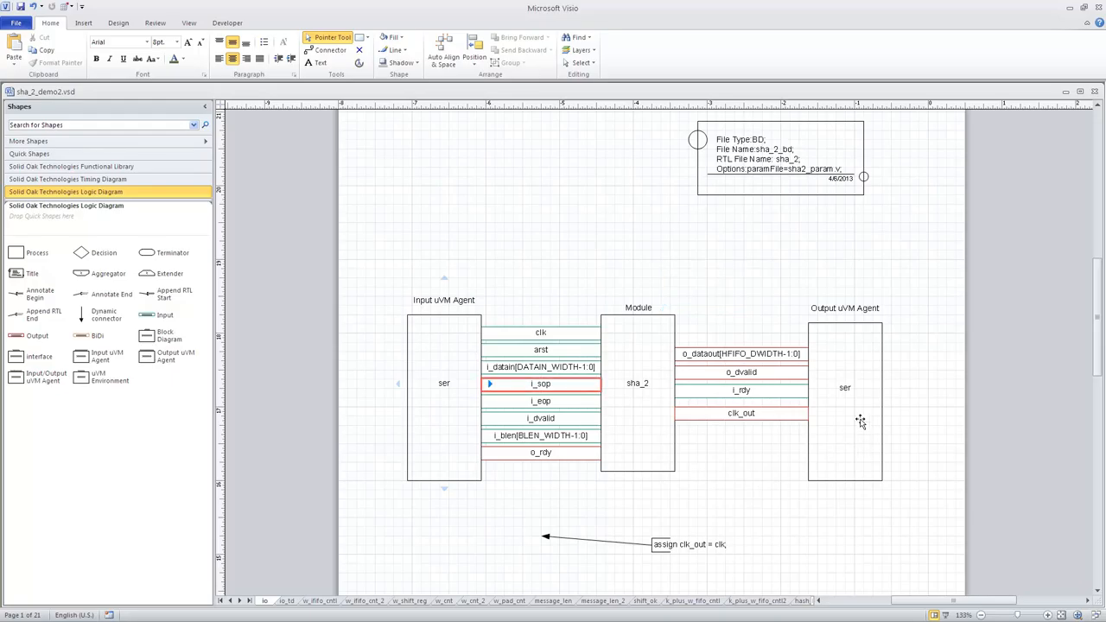
click(858, 529)
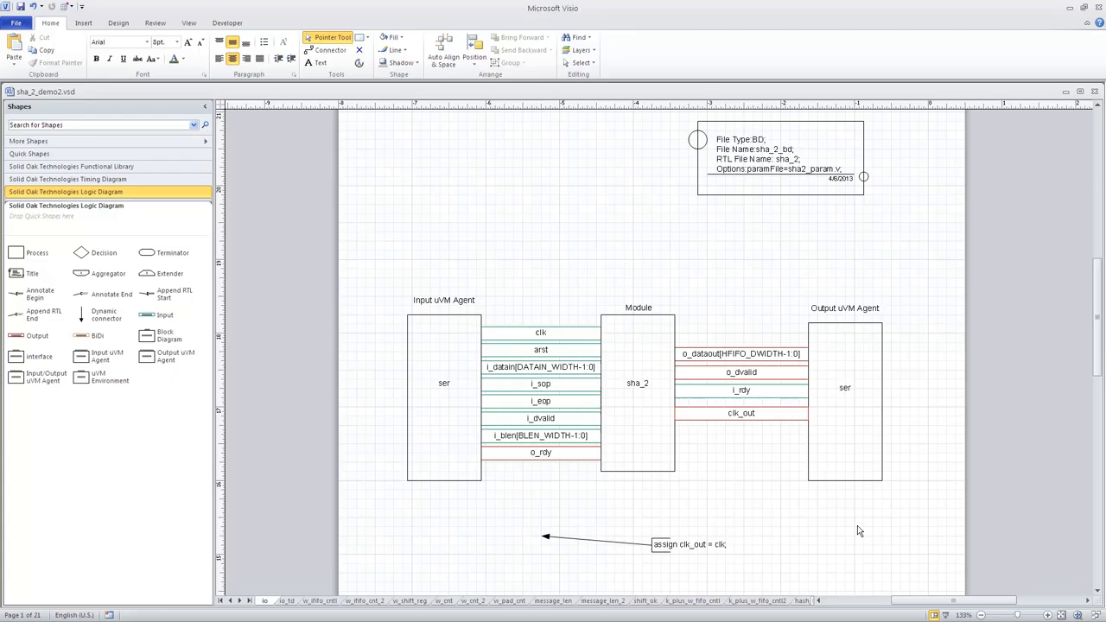
mouse_move(746, 522)
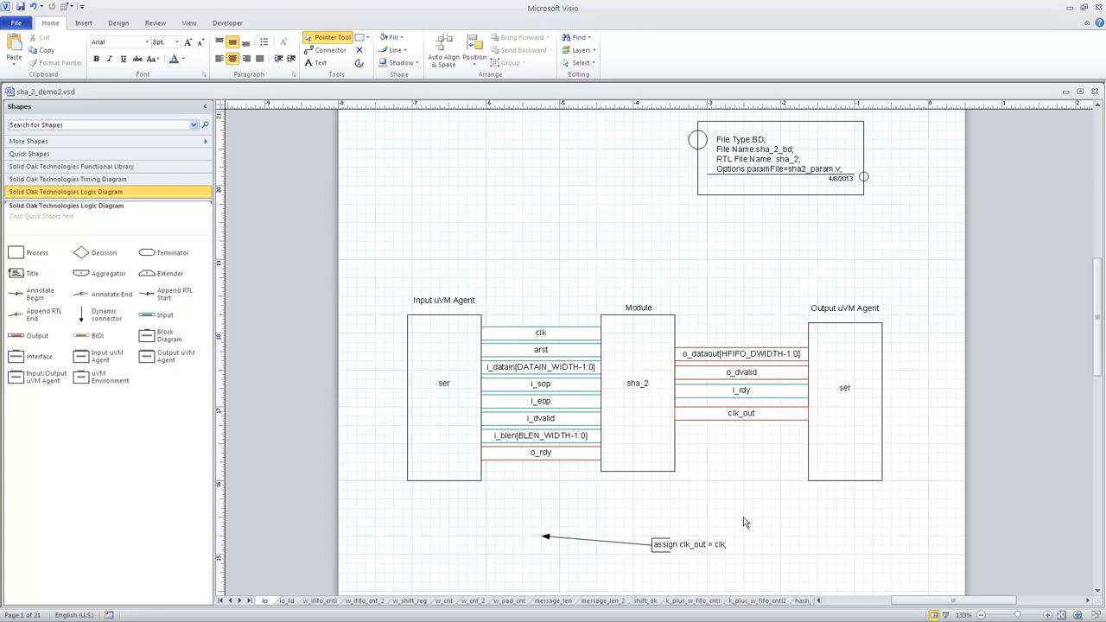
mouse_move(715, 481)
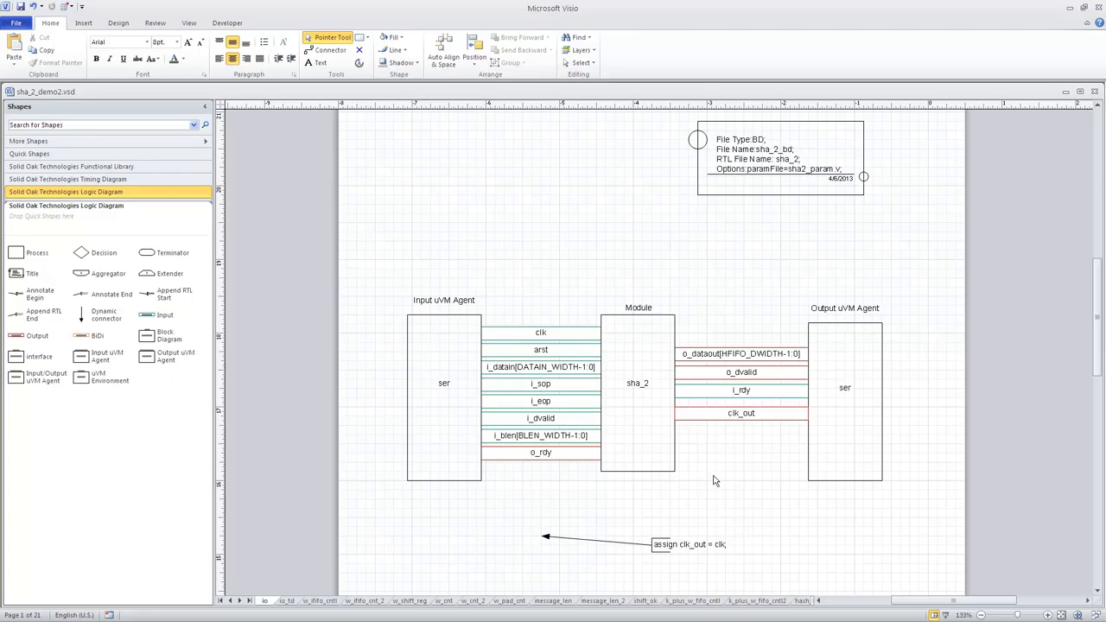
click(637, 382)
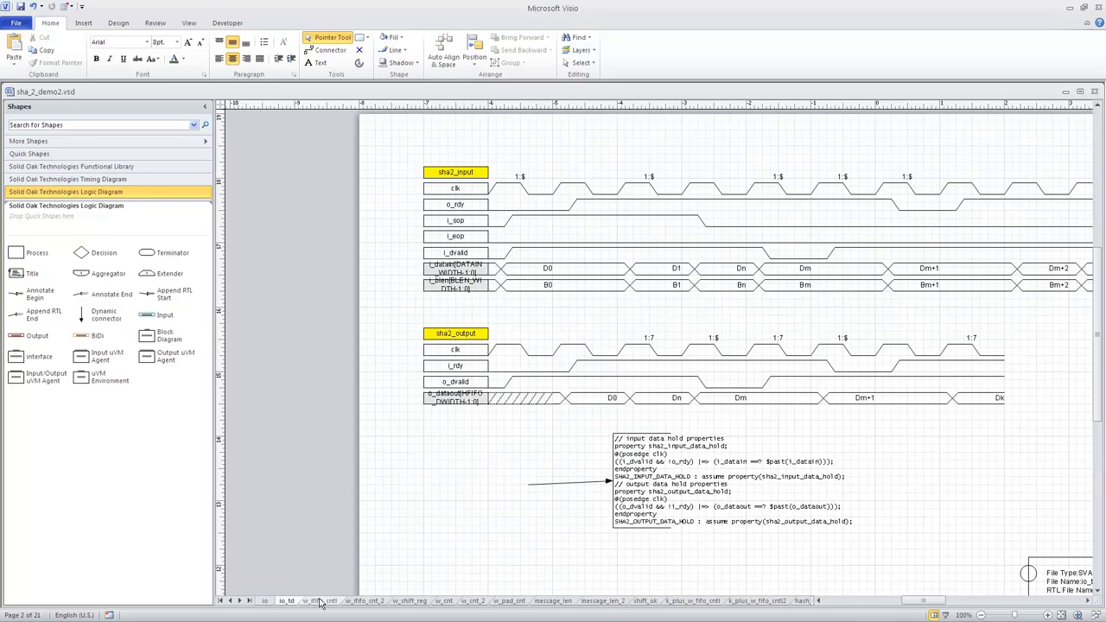
Browse the w_ififo_cntl flowchart, then switch to the w_ififo_cntl_2 empty-flag flowchart page
click(319, 600)
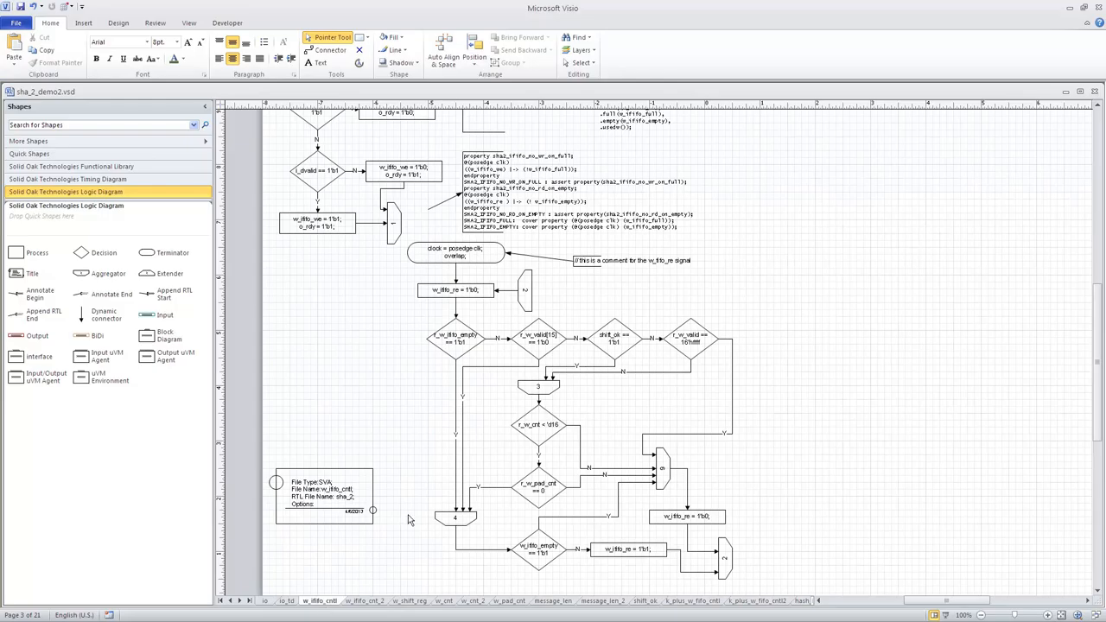
scroll(up, 3)
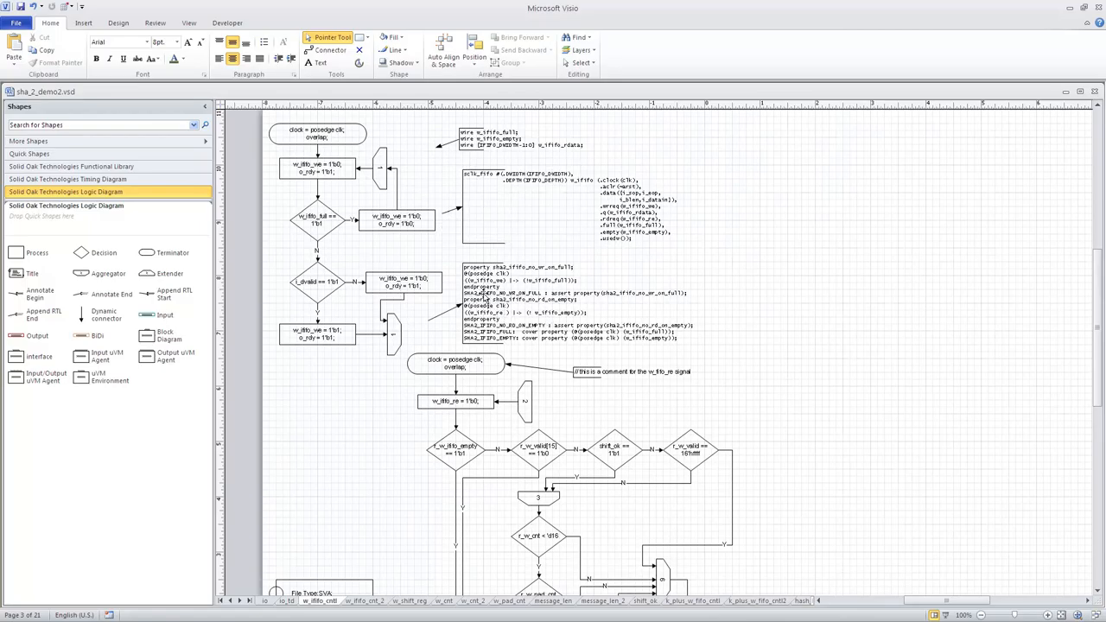
click(364, 600)
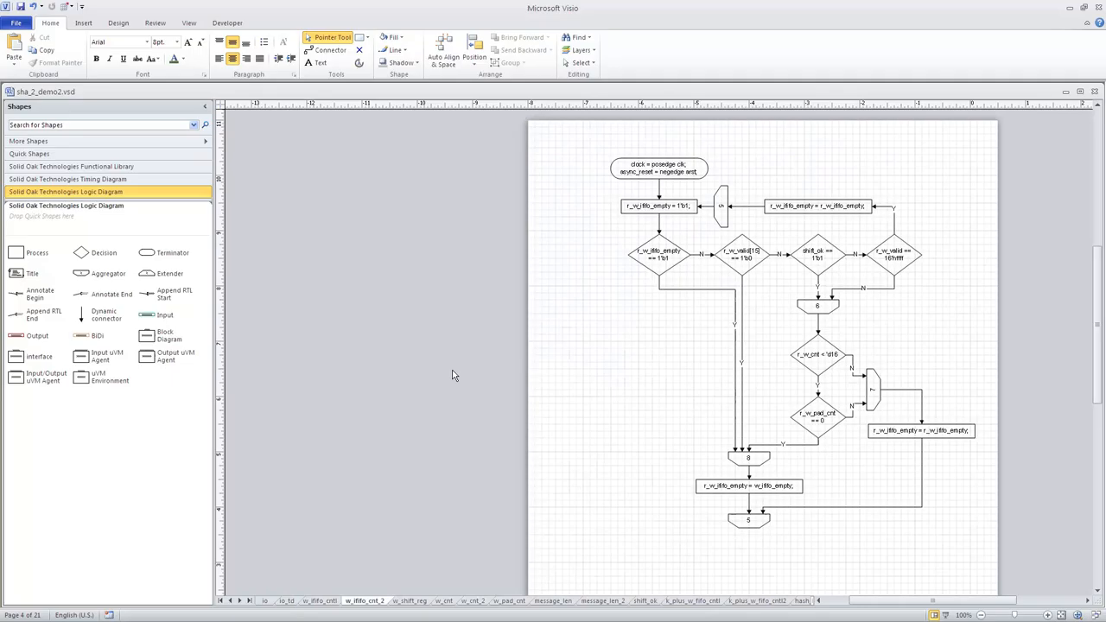
mouse_move(685, 253)
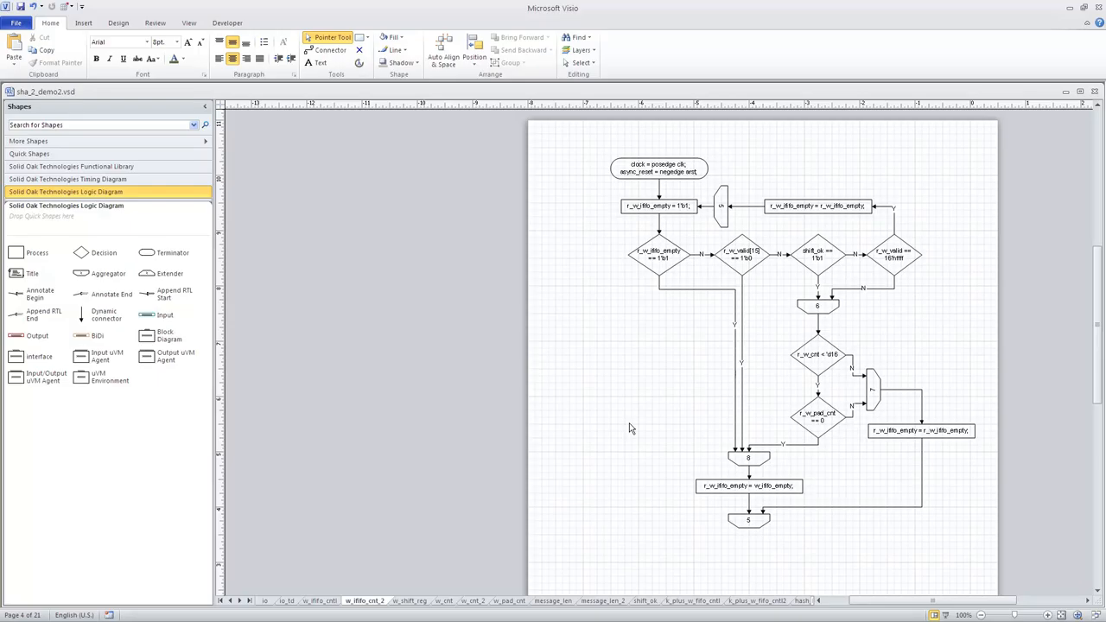
mouse_move(651, 372)
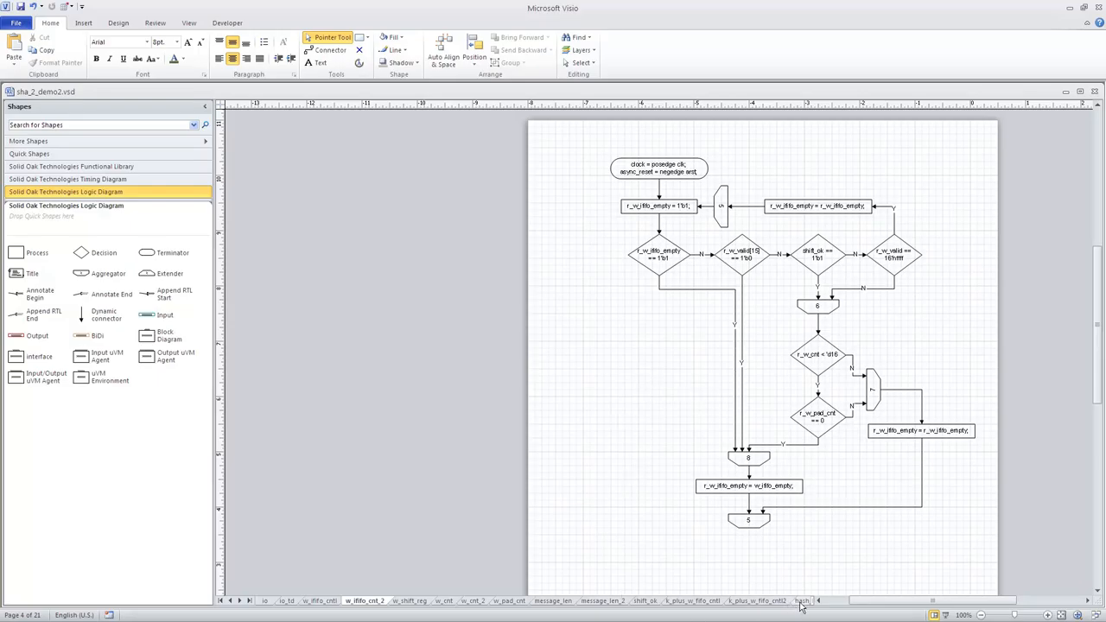
View the hash_regs and hash_state flowcharts, then return to the io block diagram
click(802, 600)
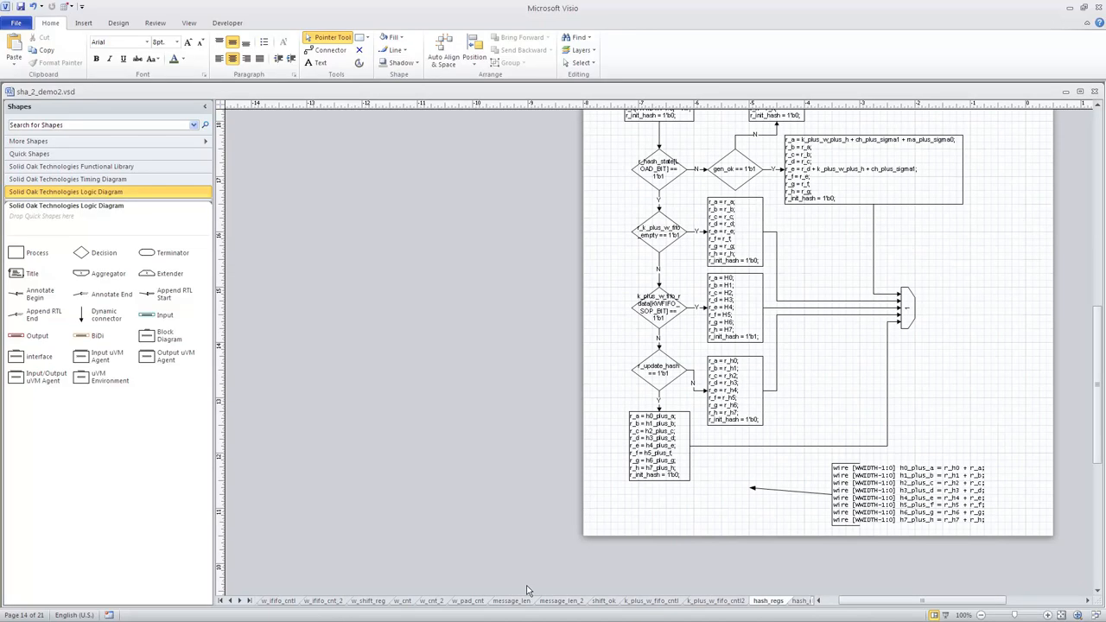
click(242, 600)
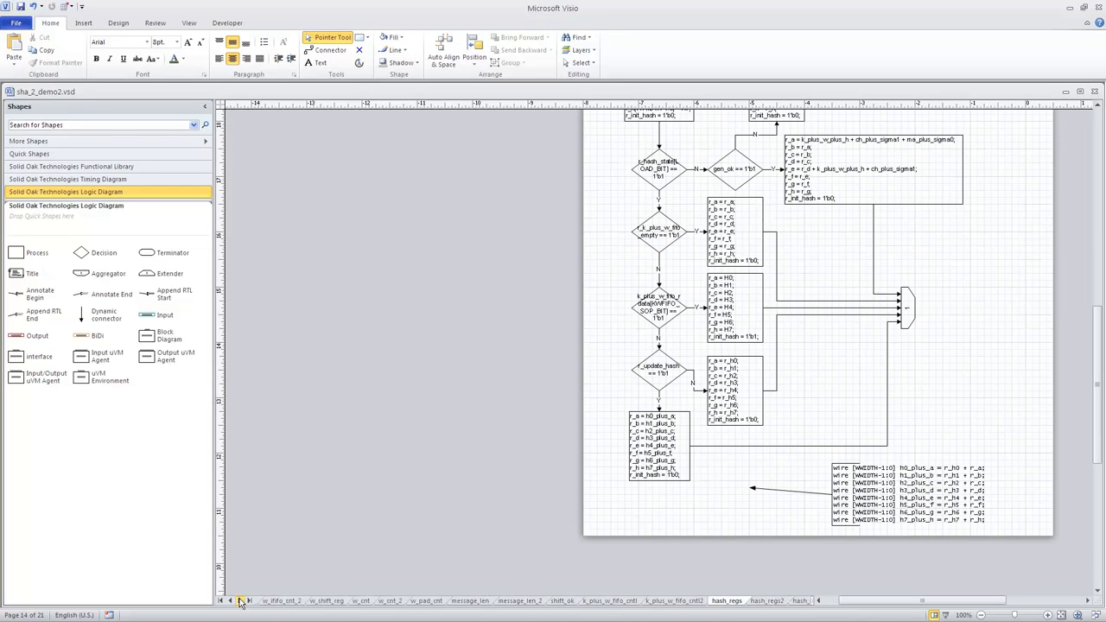
click(242, 601)
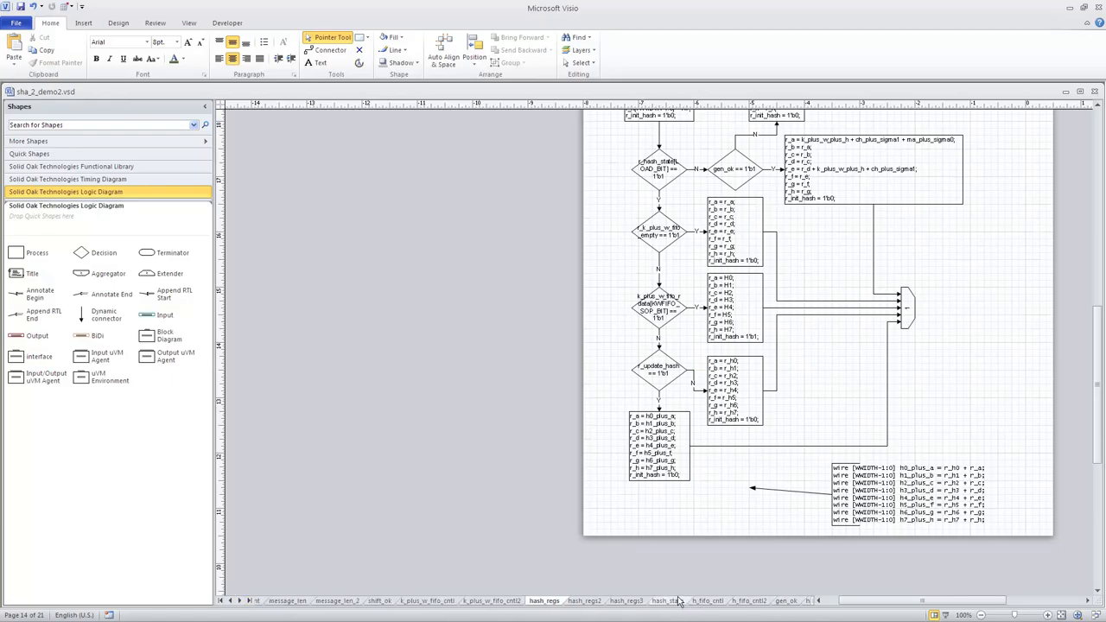
click(667, 600)
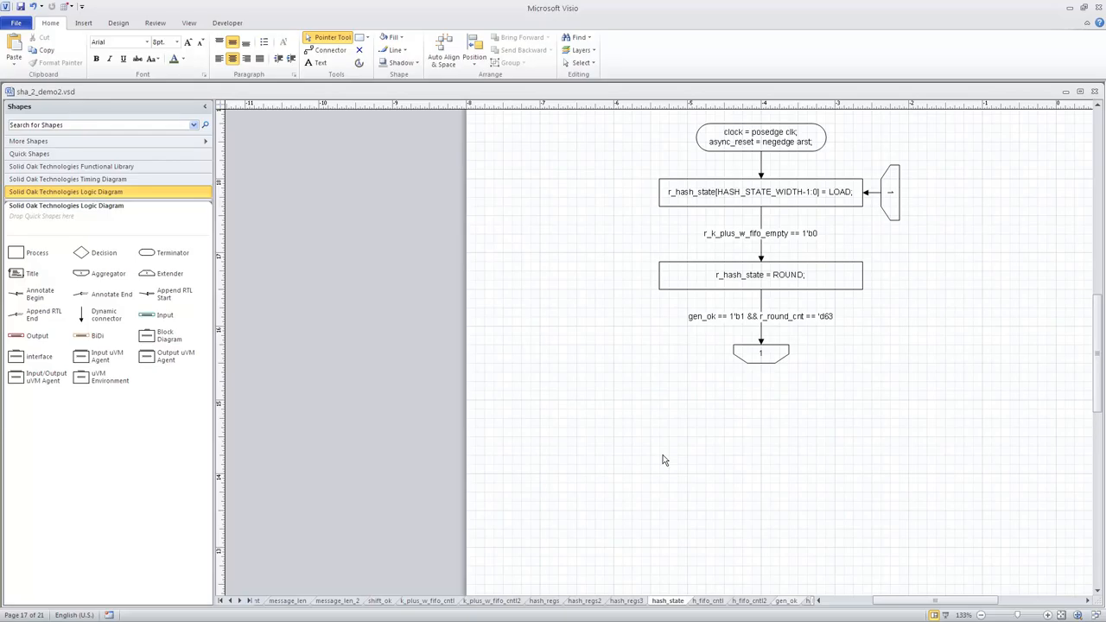
mouse_move(785, 605)
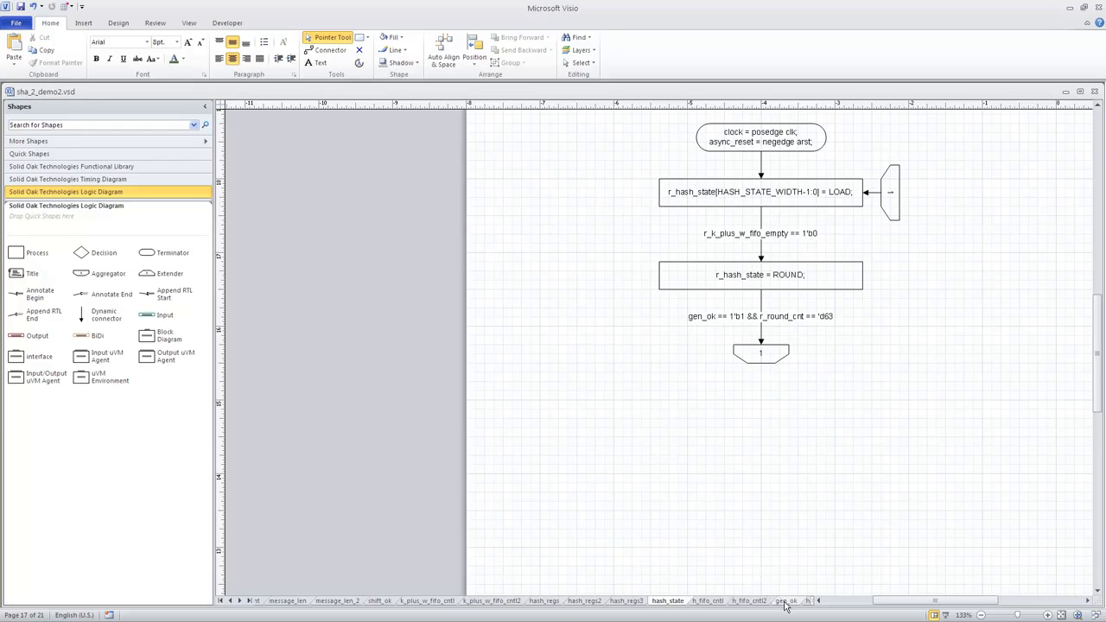
click(220, 600)
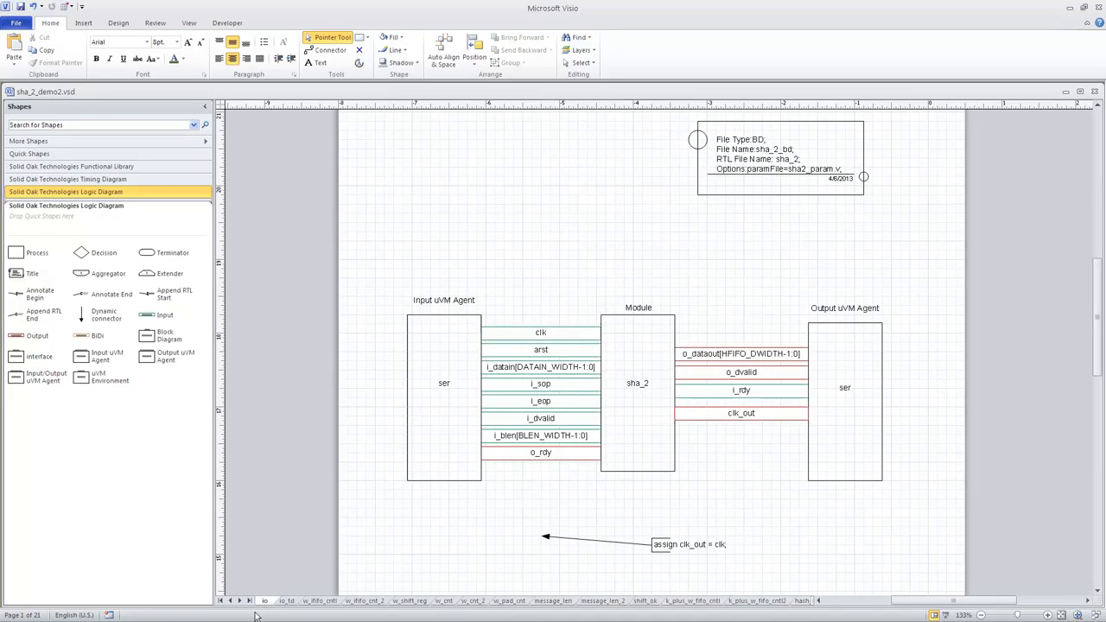
mouse_move(681, 443)
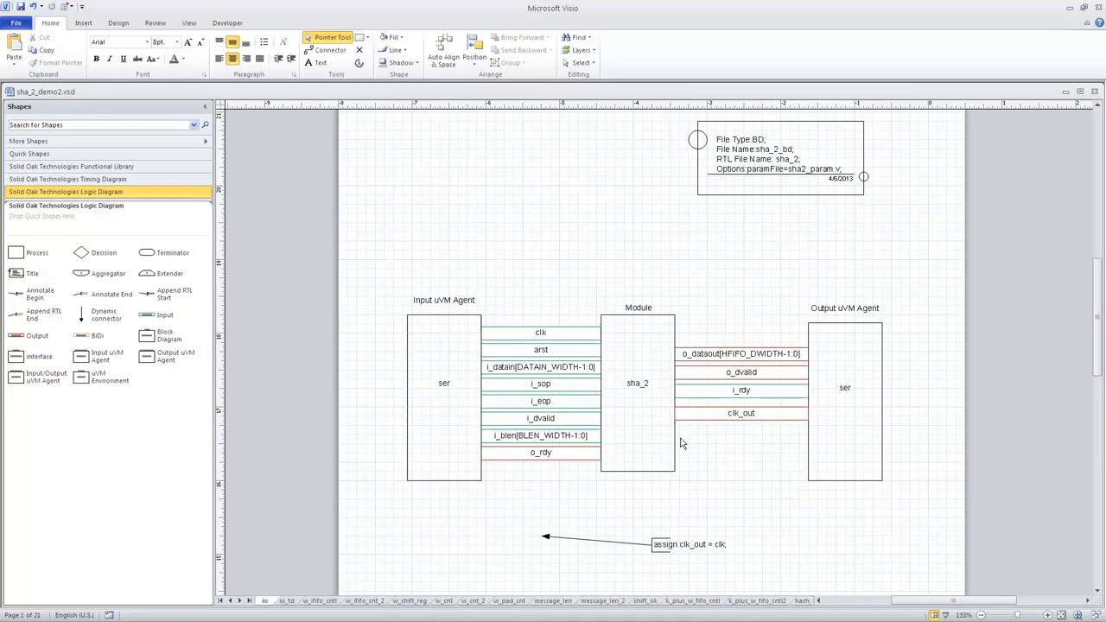
mouse_move(673, 388)
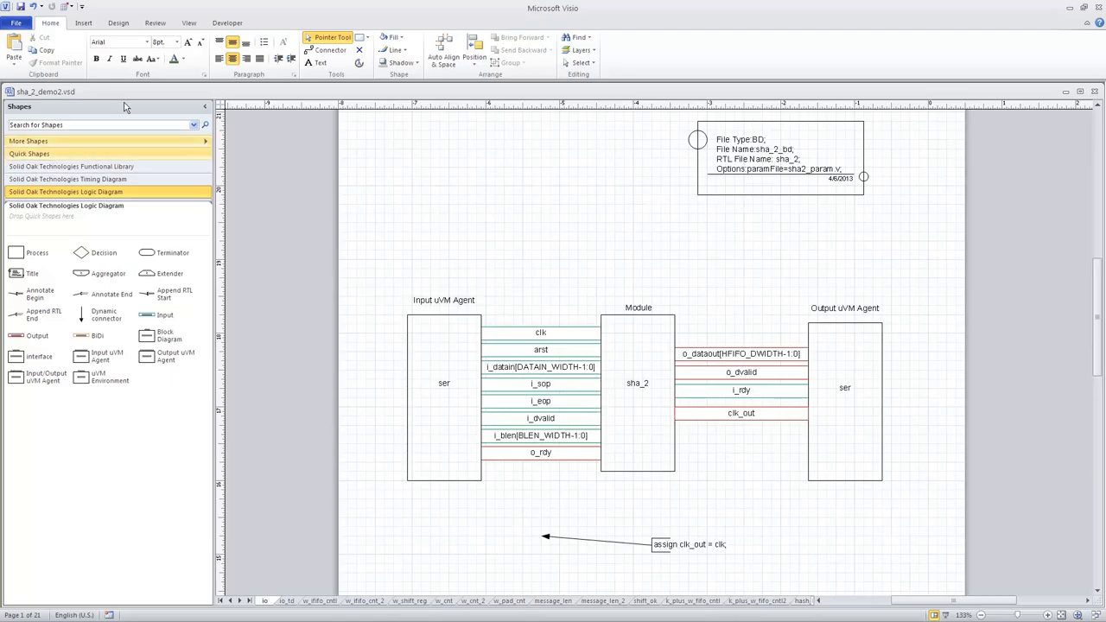
Launch the VAddon EXE Shell add-on window over the io diagram
click(69, 7)
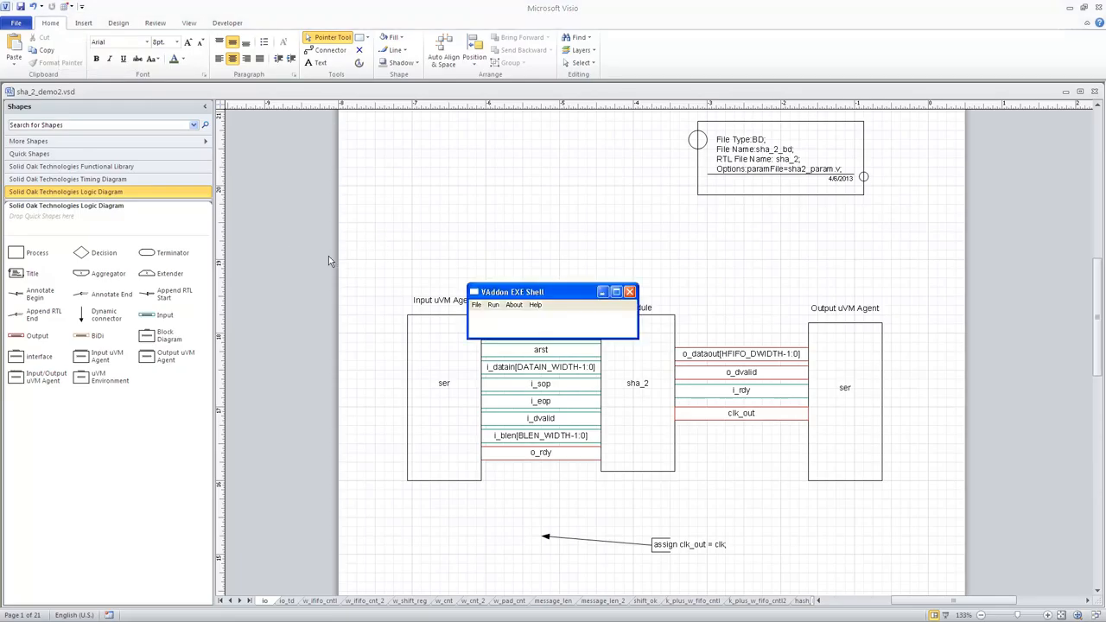
Run CoverAll2012 from the VAddon EXE Shell tool list
click(476, 305)
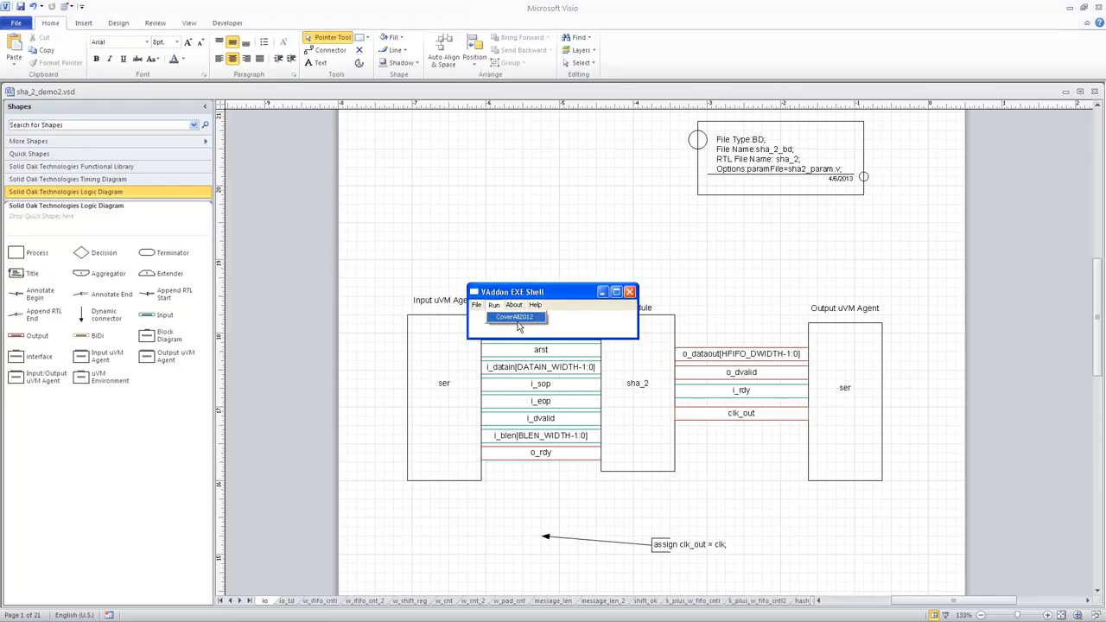
click(514, 317)
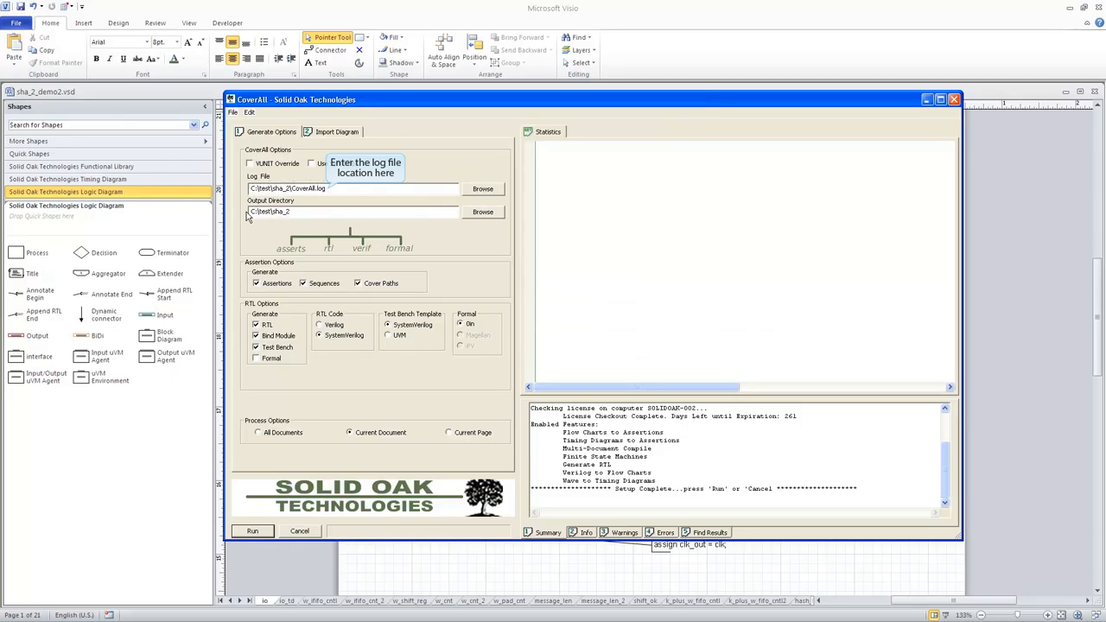
mouse_move(260, 211)
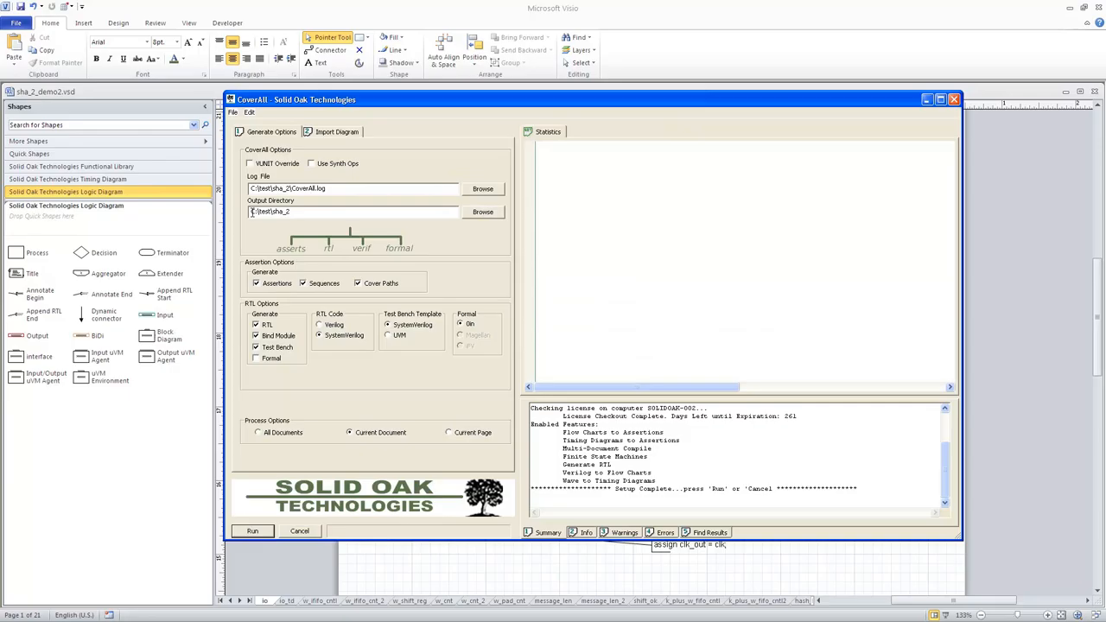
mouse_move(256, 285)
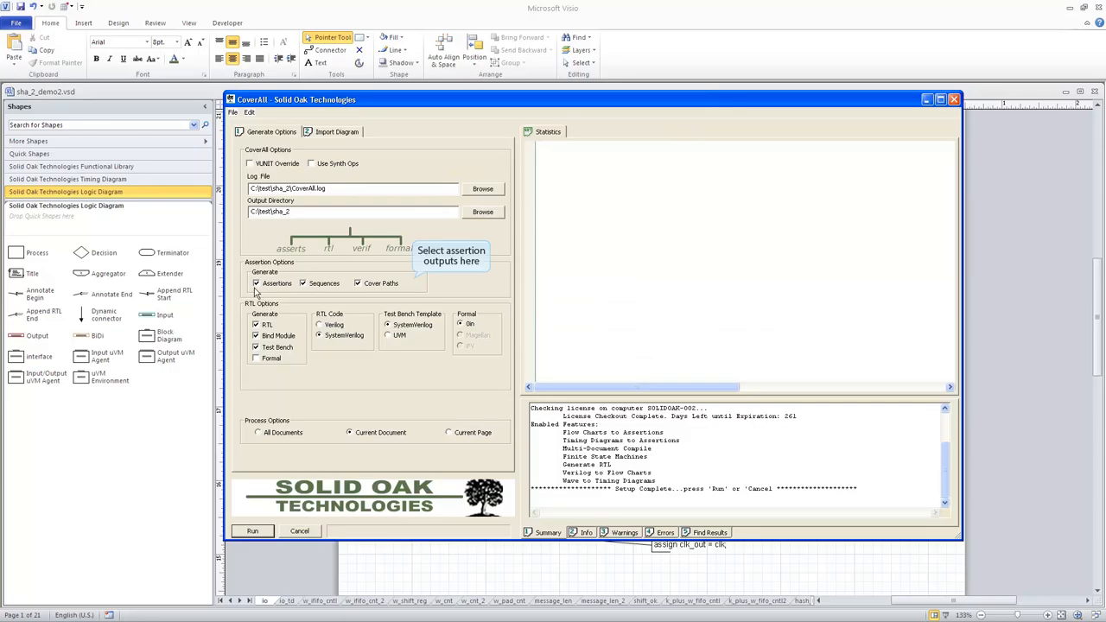
mouse_move(324, 263)
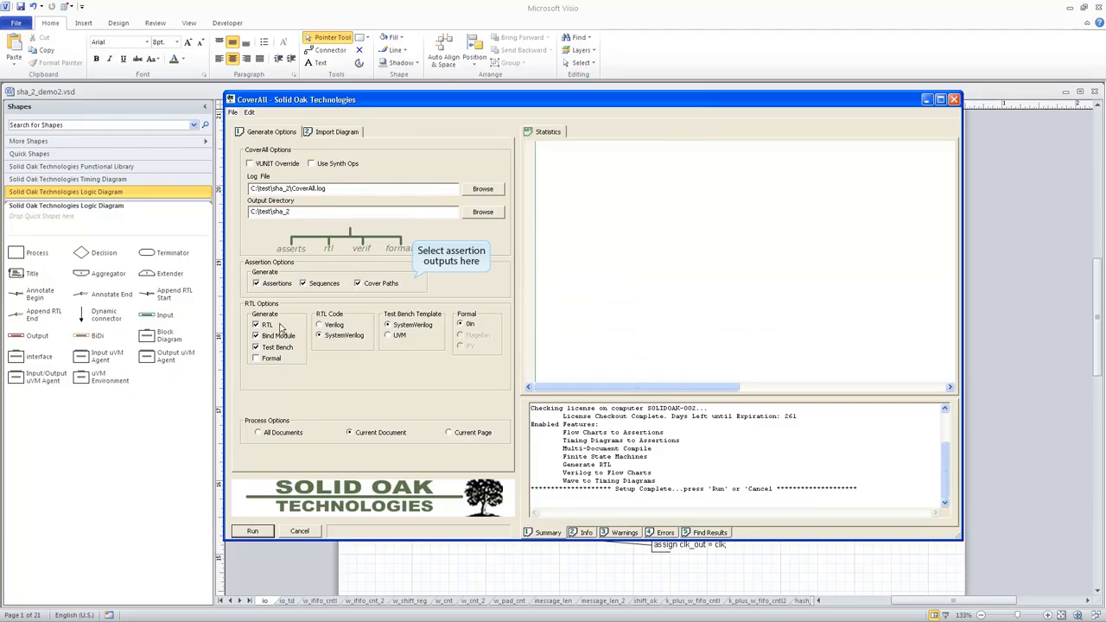
mouse_move(270, 340)
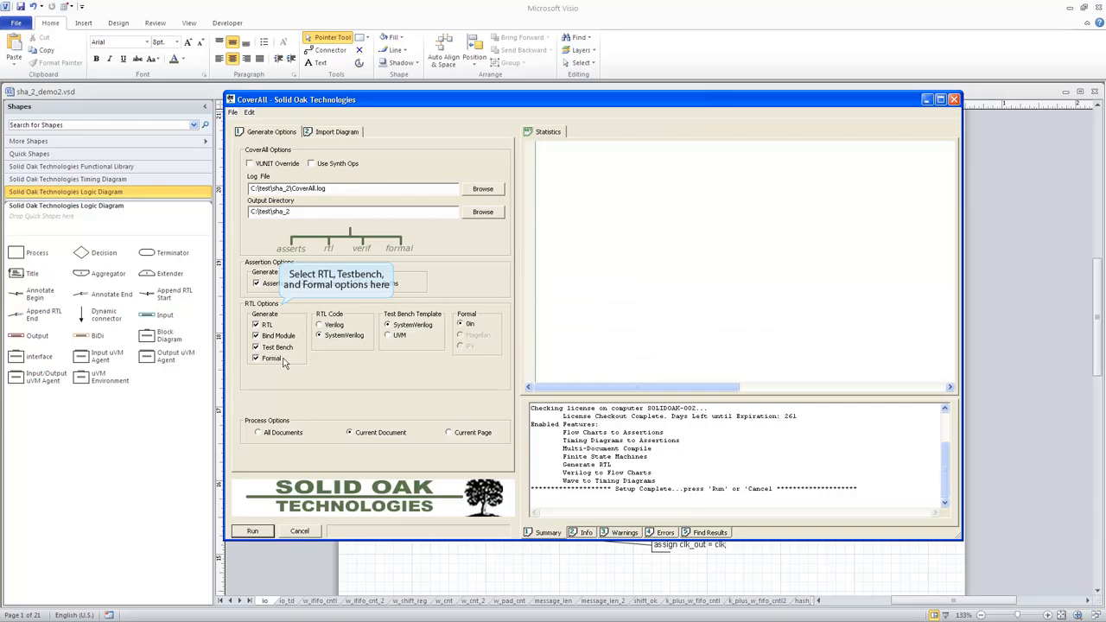
mouse_move(337, 395)
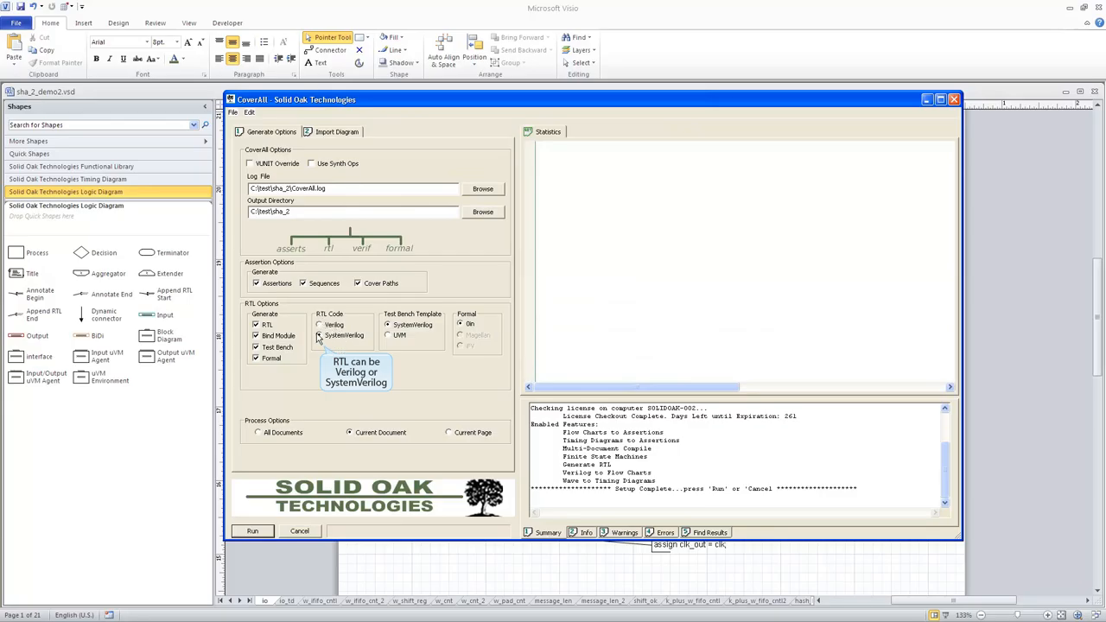
mouse_move(337, 351)
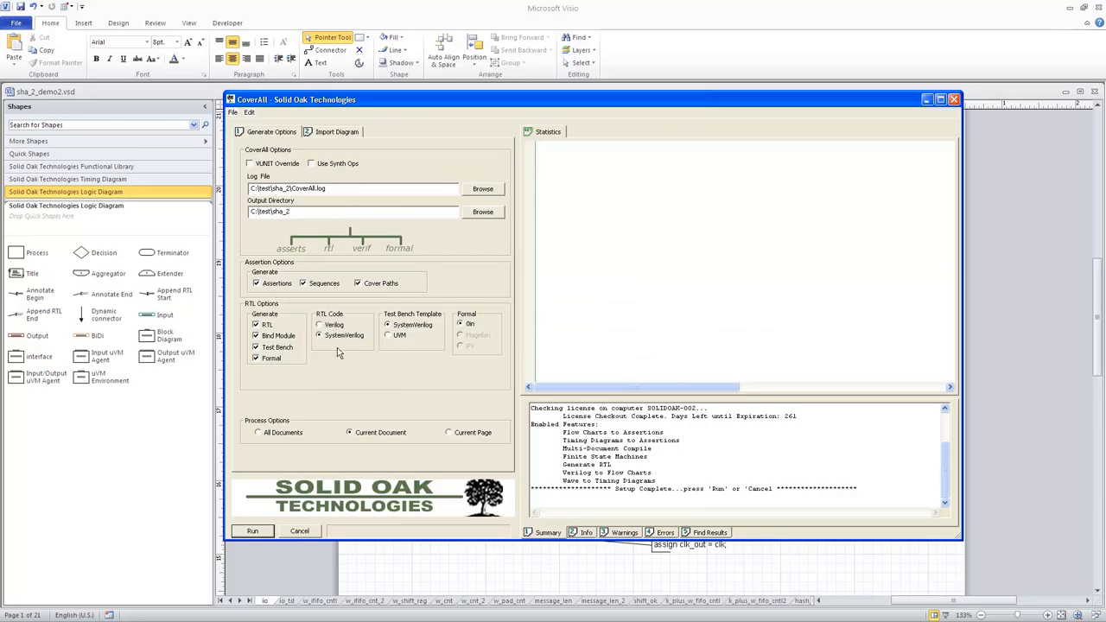
mouse_move(413, 313)
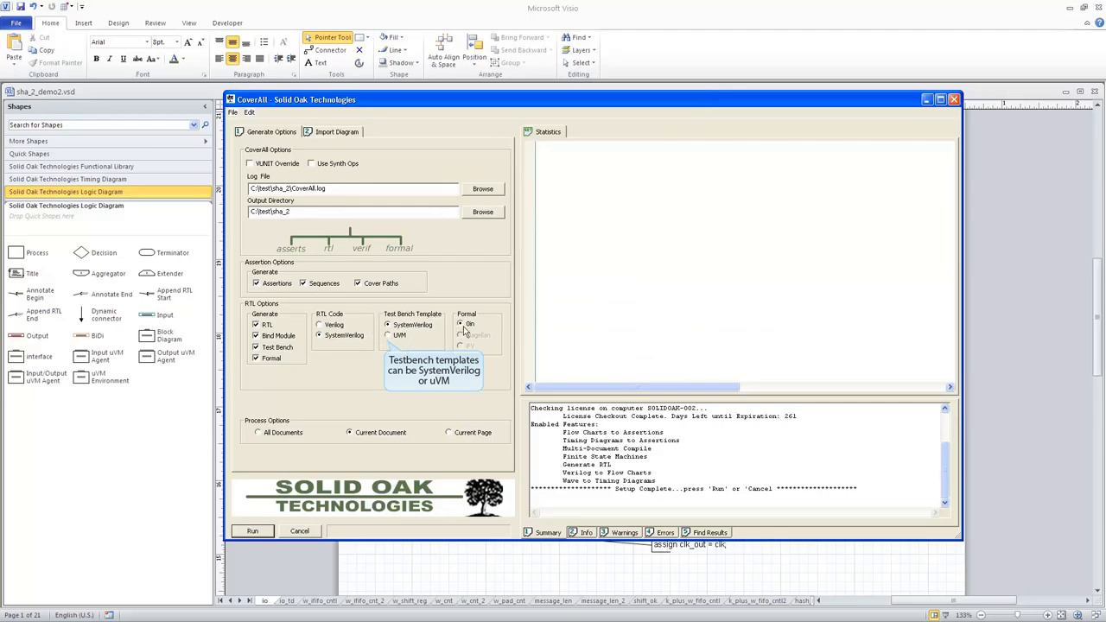
mouse_move(298, 242)
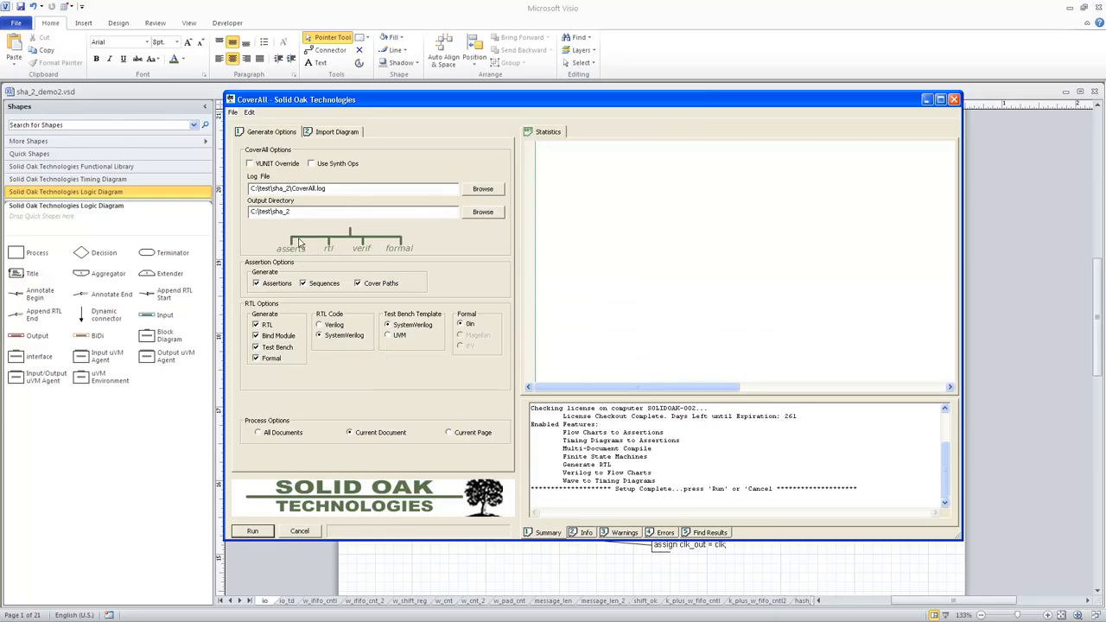
mouse_move(335, 237)
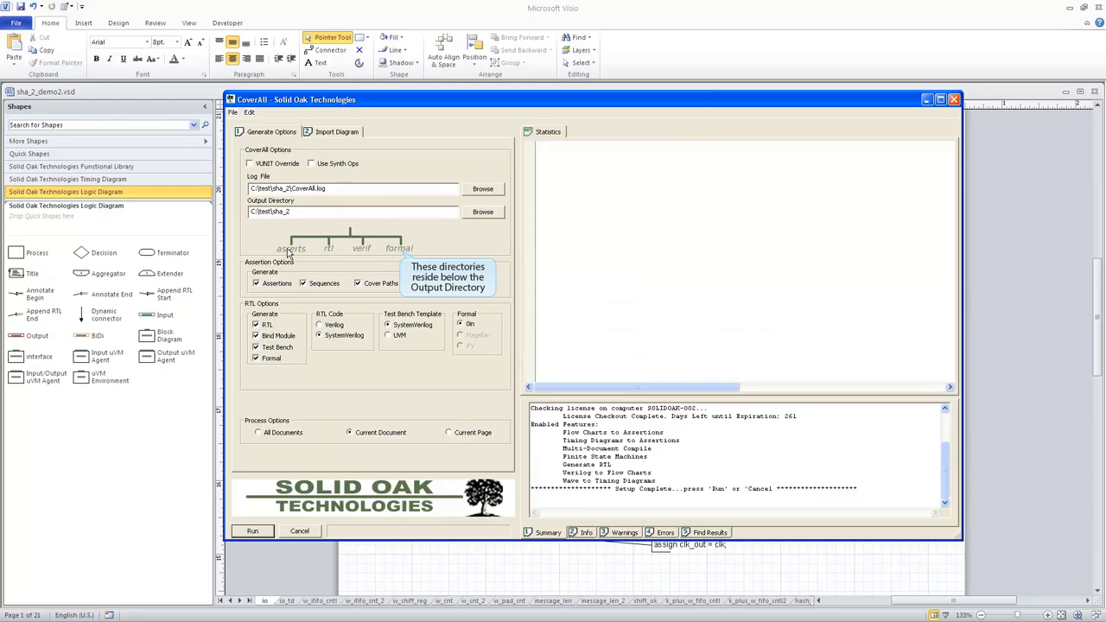
mouse_move(326, 257)
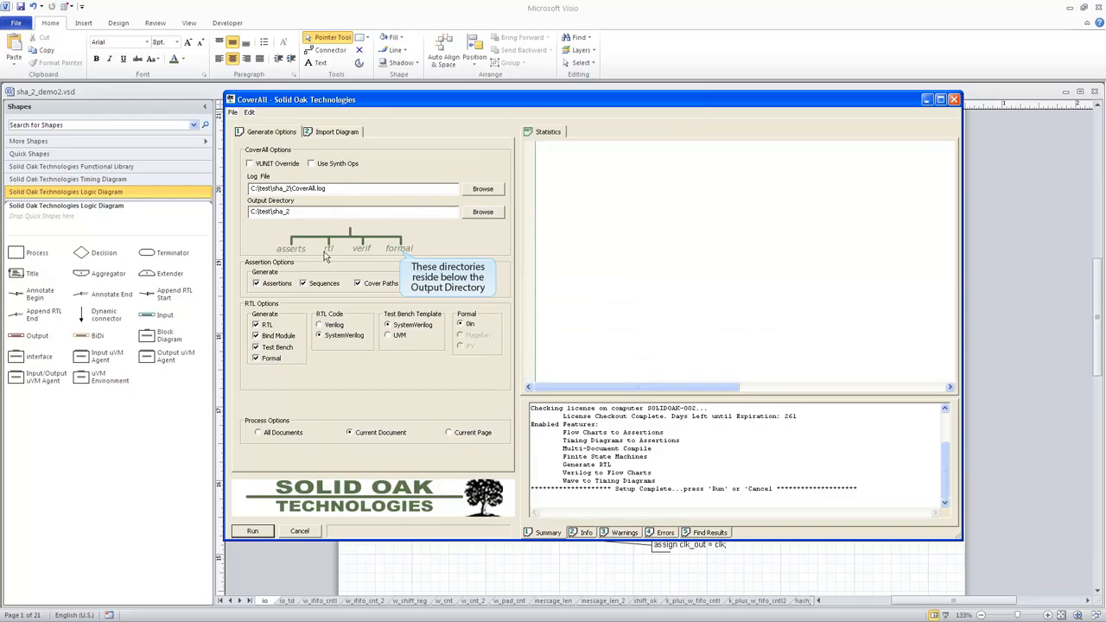
mouse_move(361, 248)
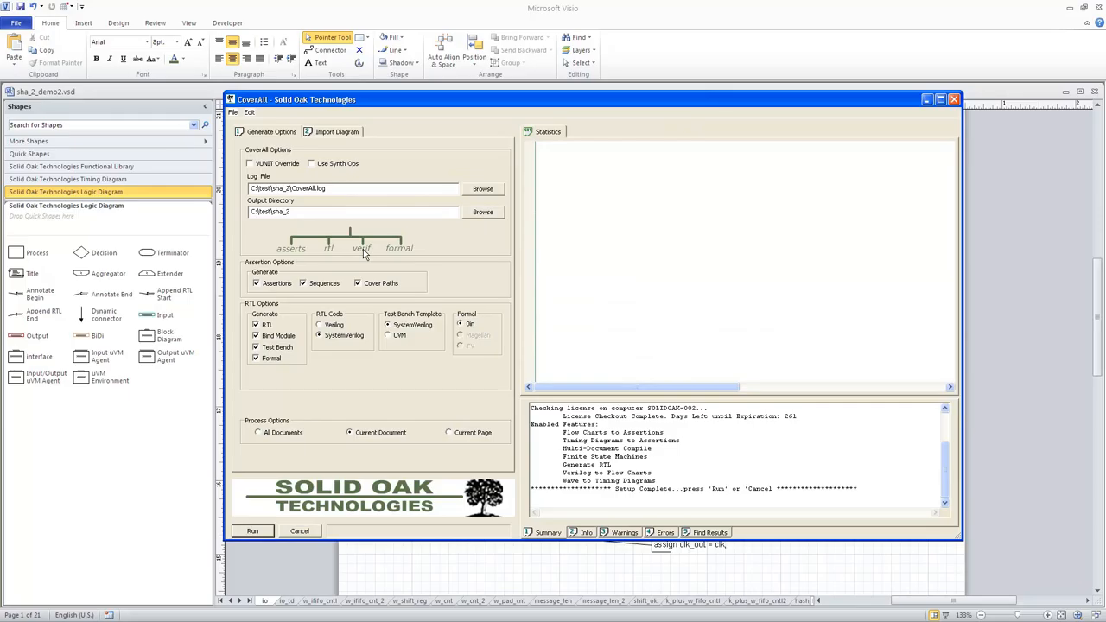
mouse_move(395, 256)
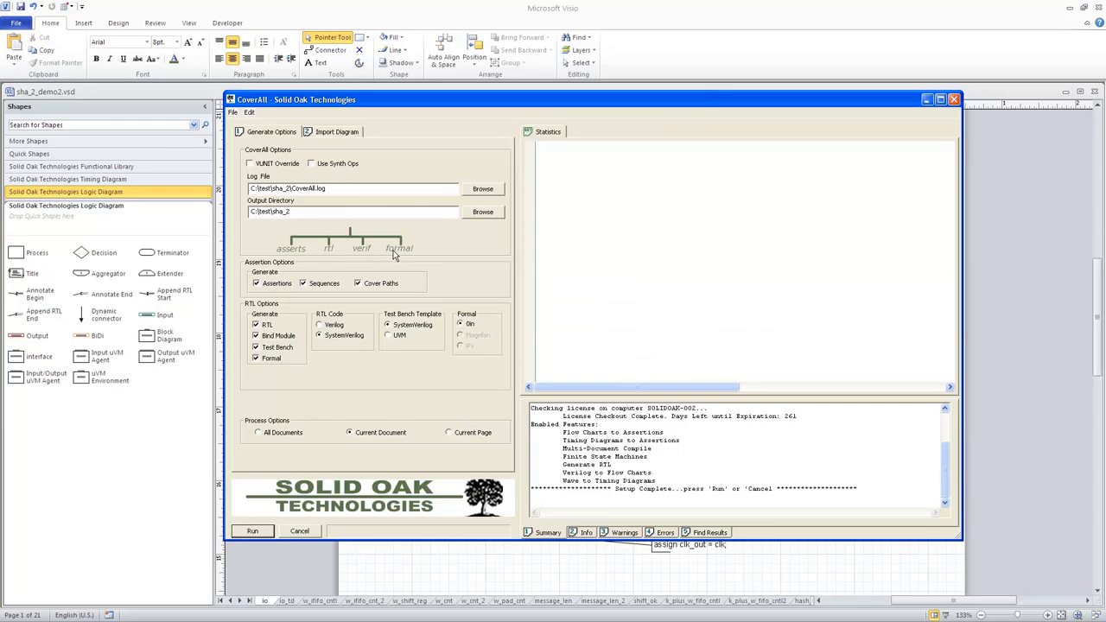
mouse_move(399, 482)
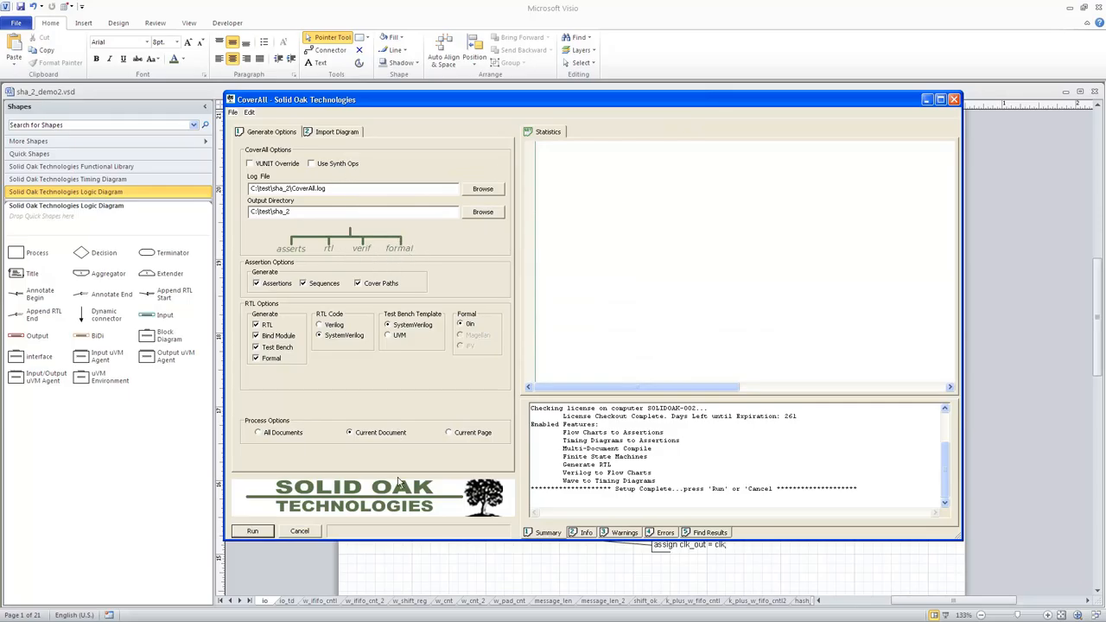
mouse_move(262, 557)
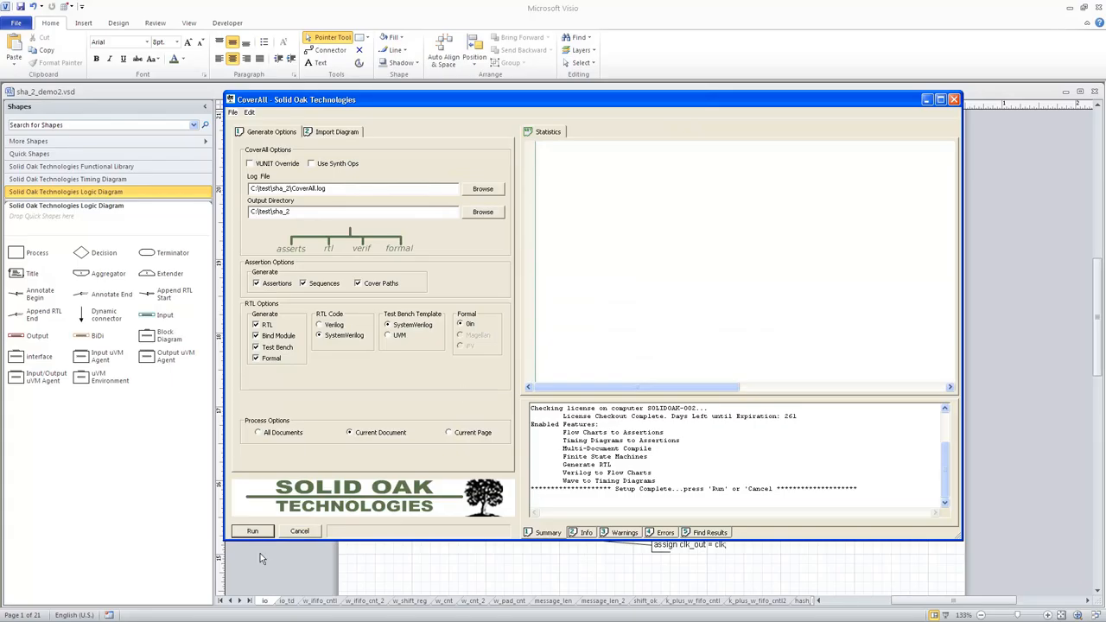
Run CoverAll, overwriting all assertion, RTL, testbench and formal files with 'Yes to all'
click(252, 530)
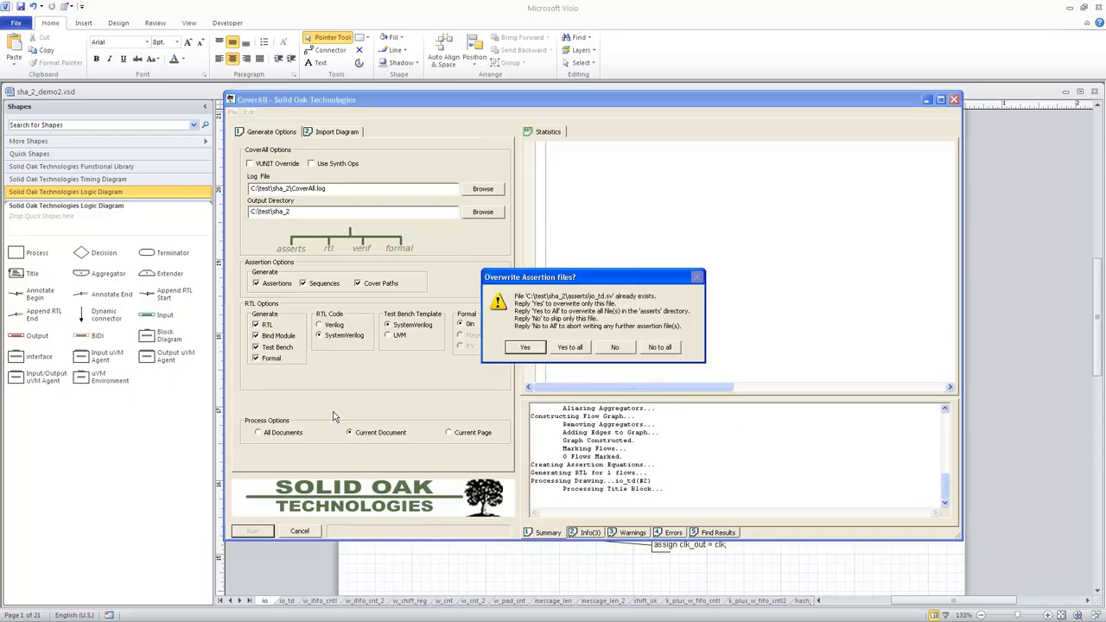
mouse_move(615, 278)
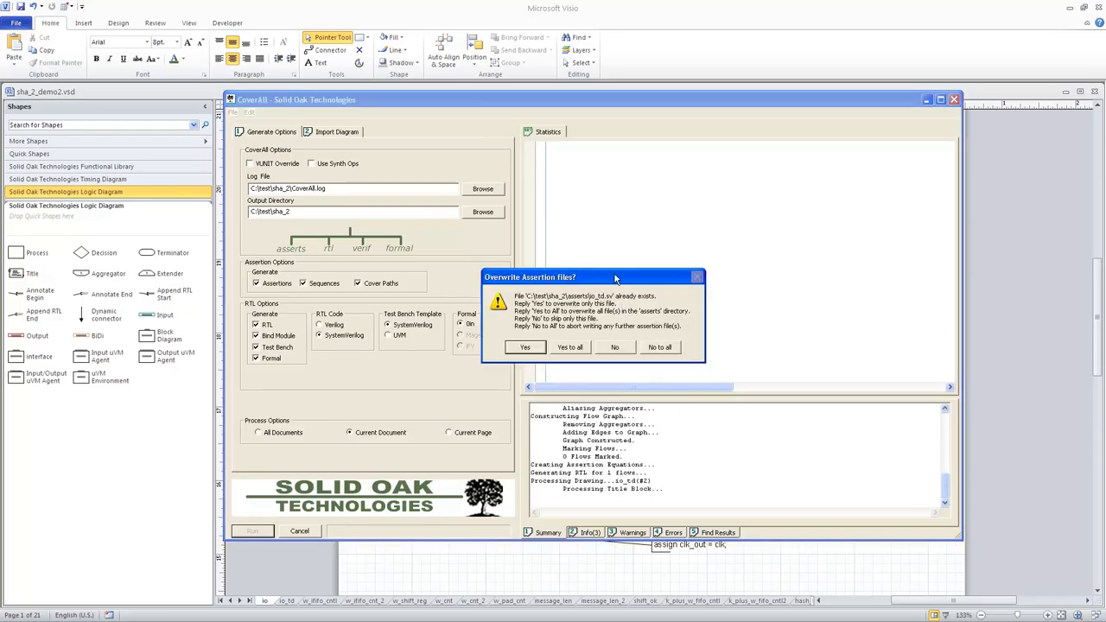
mouse_move(497, 285)
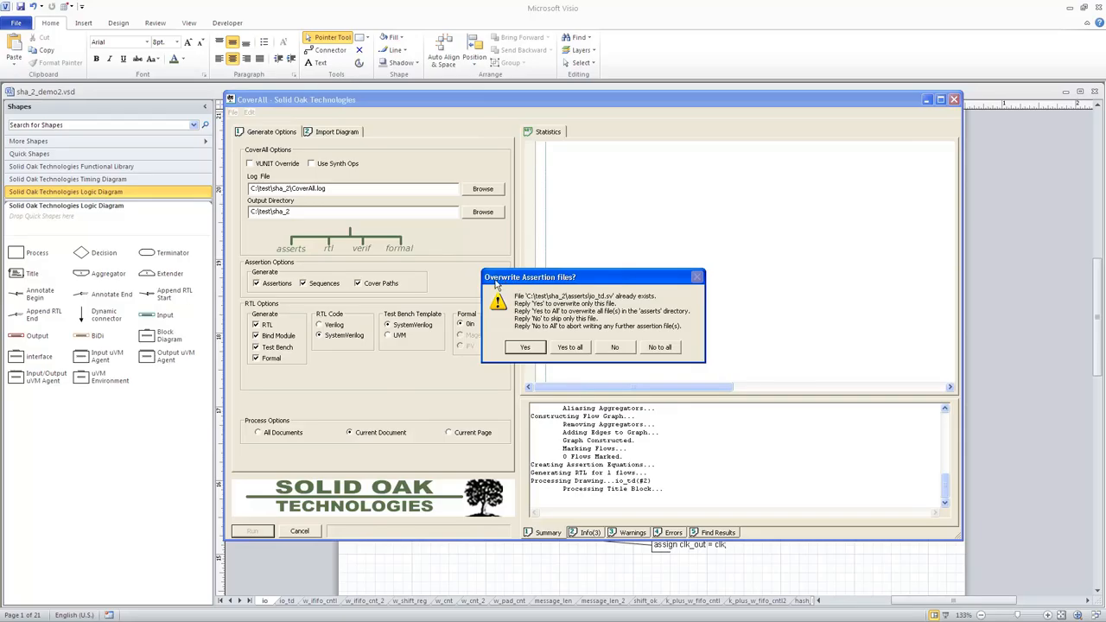
mouse_move(569, 283)
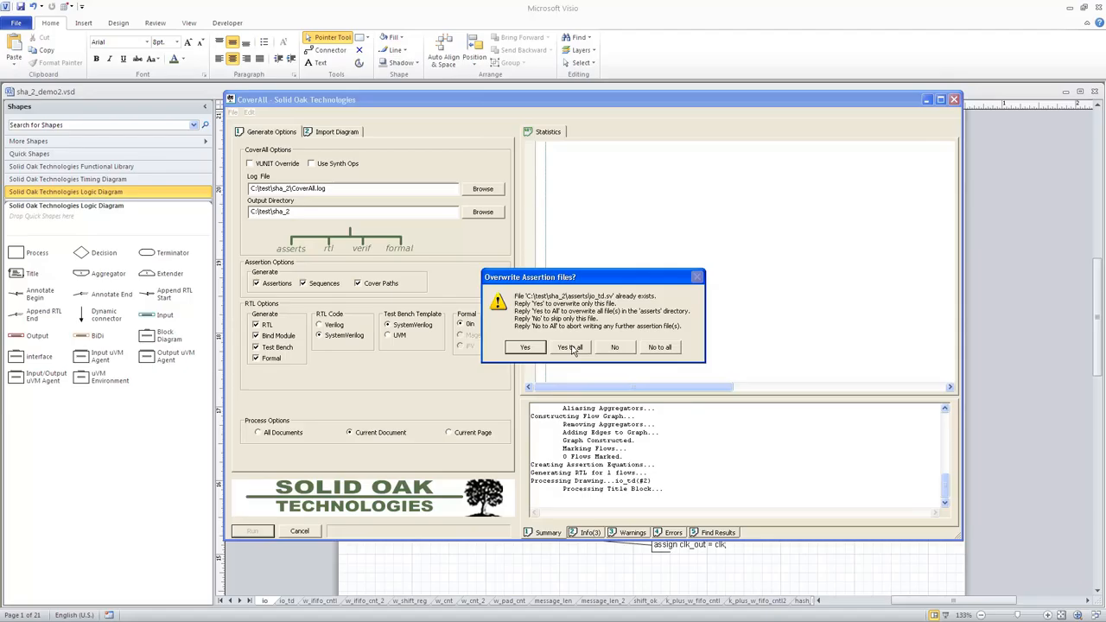
click(569, 346)
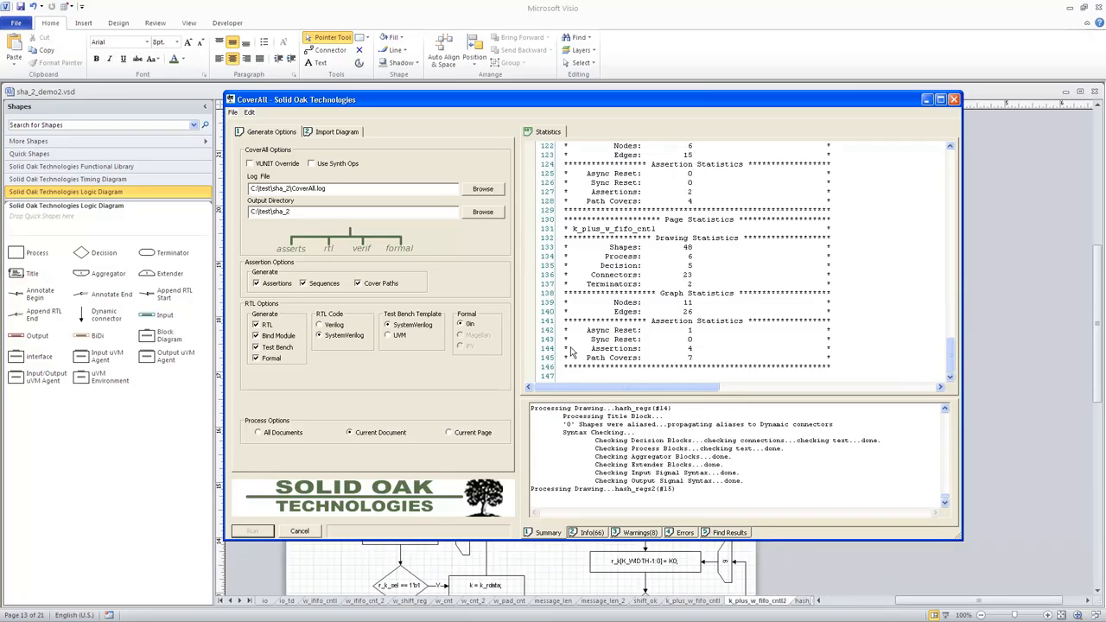
click(252, 530)
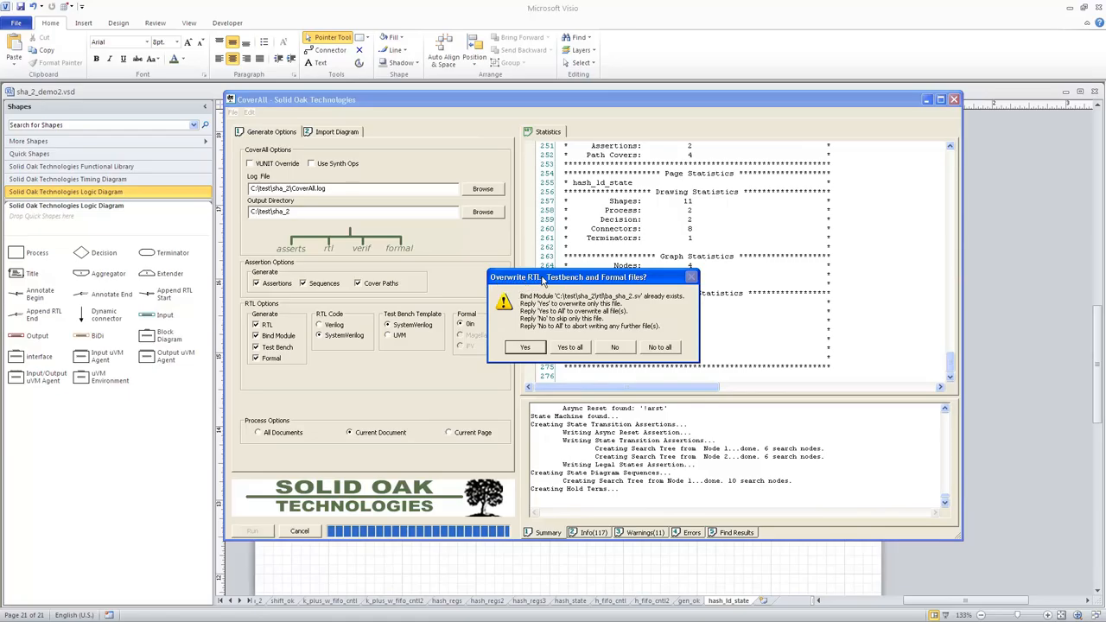
mouse_move(568, 349)
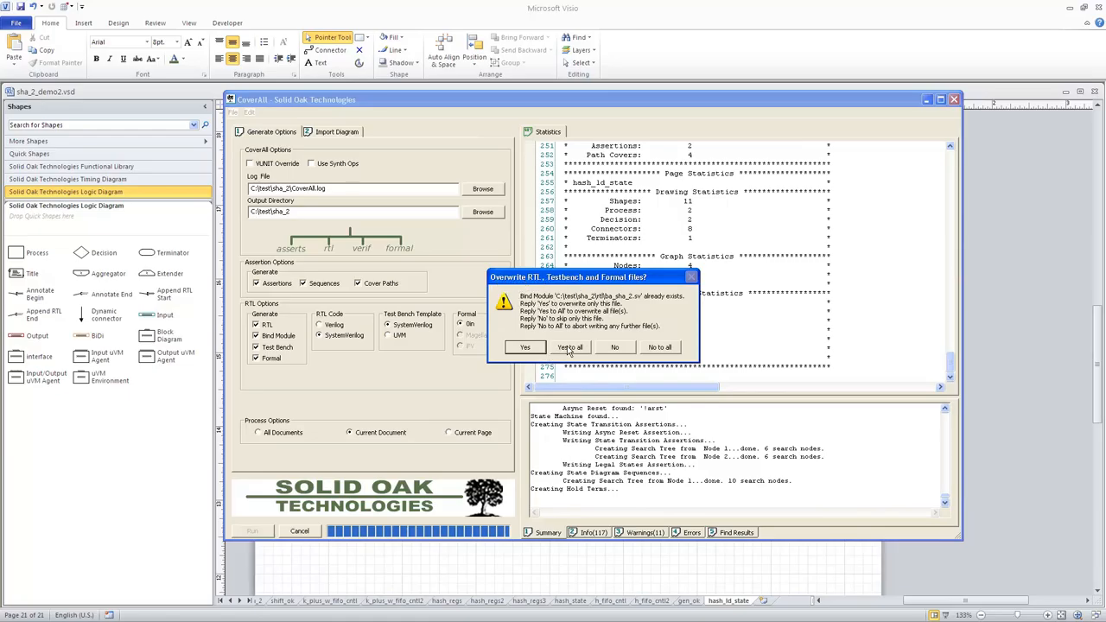
click(569, 346)
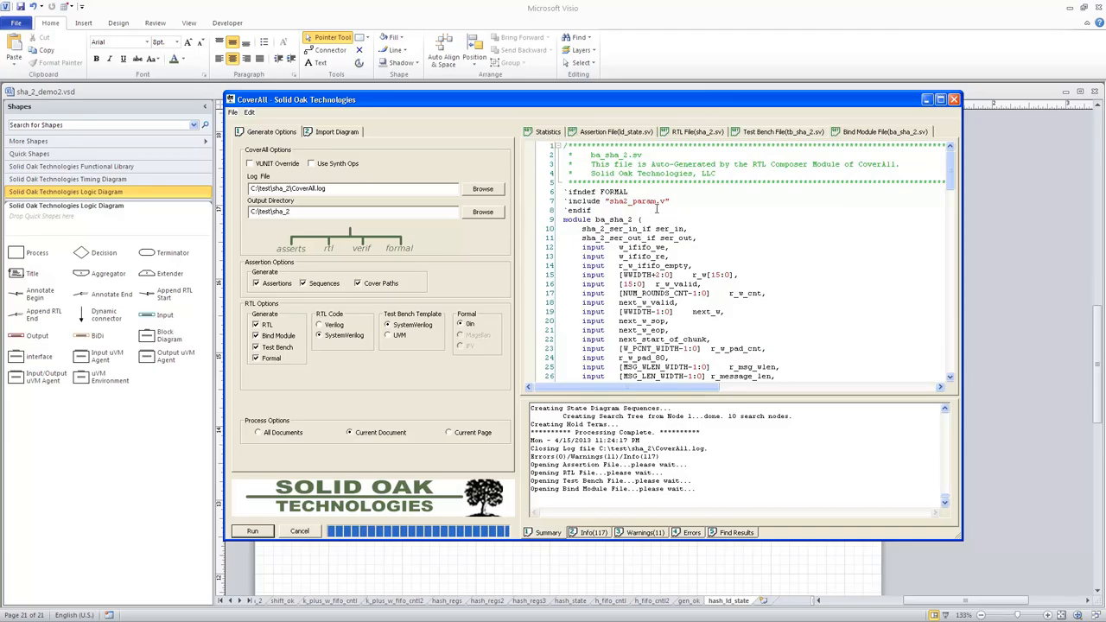
mouse_move(505, 103)
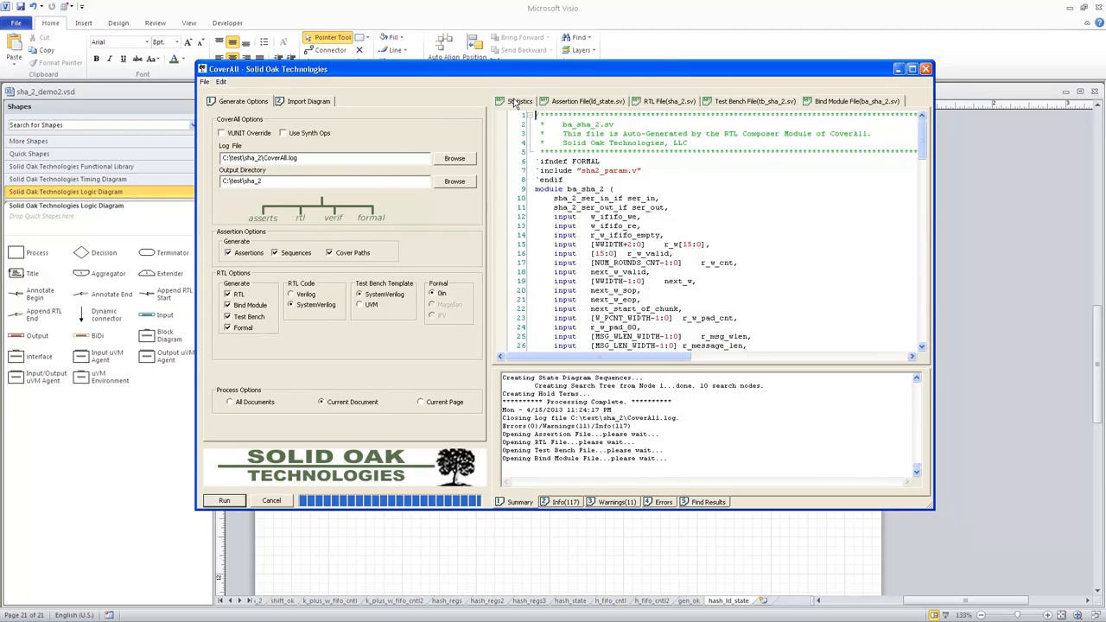
Review the page, drawing, graph and assertion statistics in CoverAll's Statistics tab
click(668, 101)
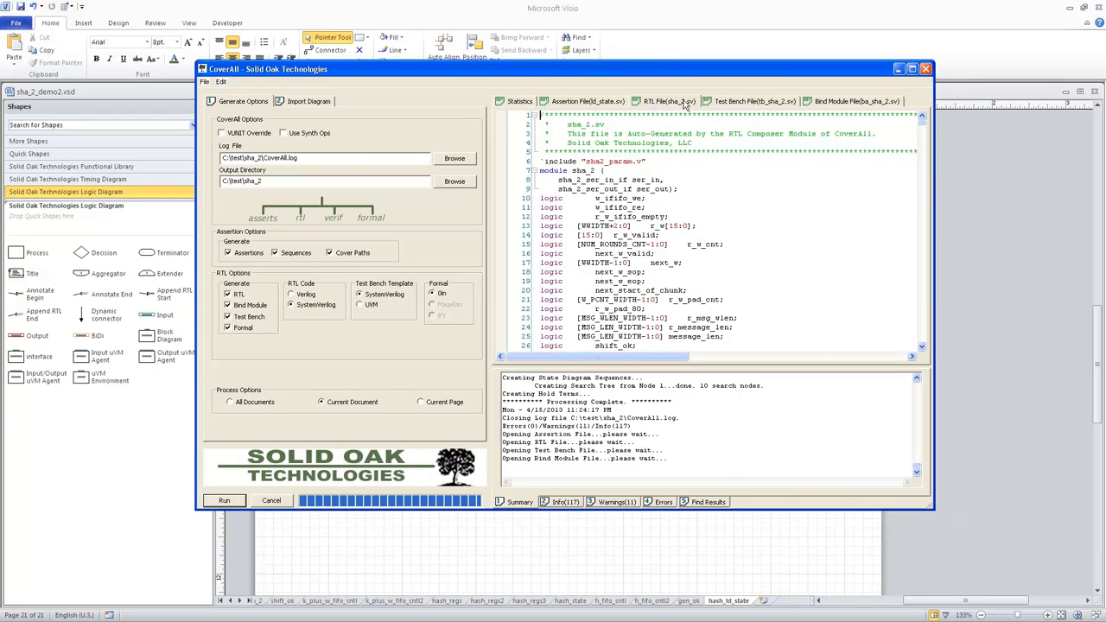
click(855, 101)
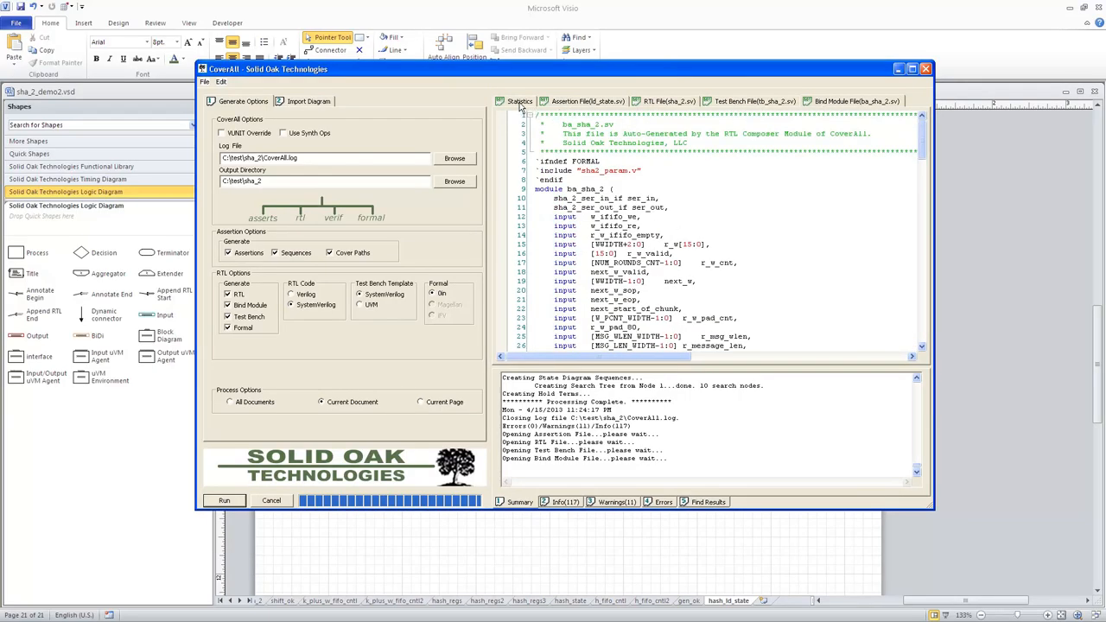
click(518, 101)
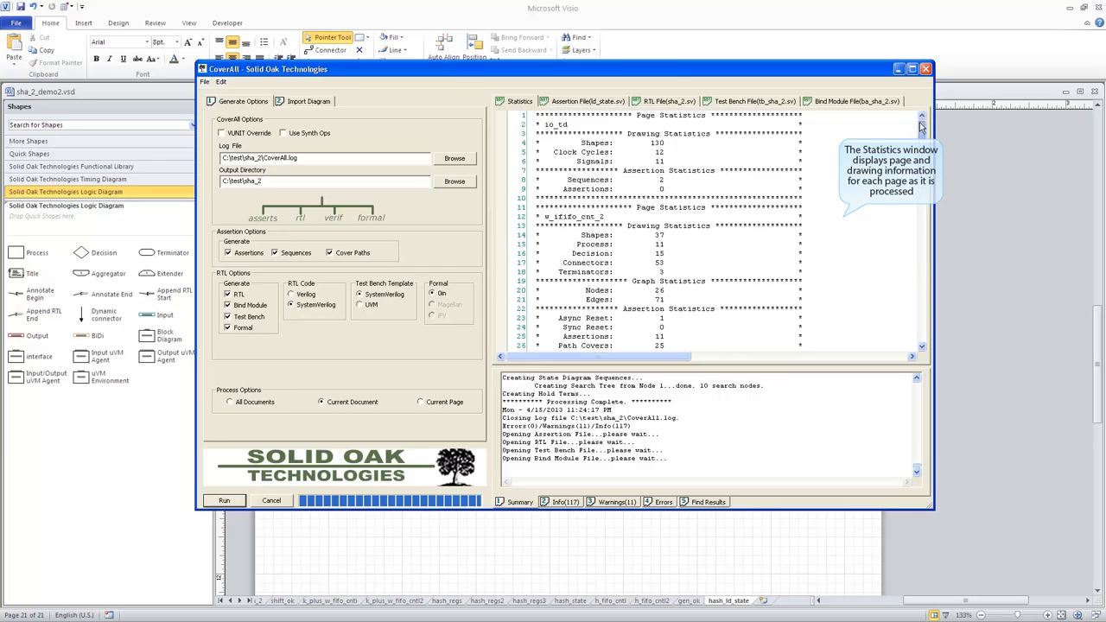
scroll(down, 3)
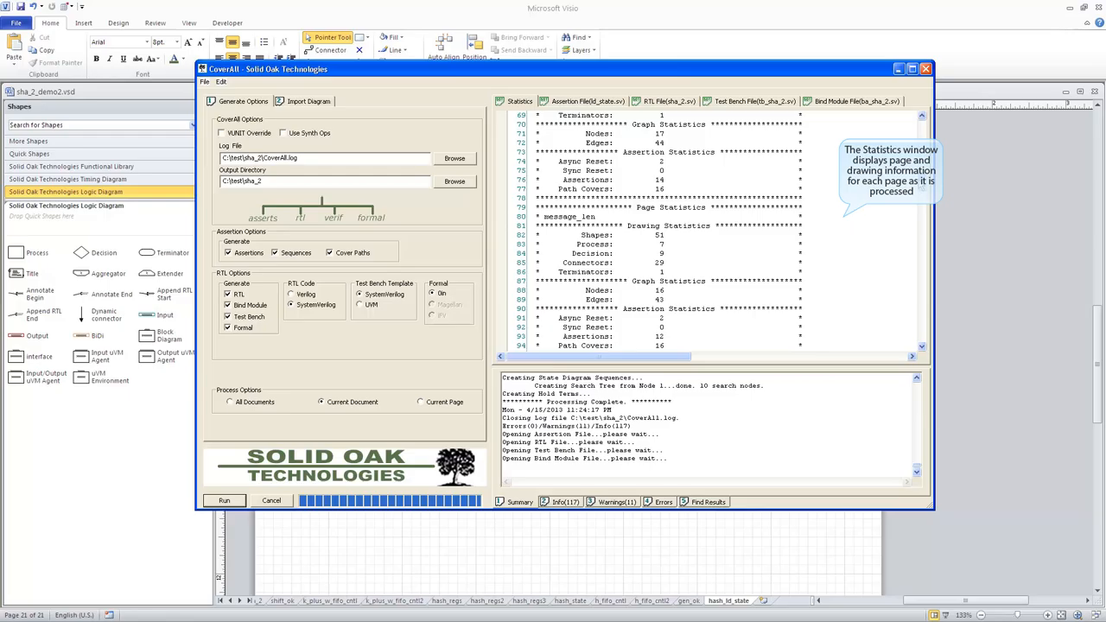
scroll(down, 3)
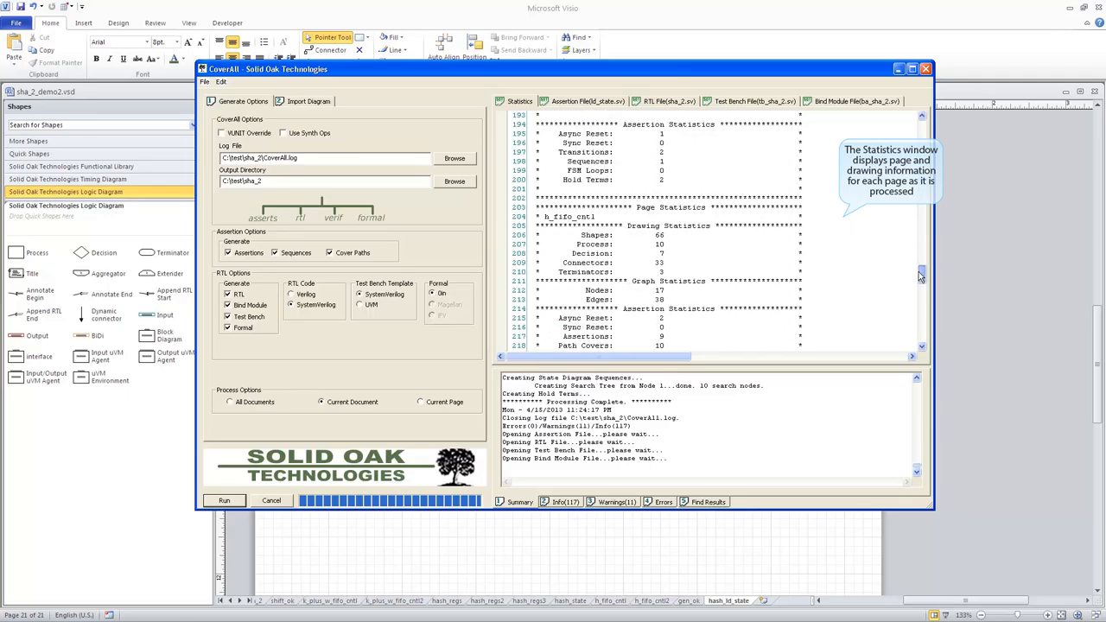
scroll(down, 3)
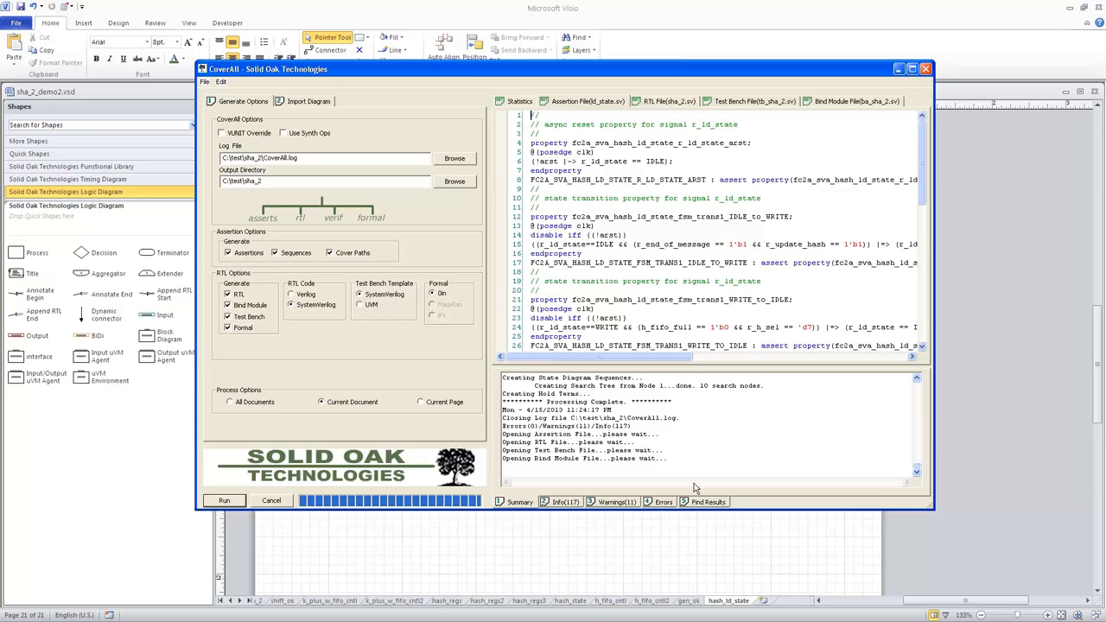
mouse_move(738, 571)
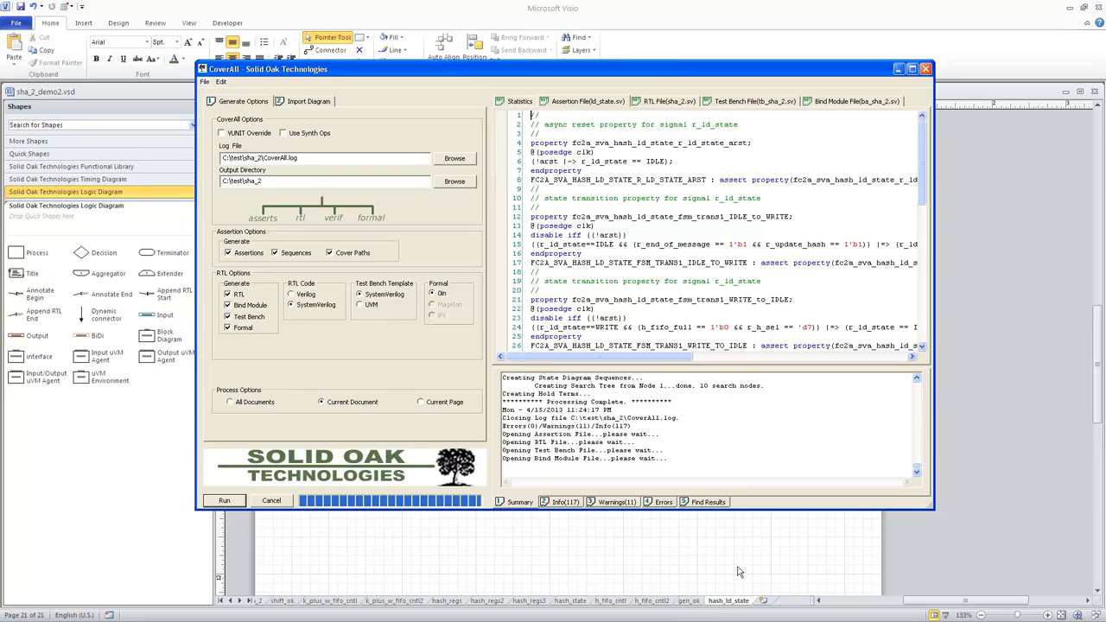
Scroll through sha_2.sv to endmodule, then show the tb_sha_2.sv test bench file
click(669, 101)
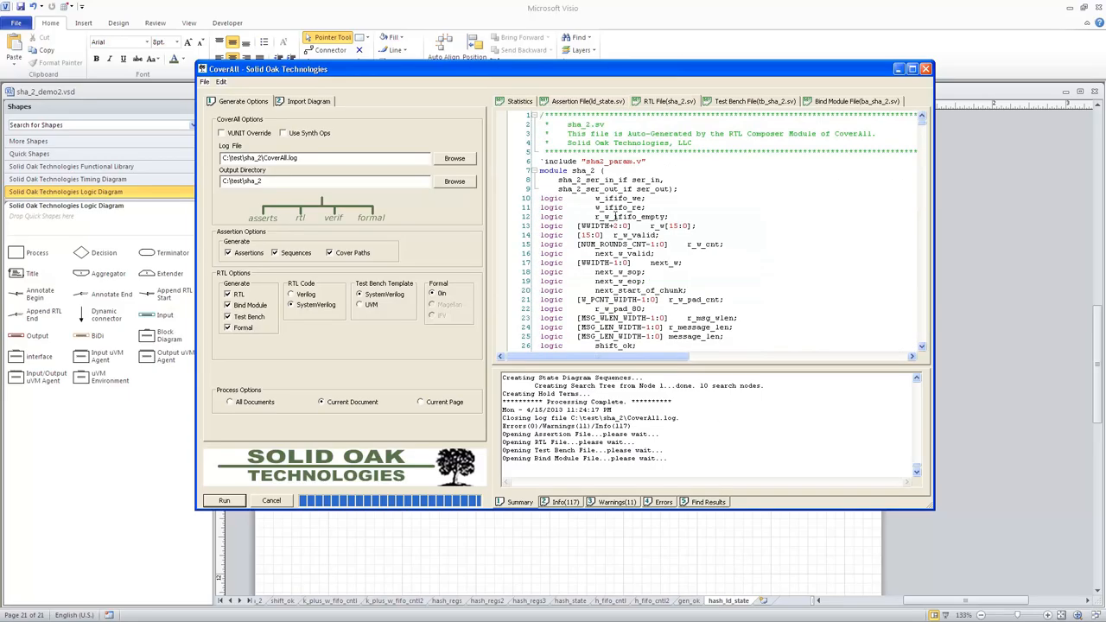
scroll(down, 3)
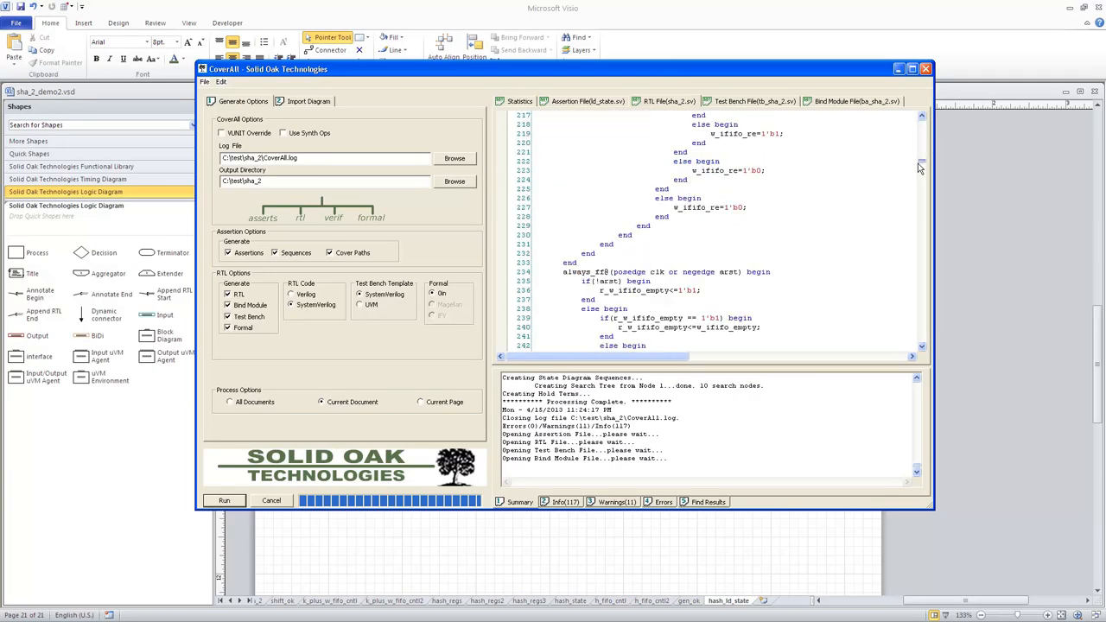
scroll(down, 3)
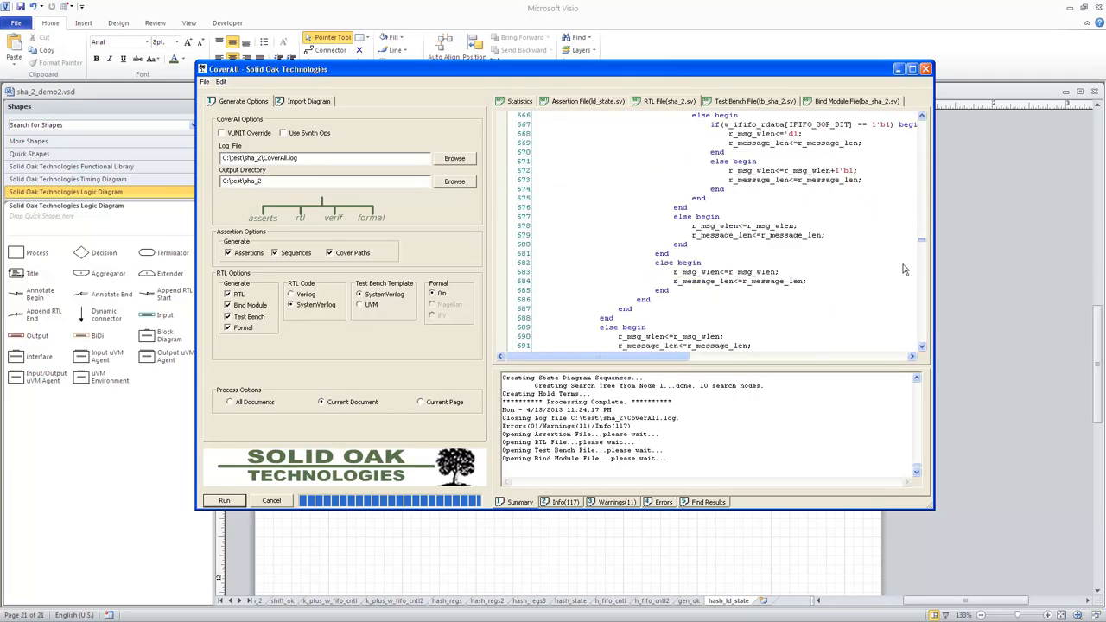
scroll(down, 3)
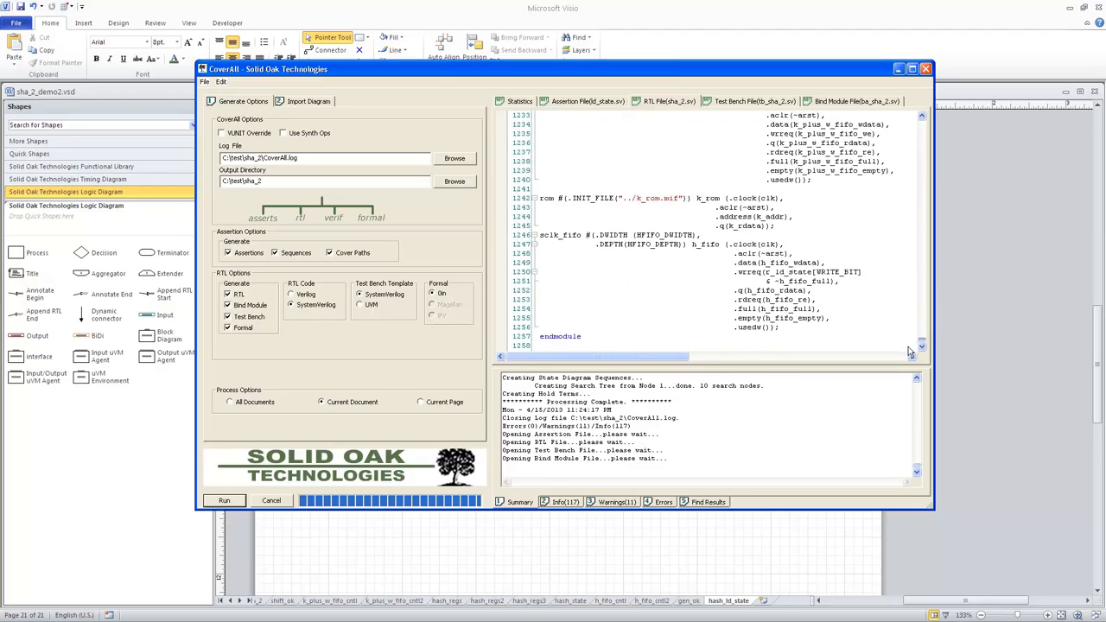
scroll(up, 3)
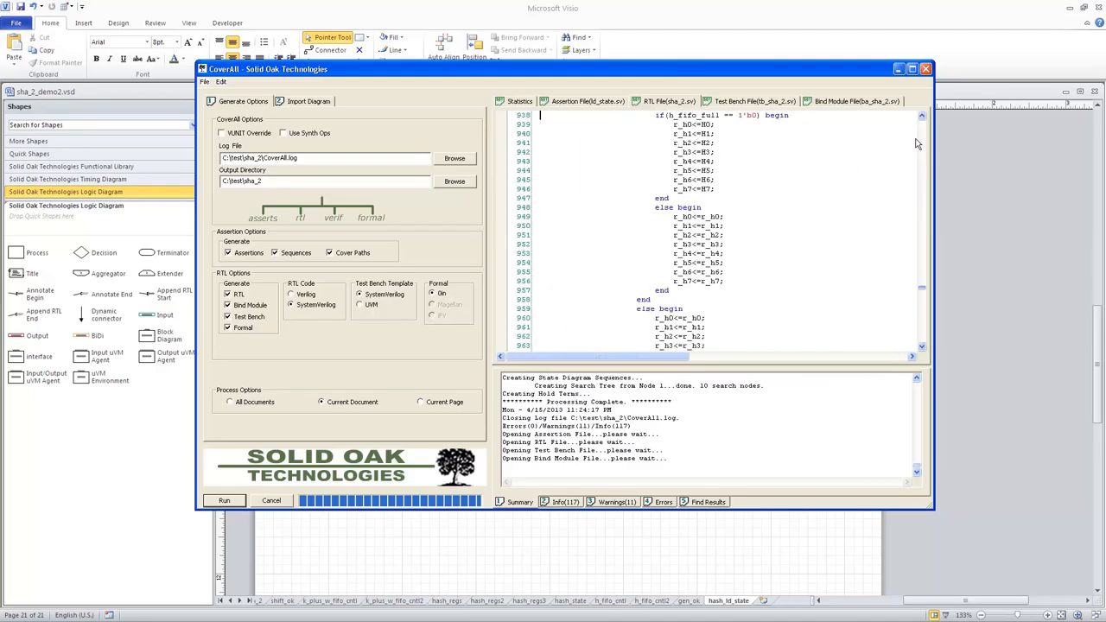
click(753, 101)
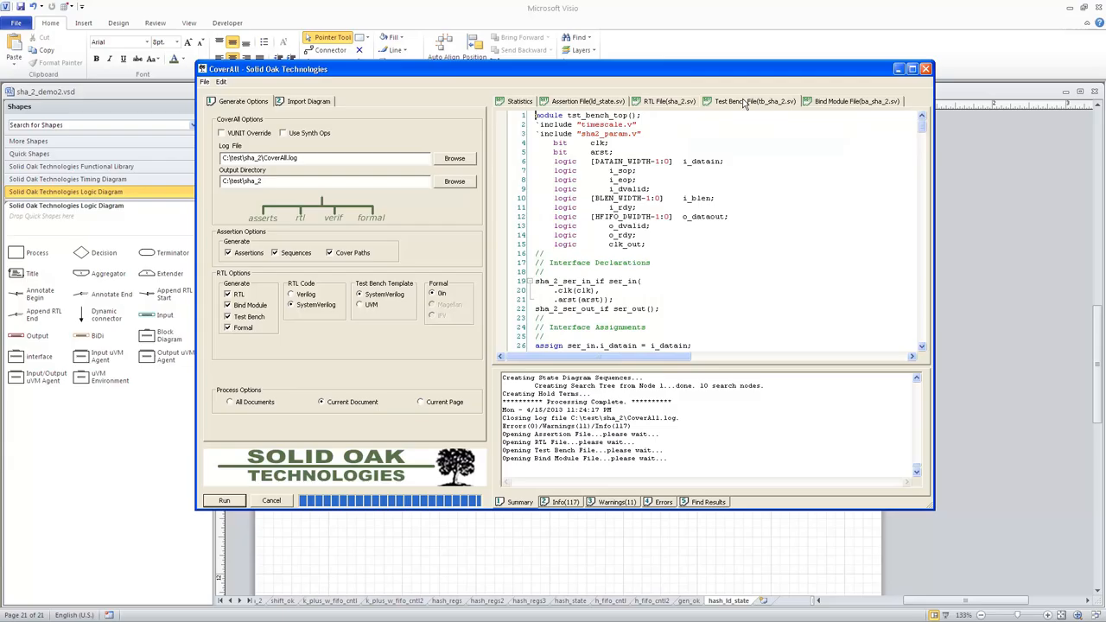
mouse_move(803, 484)
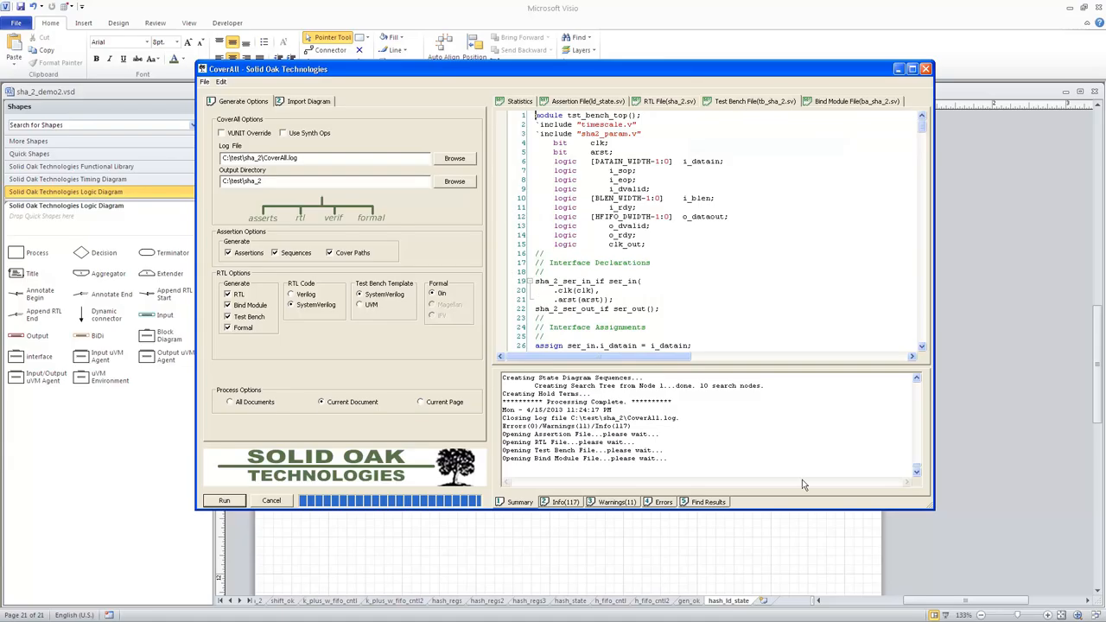
Enlarge the CoverAll window and scroll the tb_sha_2 test bench down and back up
click(912, 70)
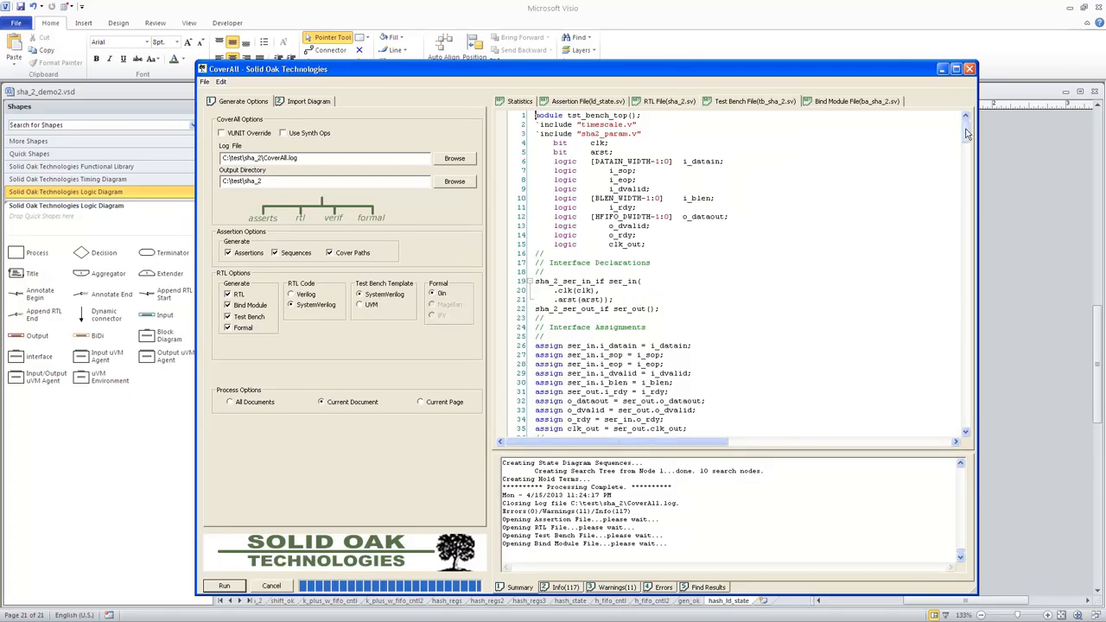
scroll(down, 3)
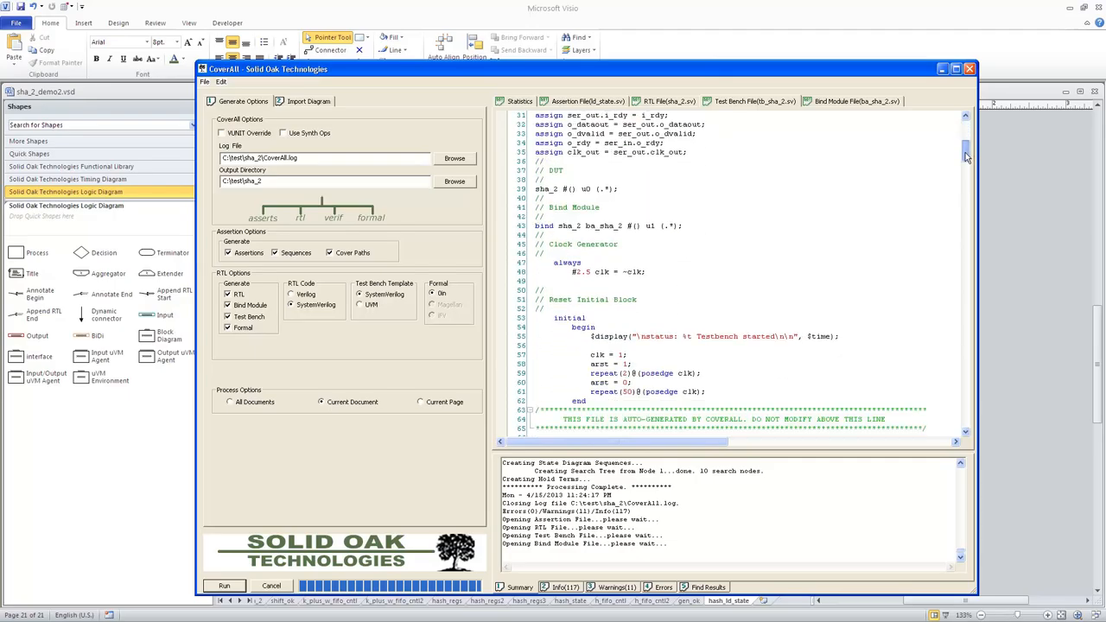
scroll(up, 3)
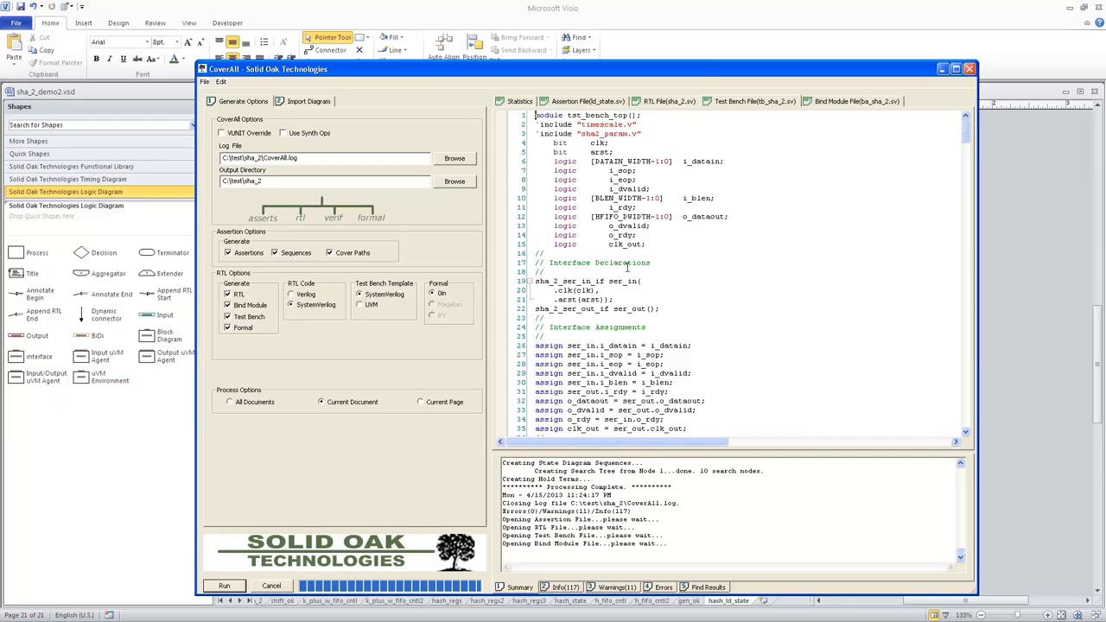
mouse_move(385, 259)
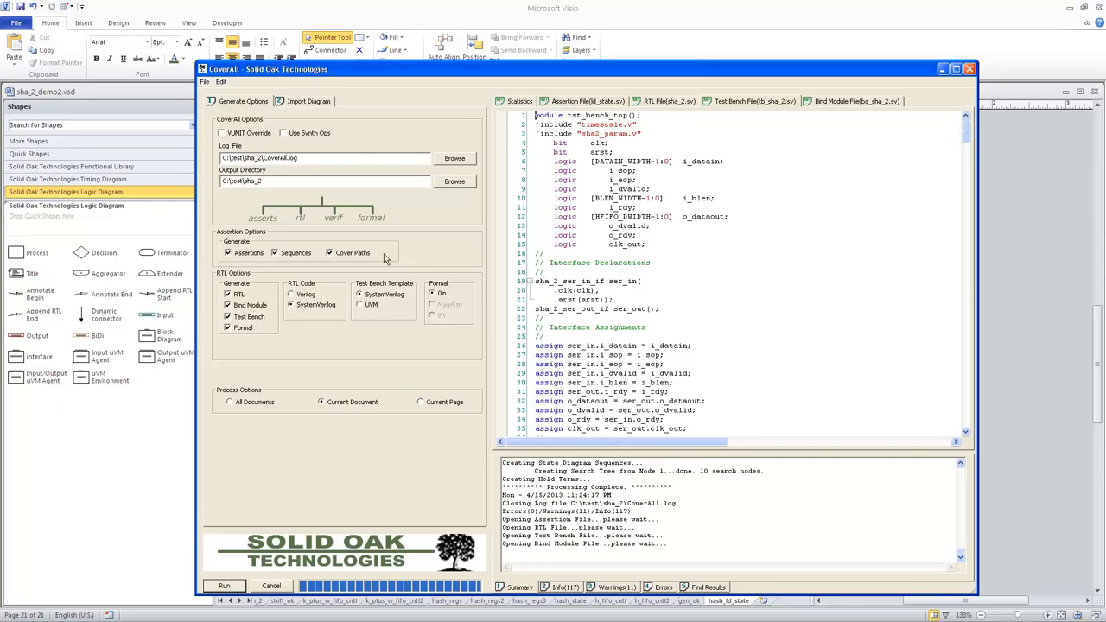
mouse_move(385, 298)
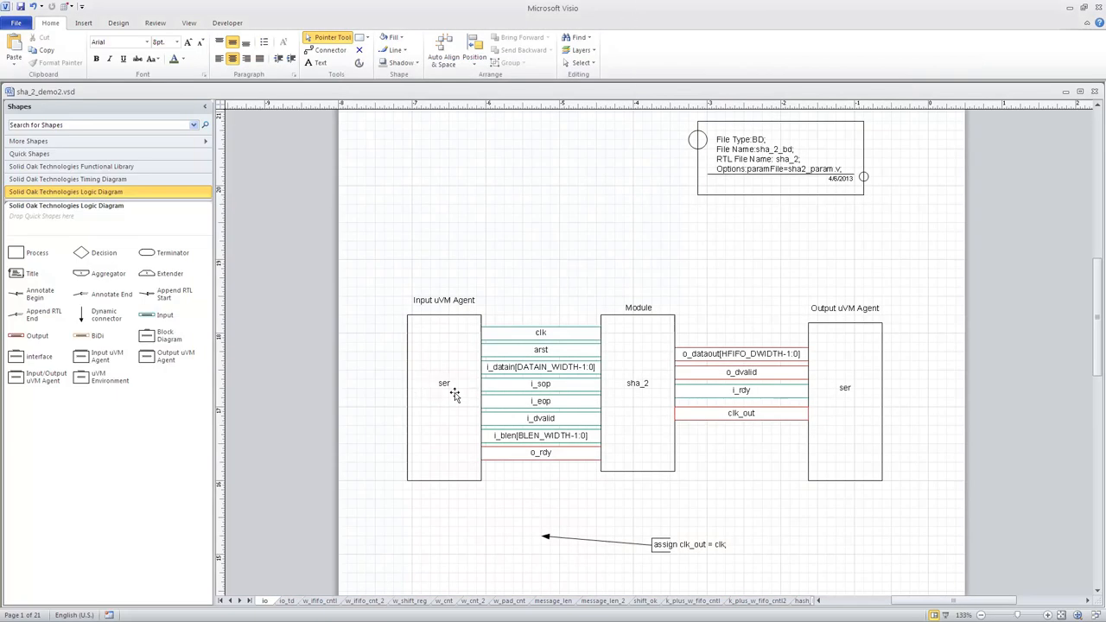
mouse_move(862, 387)
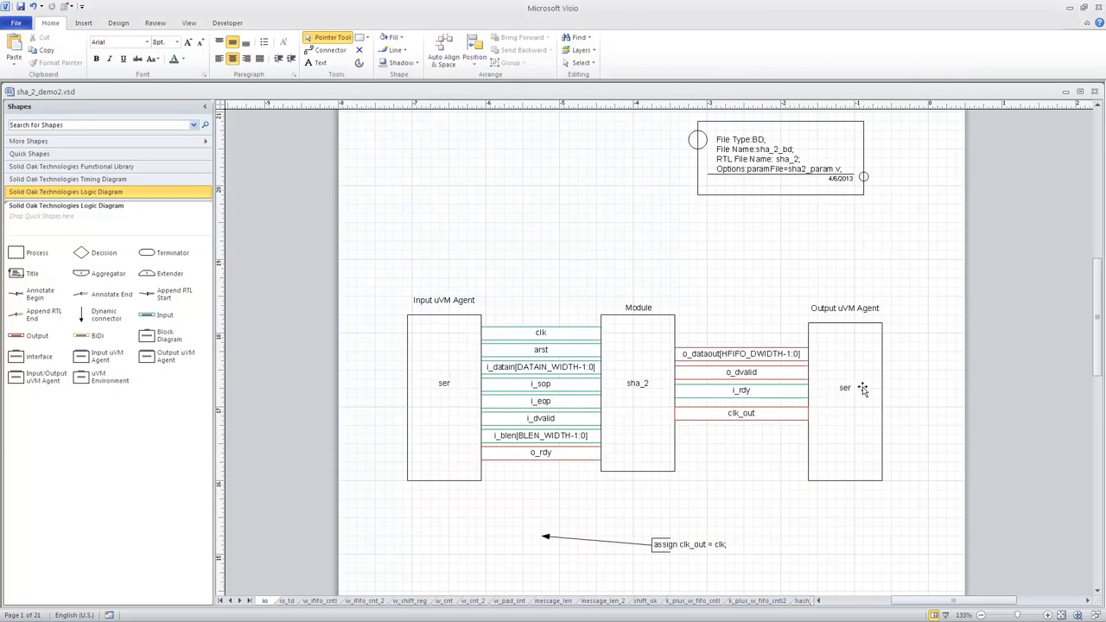
mouse_move(862, 389)
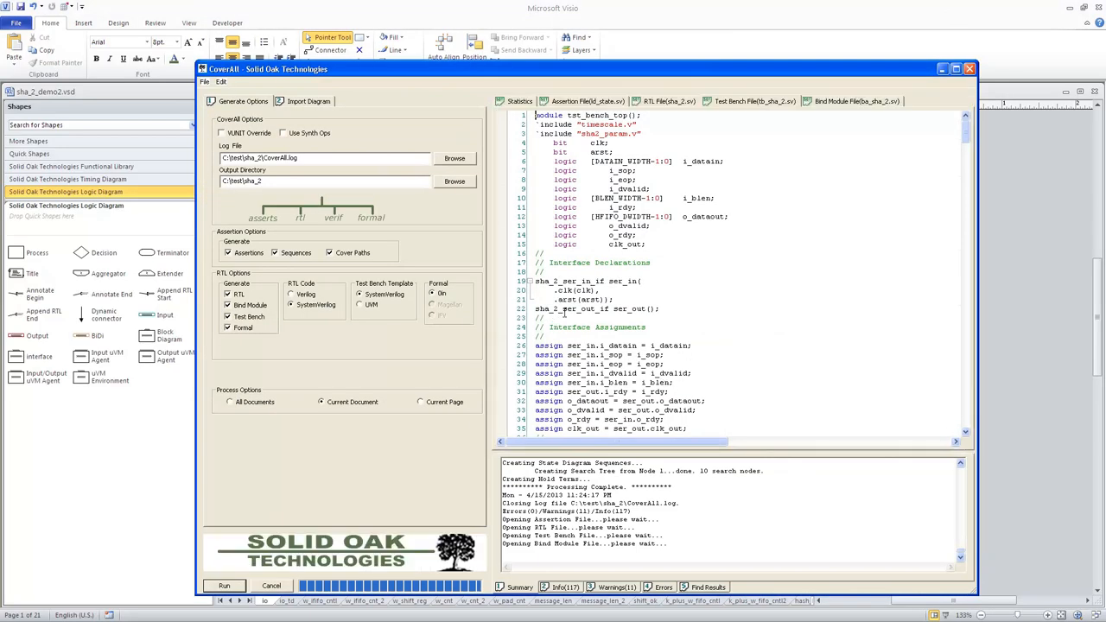
Scroll tb_sha_2 from interface assignments through DUT and bind module to the clock and reset blocks
scroll(down, 3)
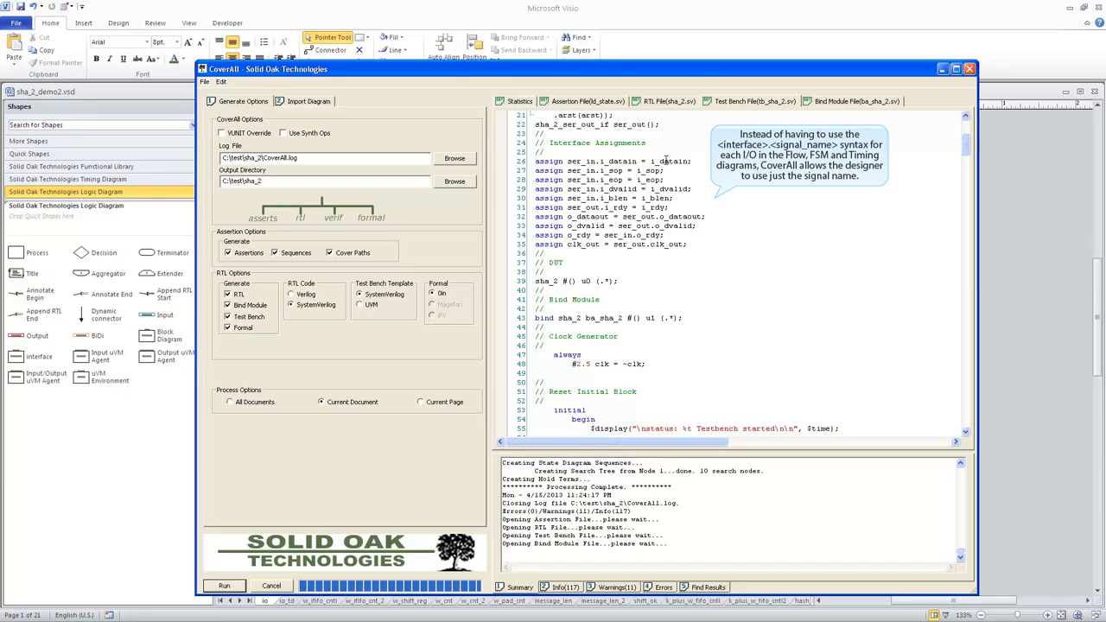
mouse_move(1035, 413)
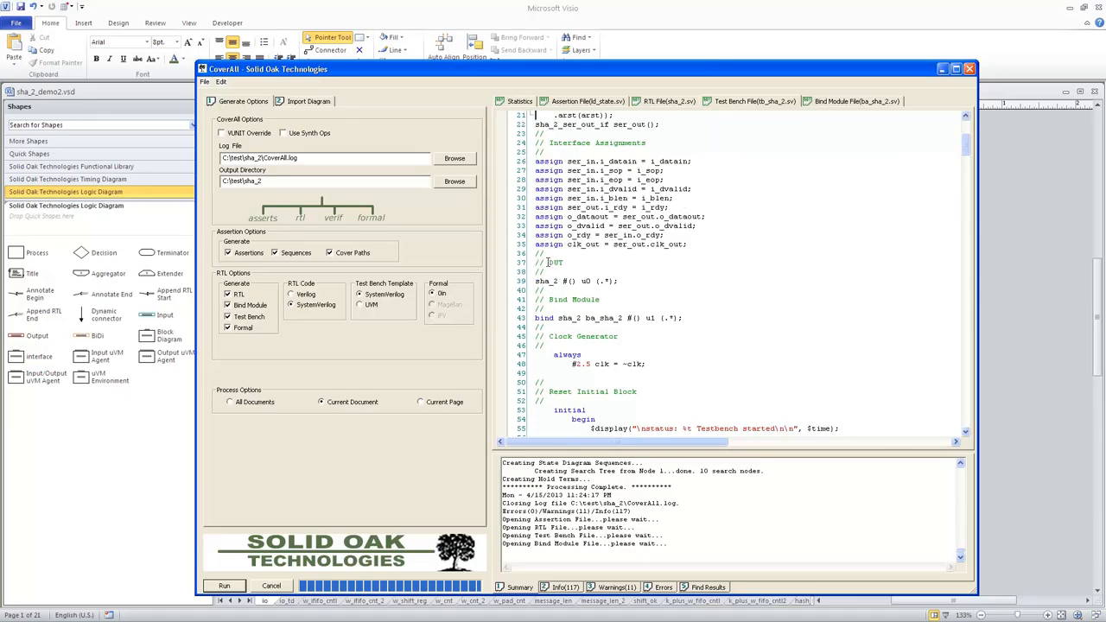
mouse_move(553, 262)
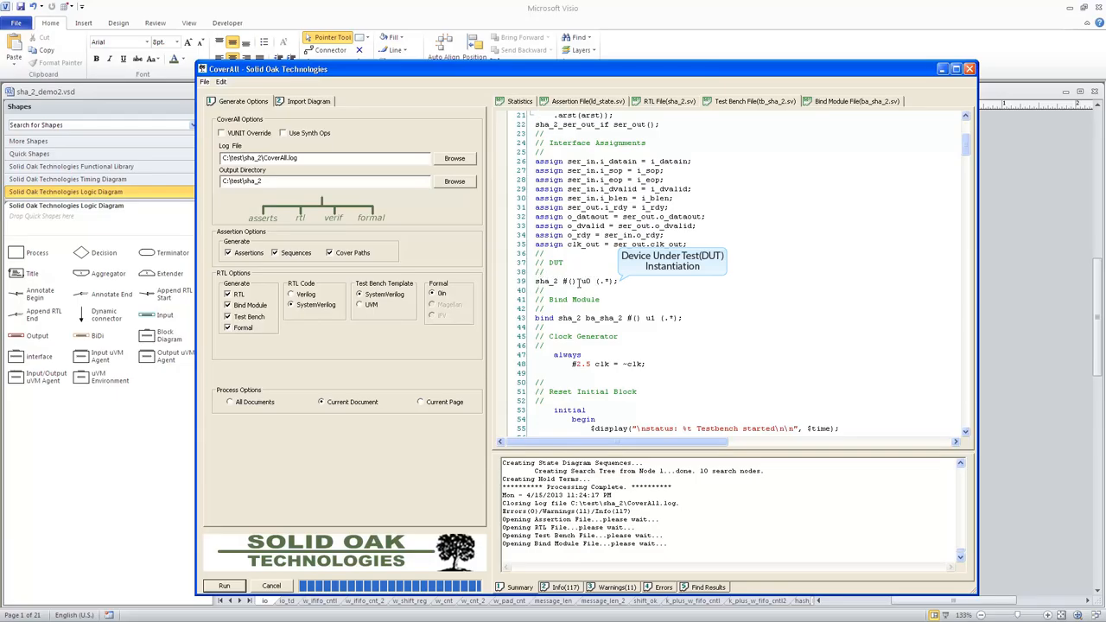
scroll(down, 3)
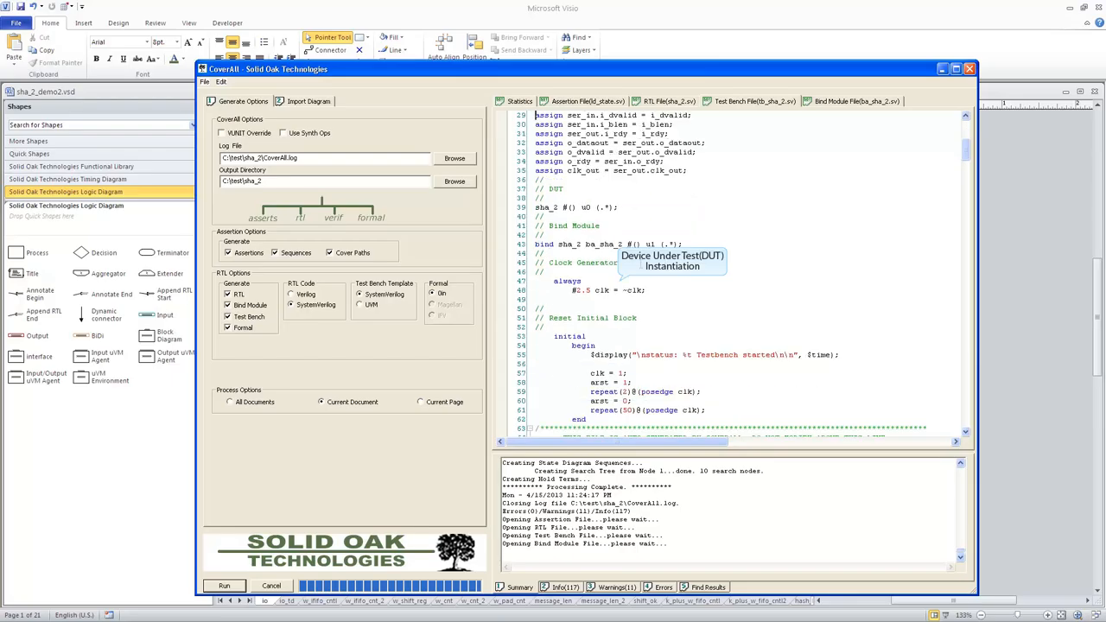
mouse_move(953, 123)
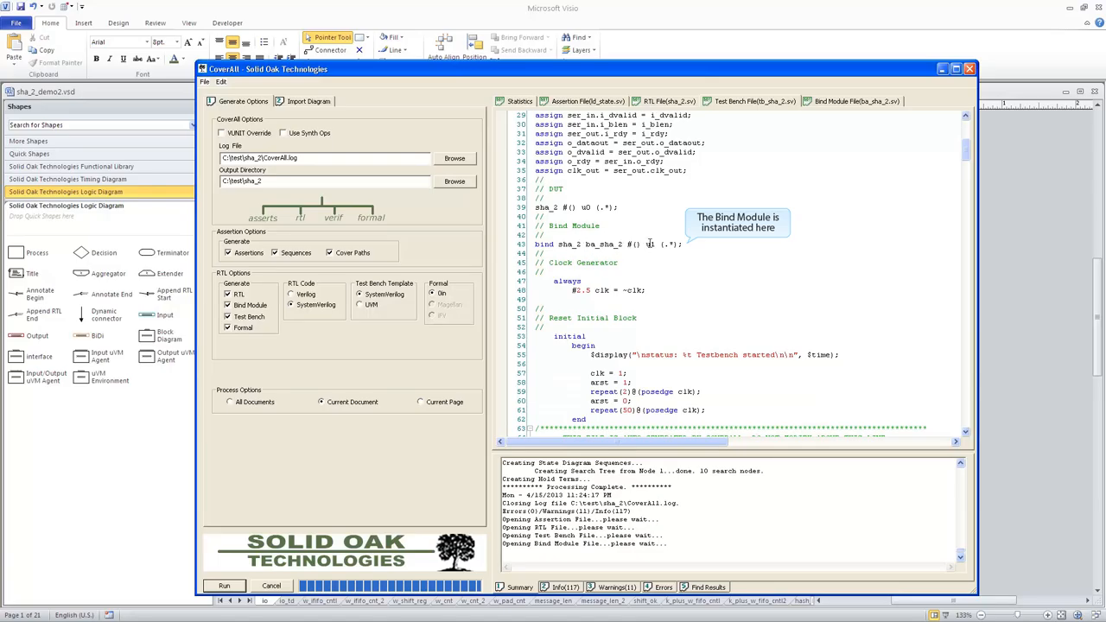
mouse_move(574, 257)
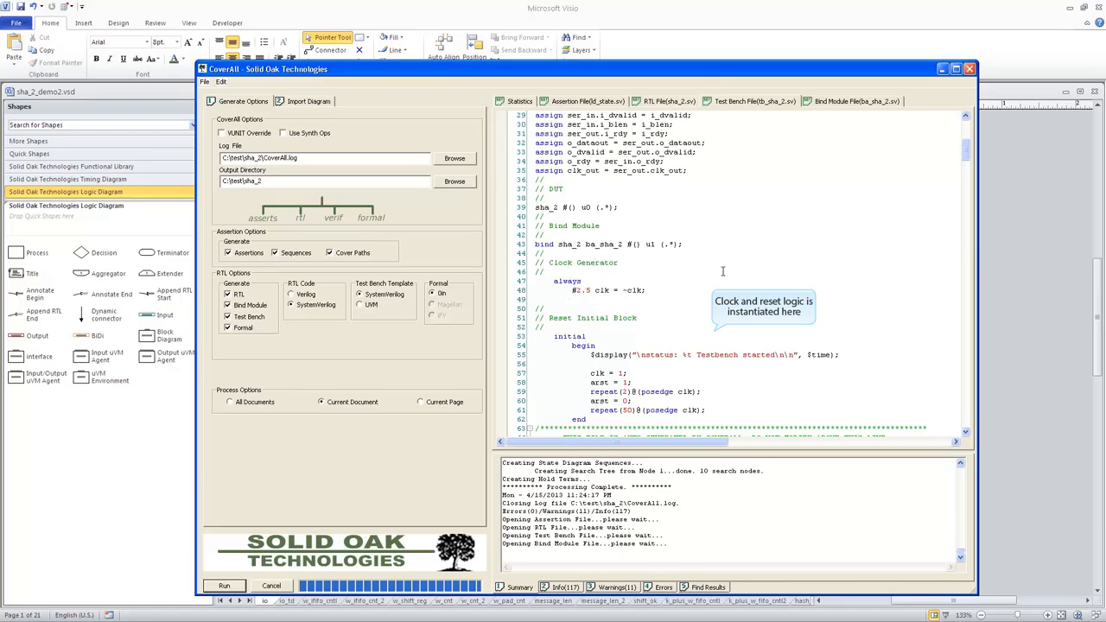
scroll(down, 3)
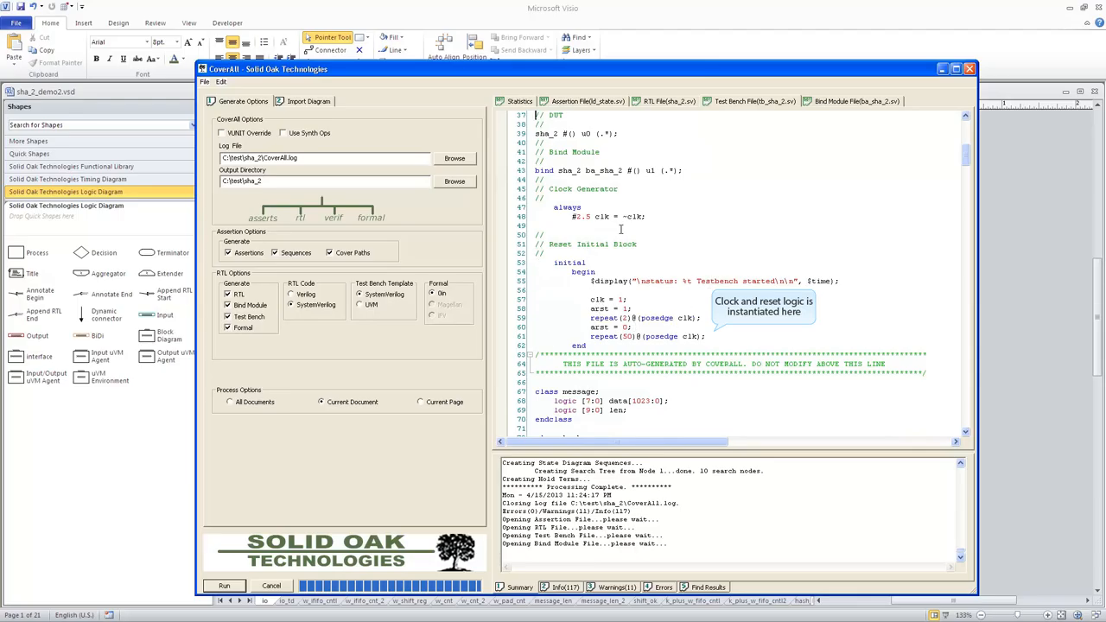
Scroll further through the tb_sha_2.sv testbench code
scroll(down, 3)
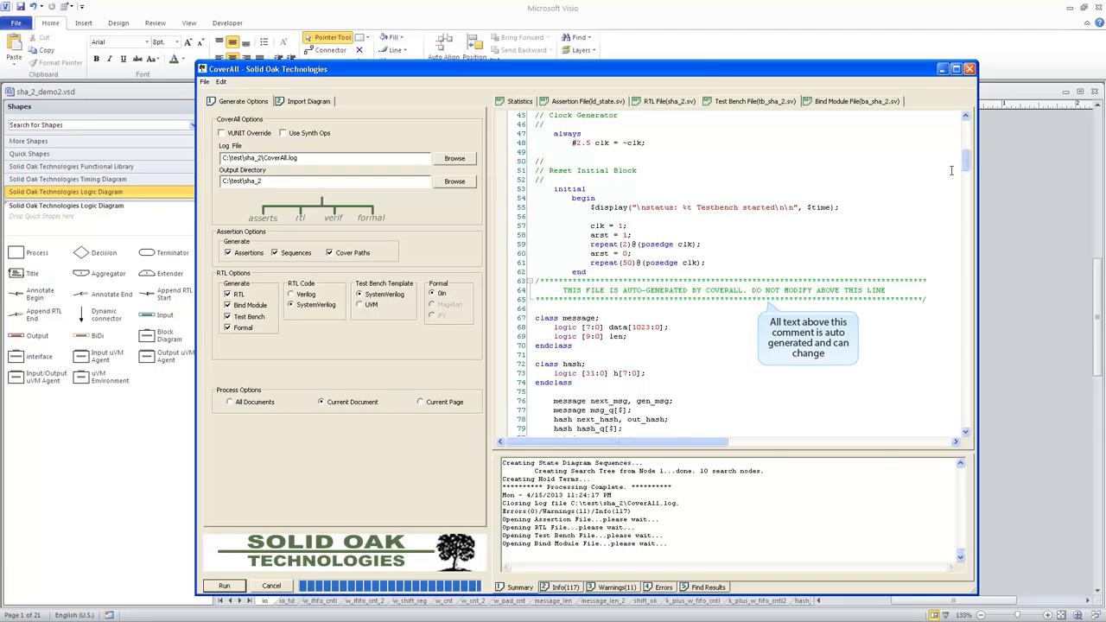
scroll(up, 3)
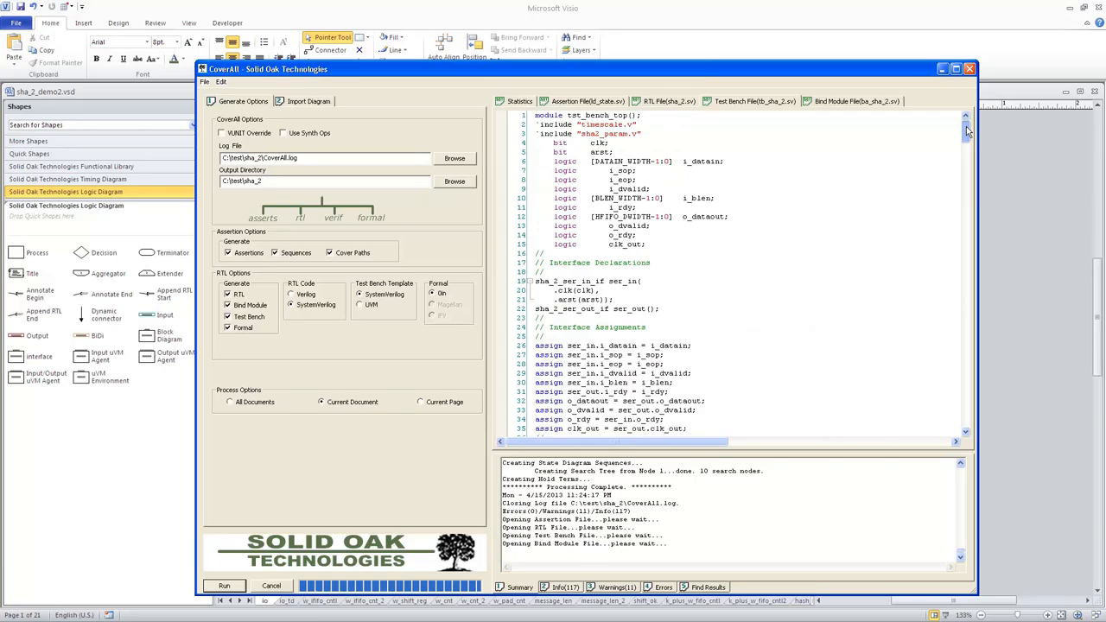
scroll(down, 3)
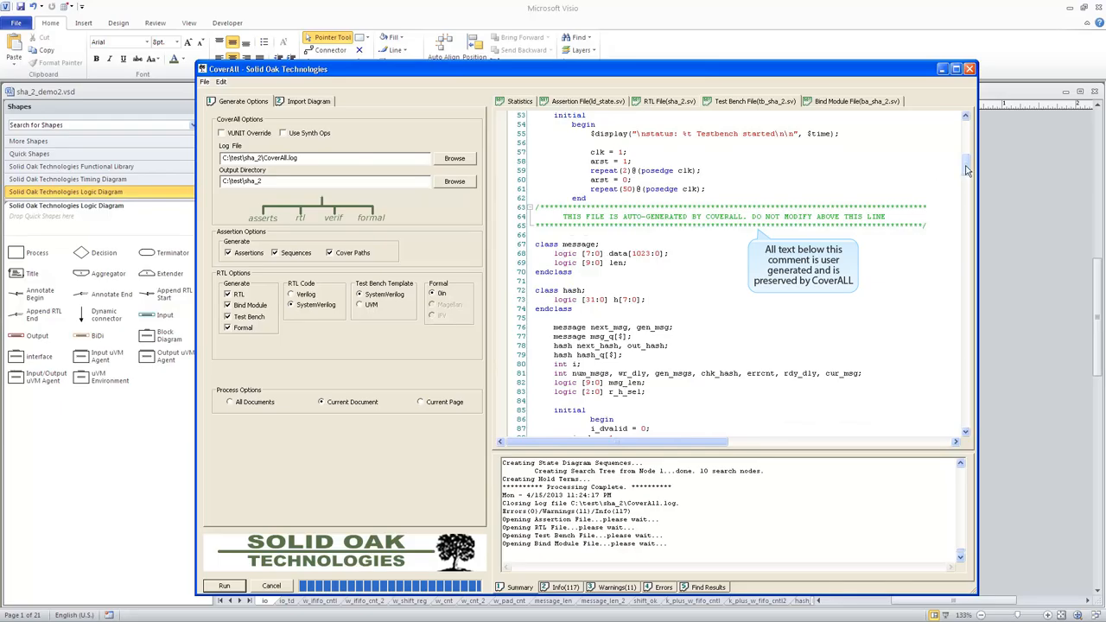
scroll(down, 3)
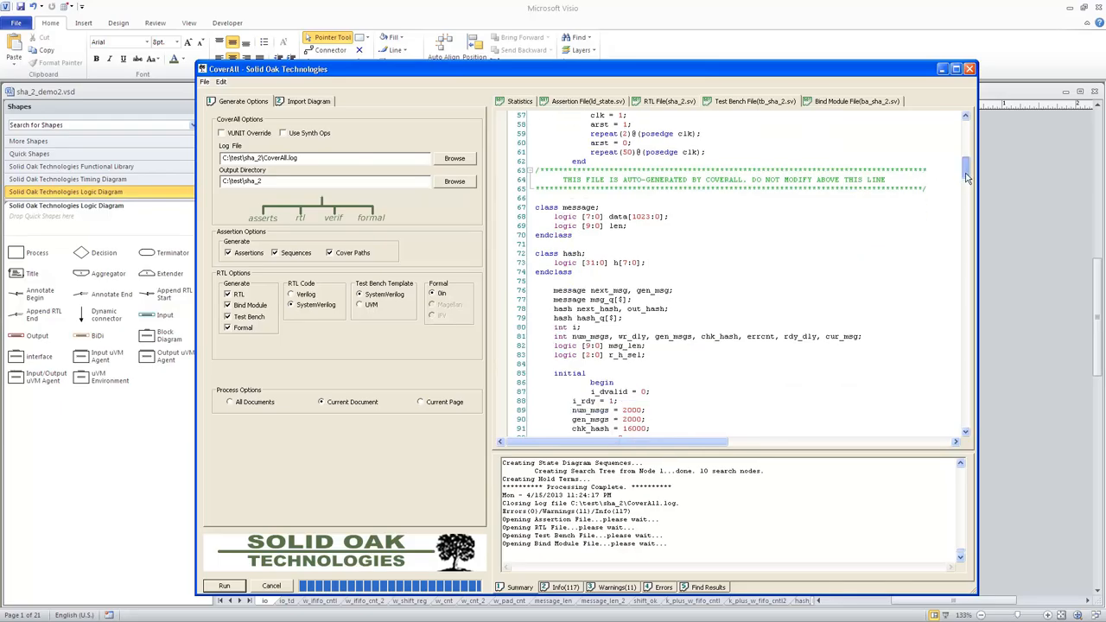
scroll(down, 3)
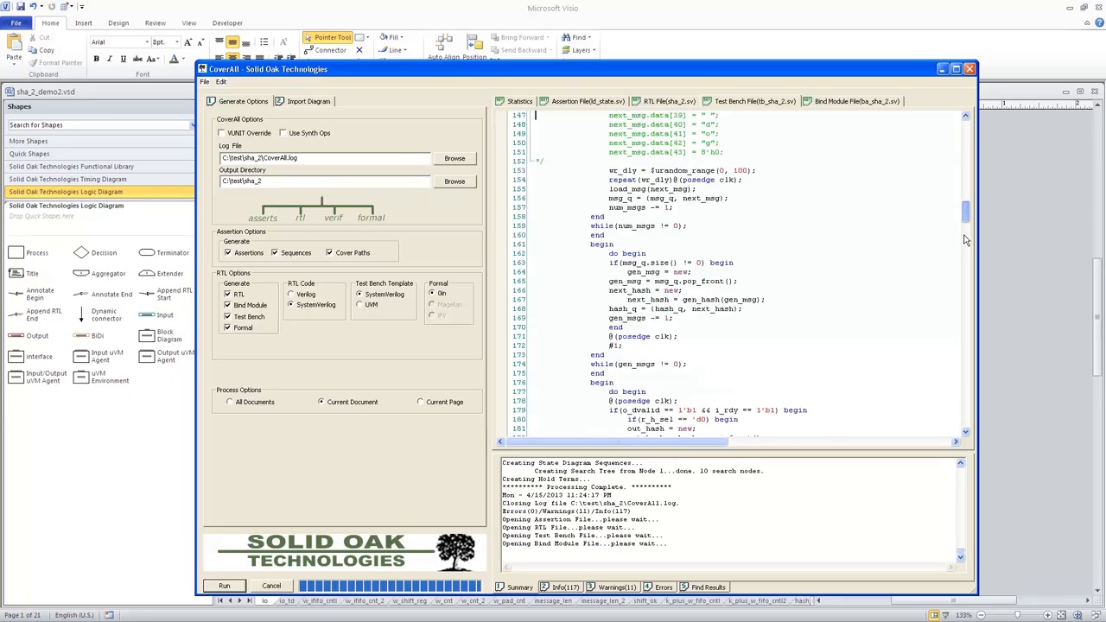
scroll(down, 3)
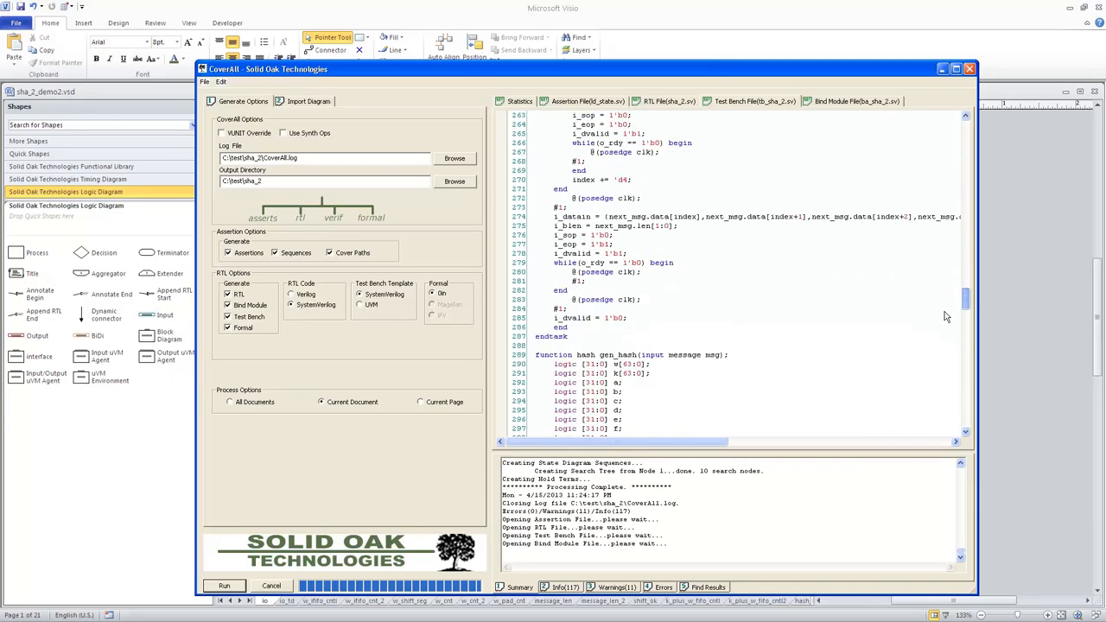
scroll(down, 3)
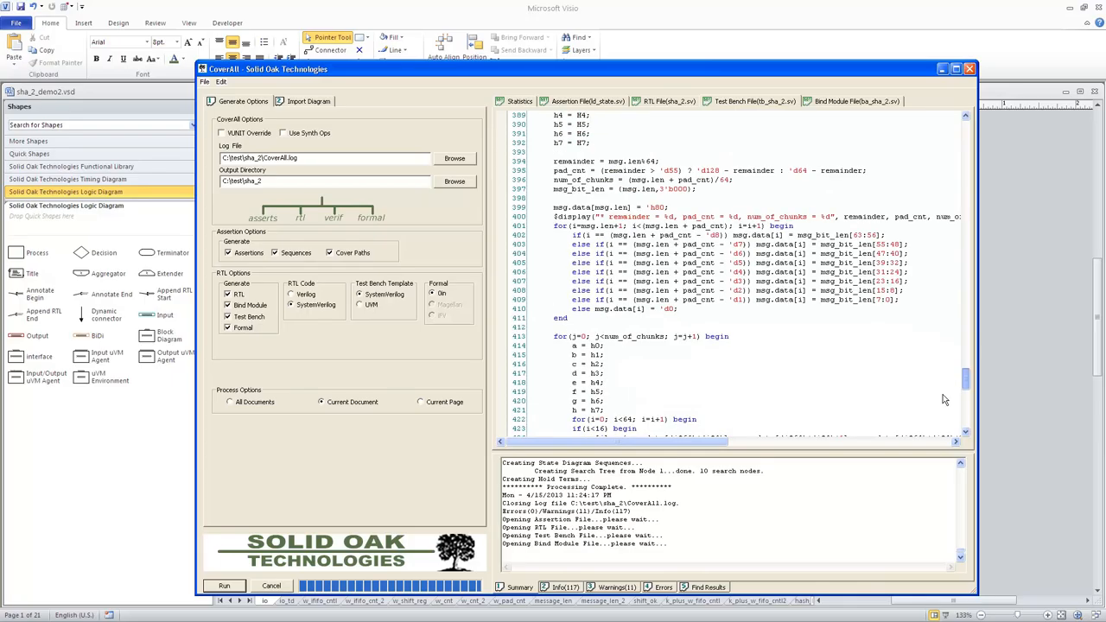
scroll(up, 3)
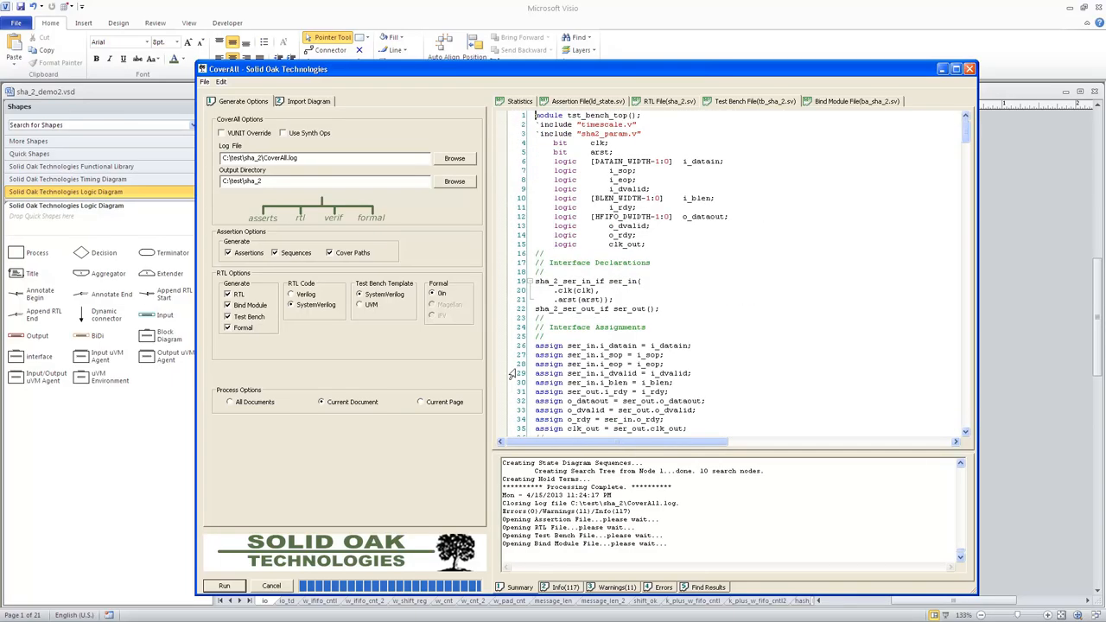
scroll(down, 3)
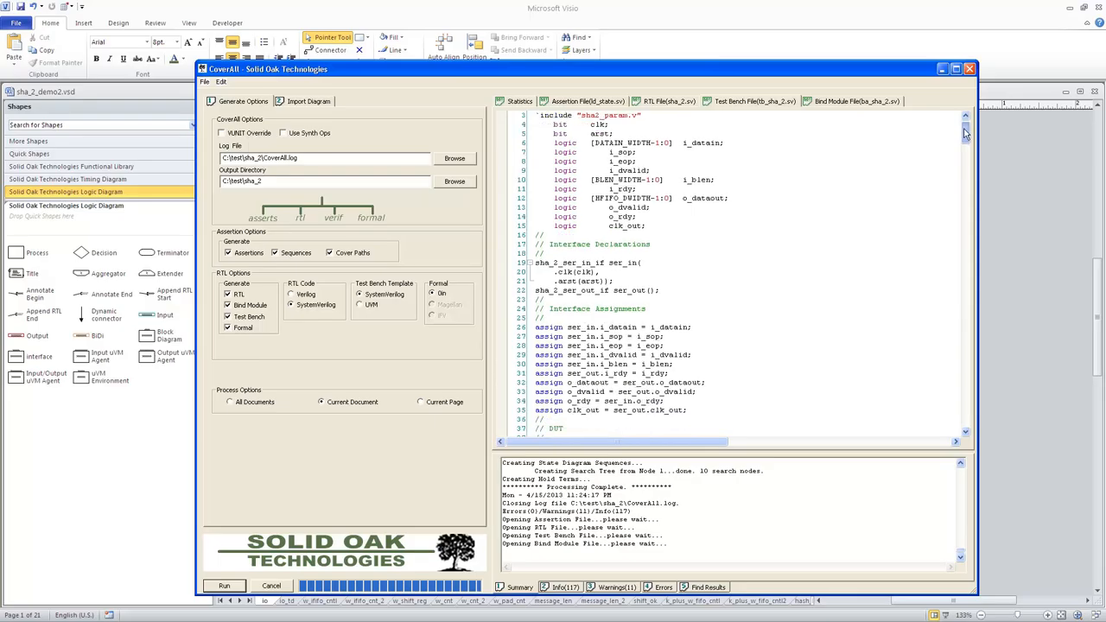
scroll(down, 3)
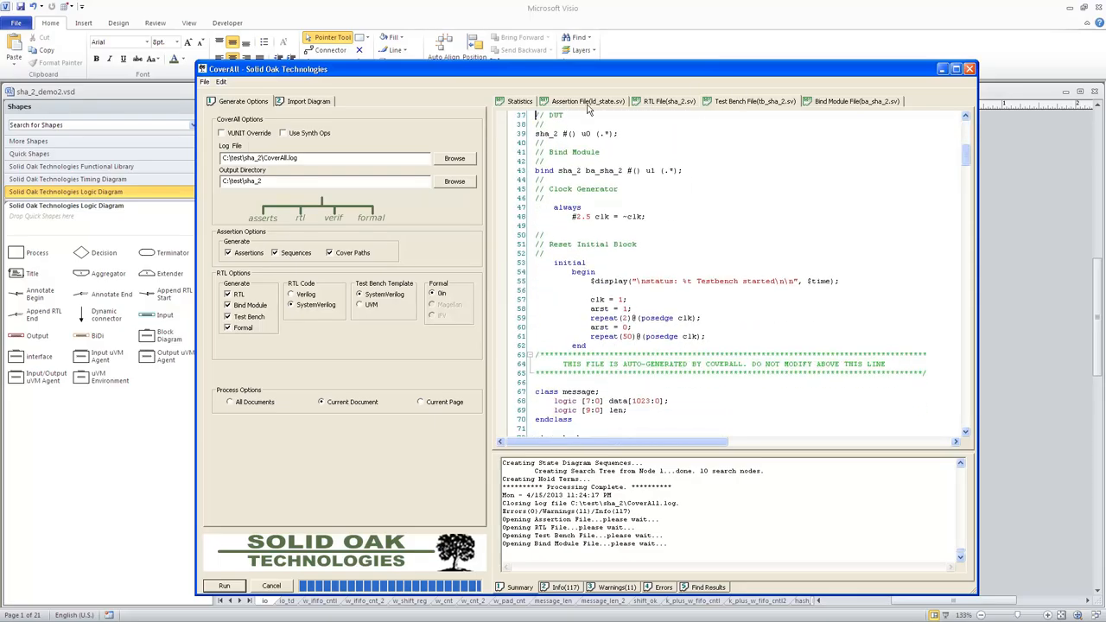
mouse_move(849, 377)
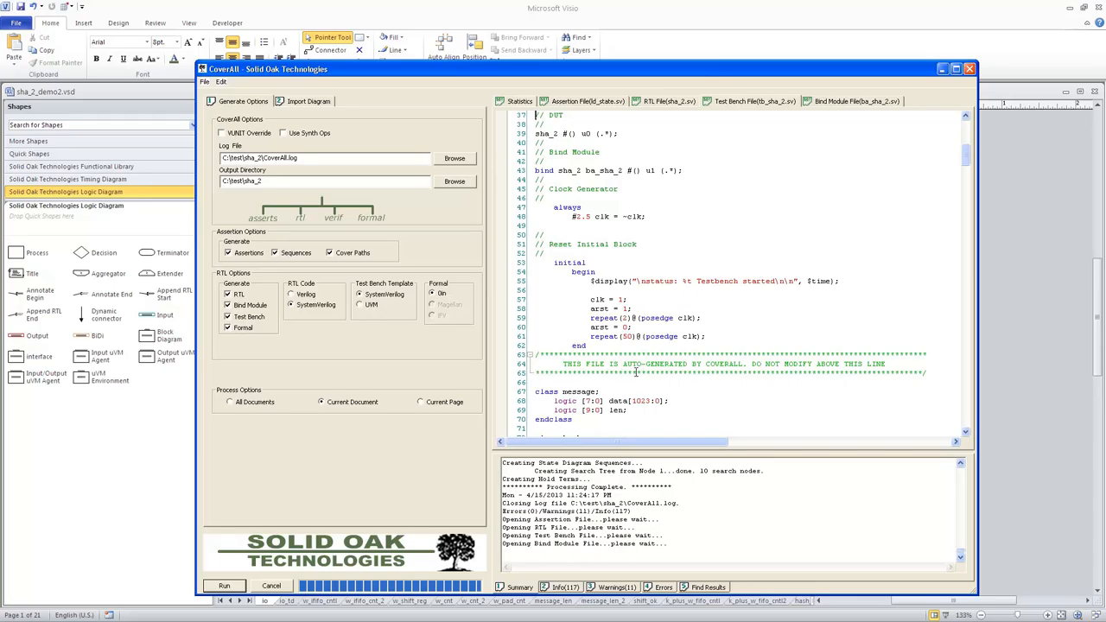
mouse_move(842, 105)
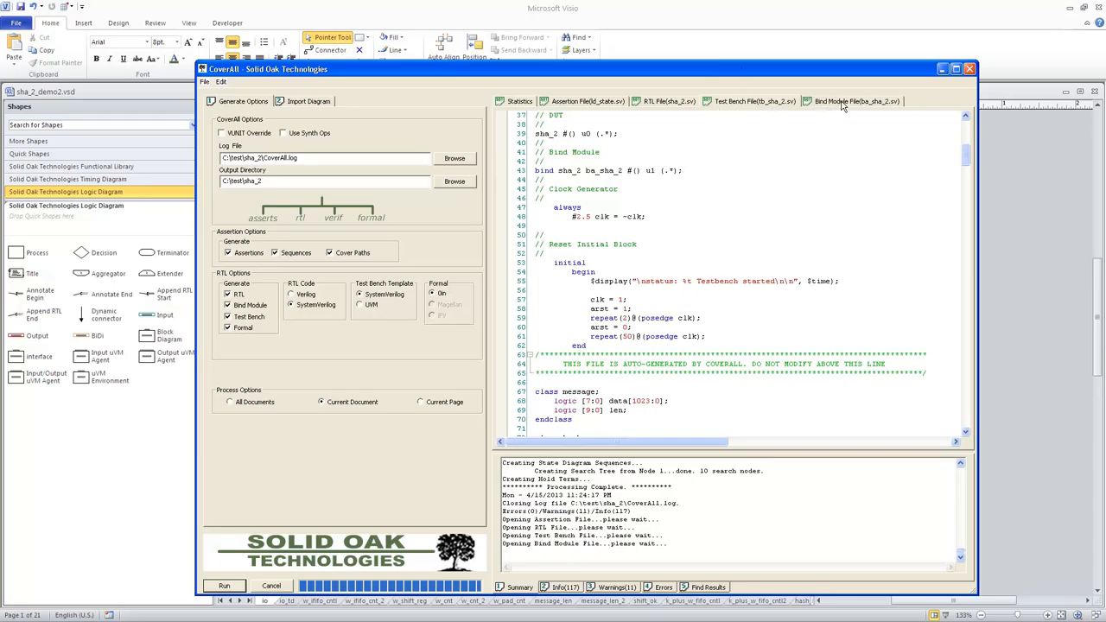
Show ba_sha_2.sv, read down to its assertion include list, then back to the top
click(855, 101)
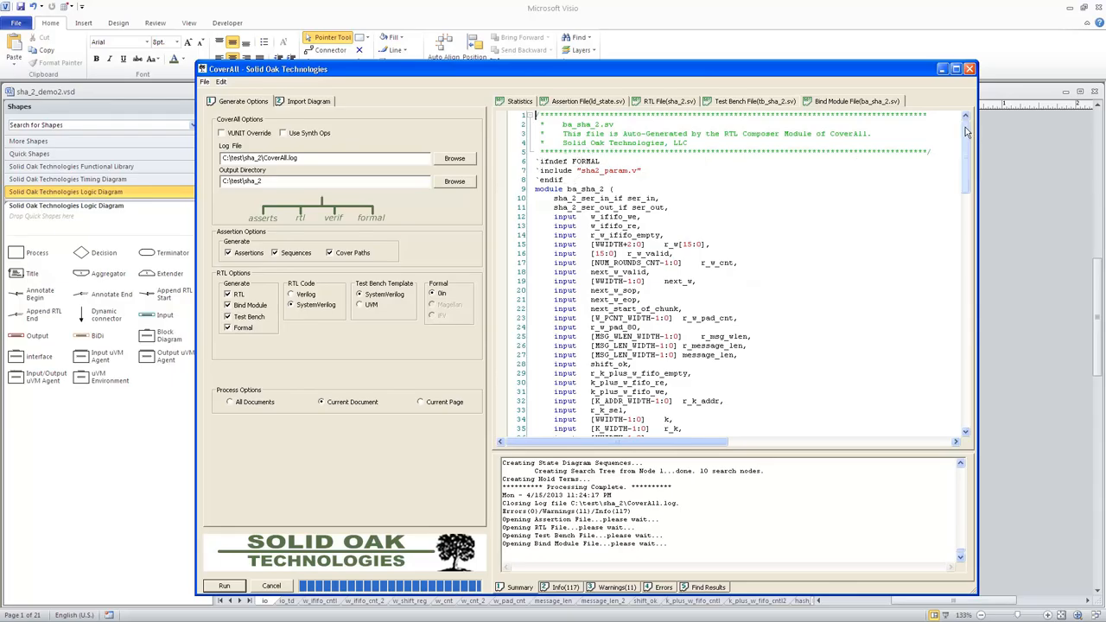
scroll(down, 3)
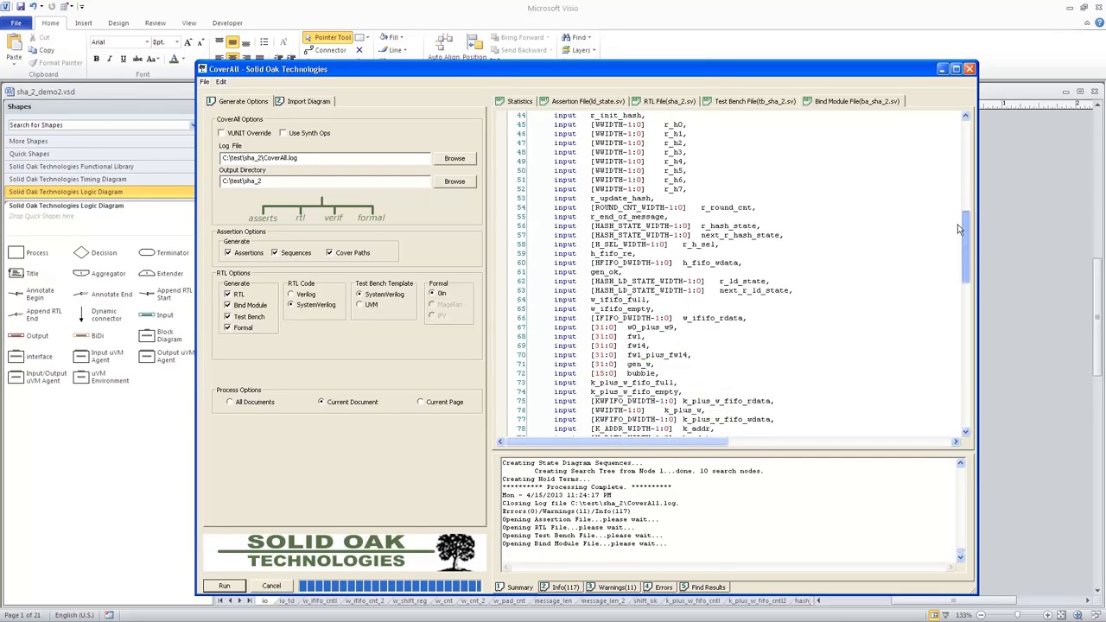
scroll(down, 3)
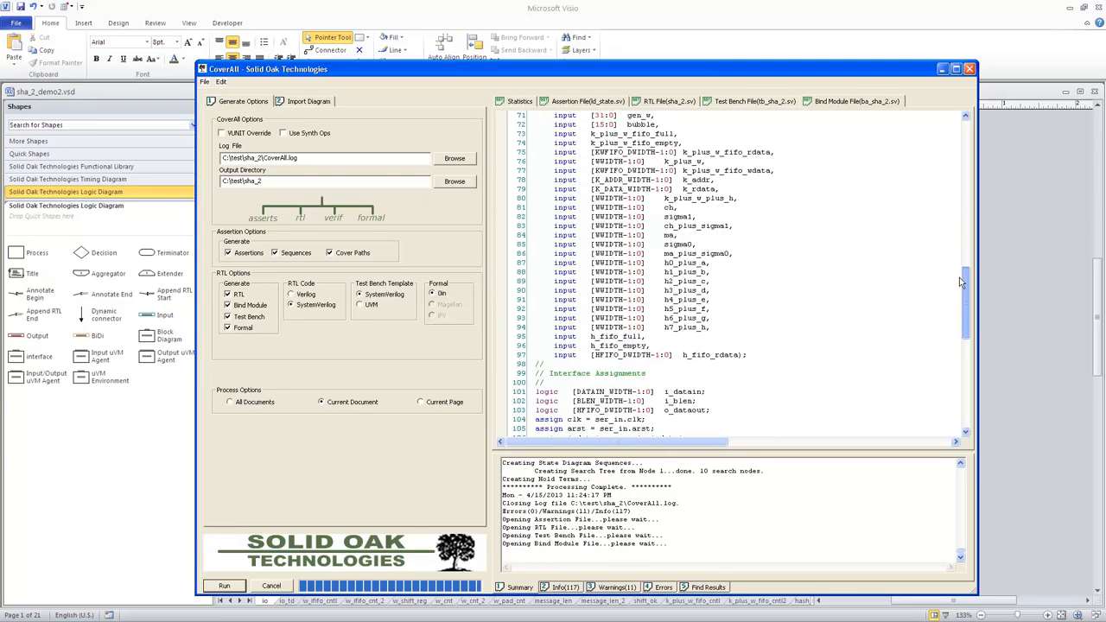
scroll(down, 3)
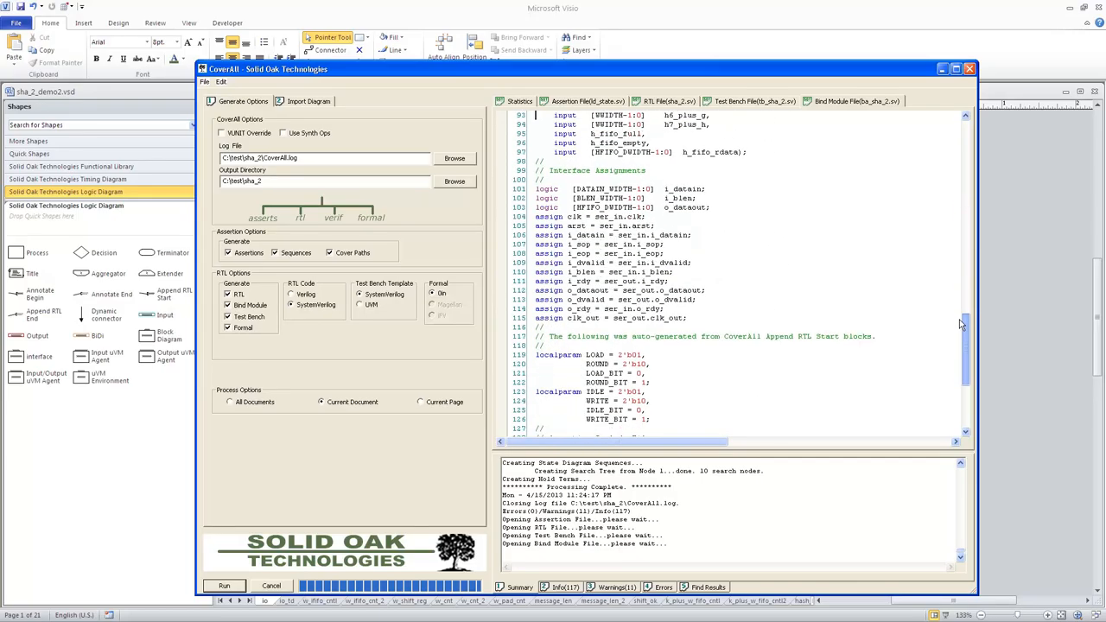
scroll(down, 3)
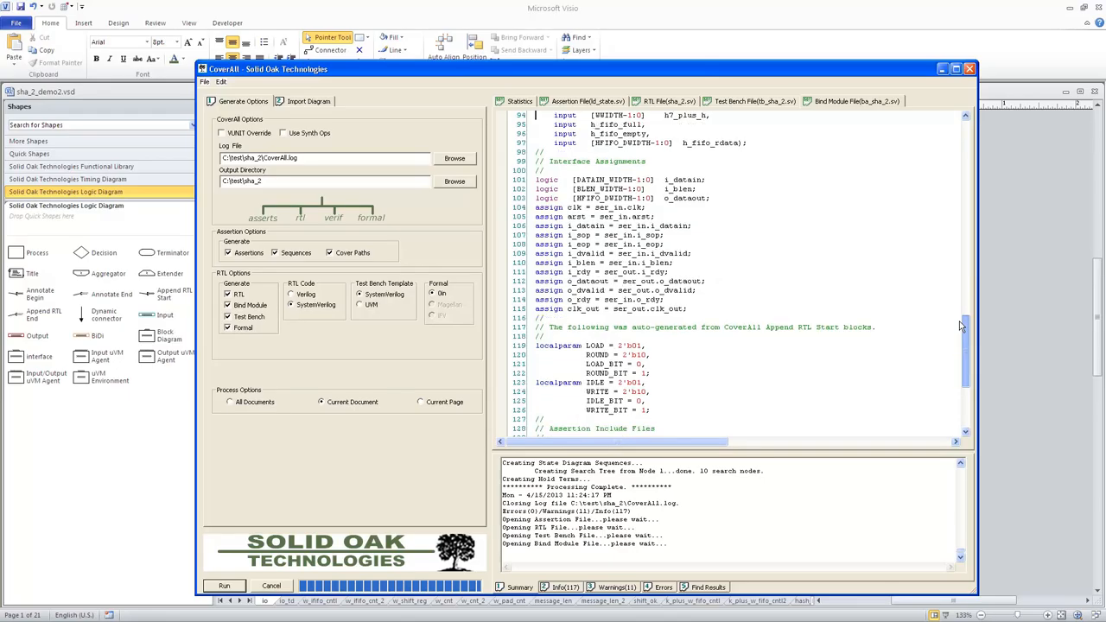
scroll(down, 3)
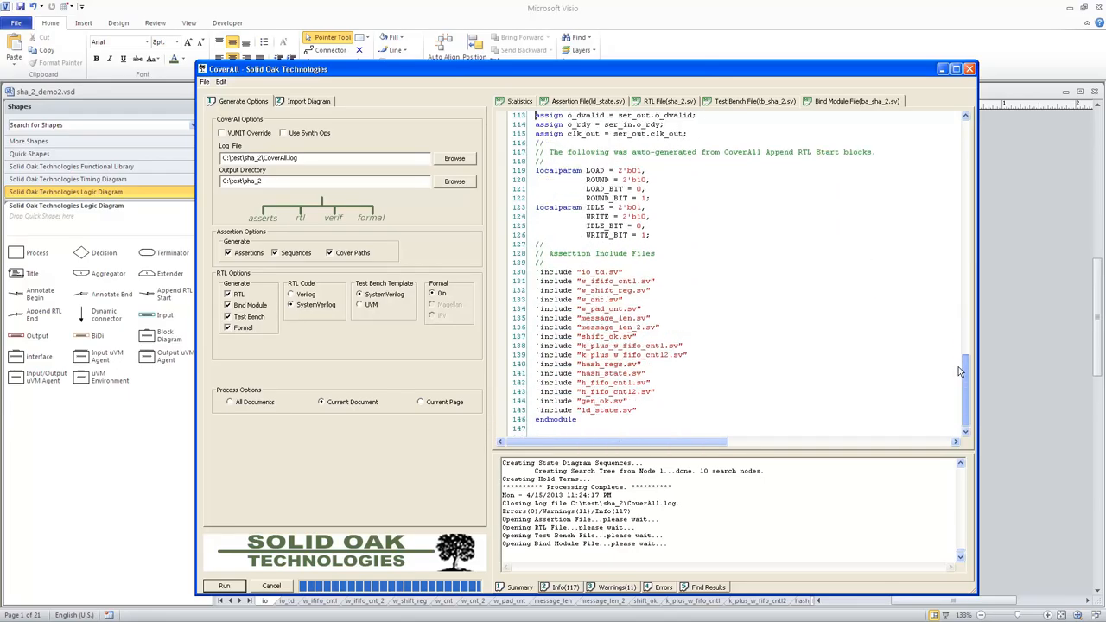
mouse_move(559, 272)
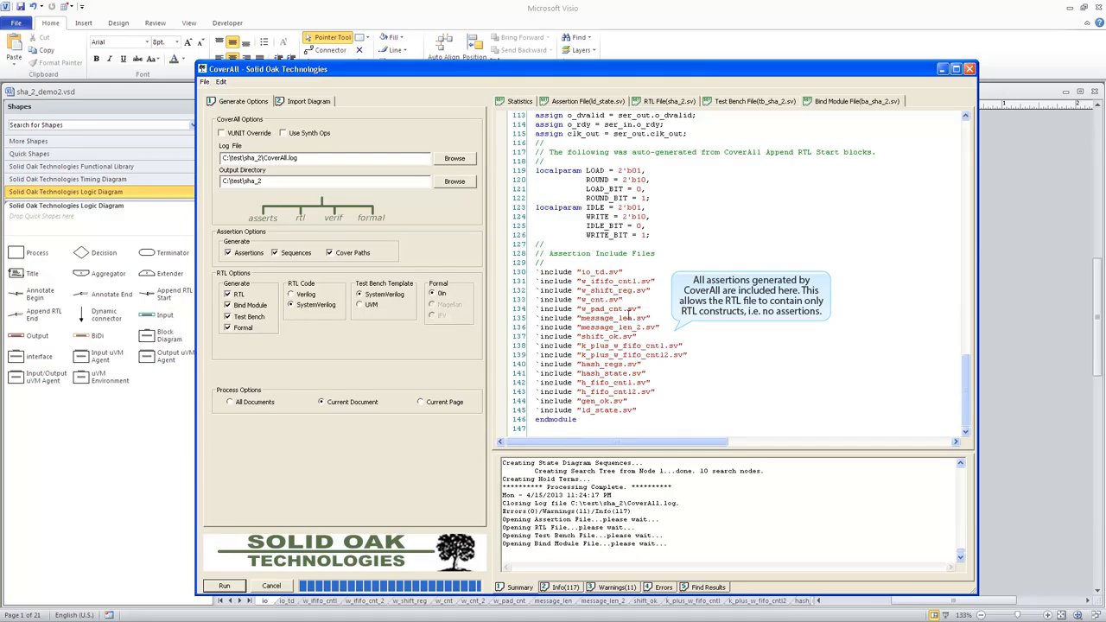
scroll(up, 3)
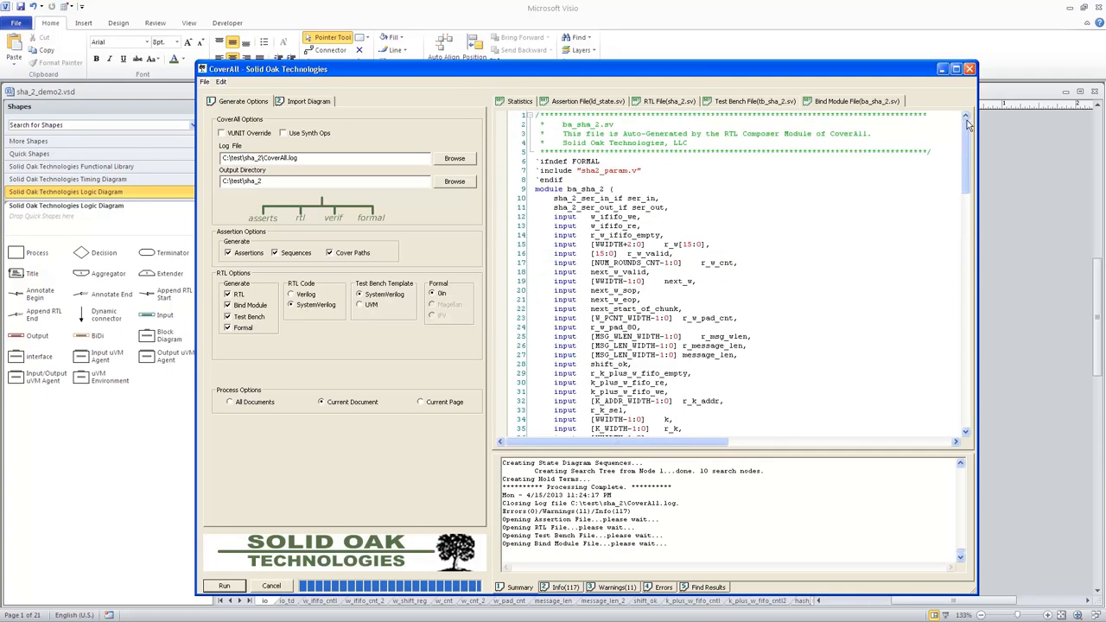
Review tb_sha_2.sv down past its auto-generated boundary to the user-added message and hash classes
click(754, 101)
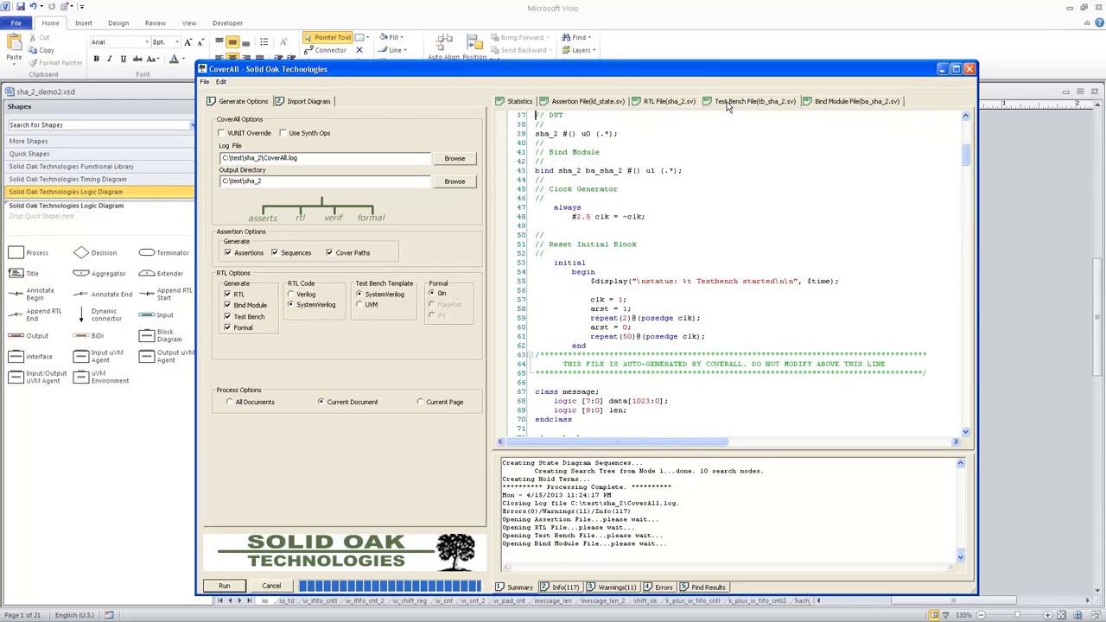
mouse_move(682, 371)
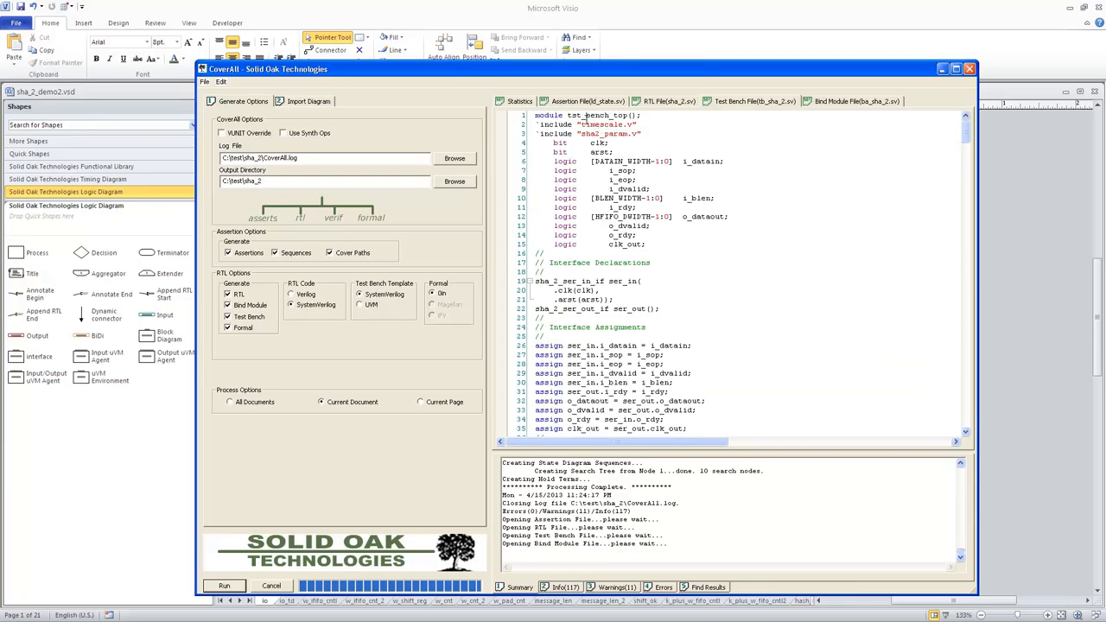
scroll(down, 3)
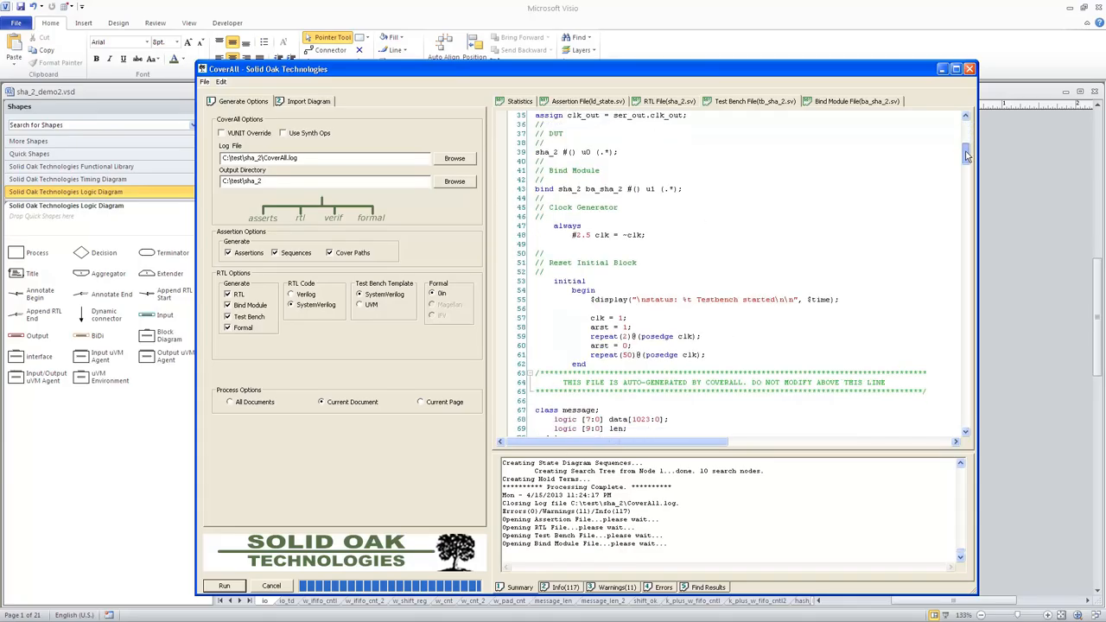
scroll(down, 3)
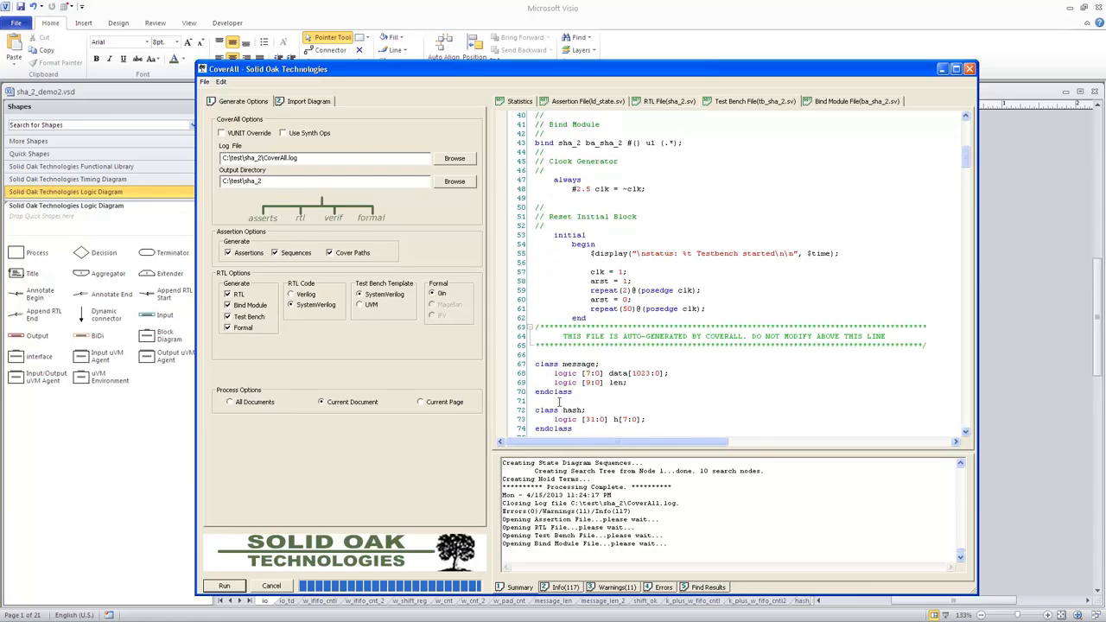
scroll(down, 3)
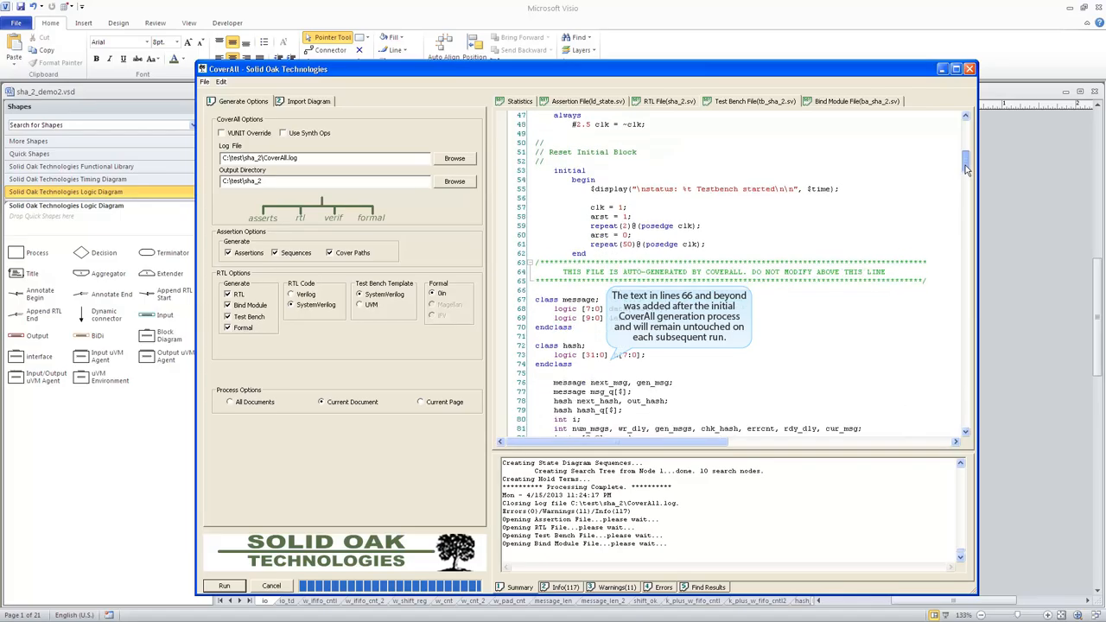
scroll(down, 3)
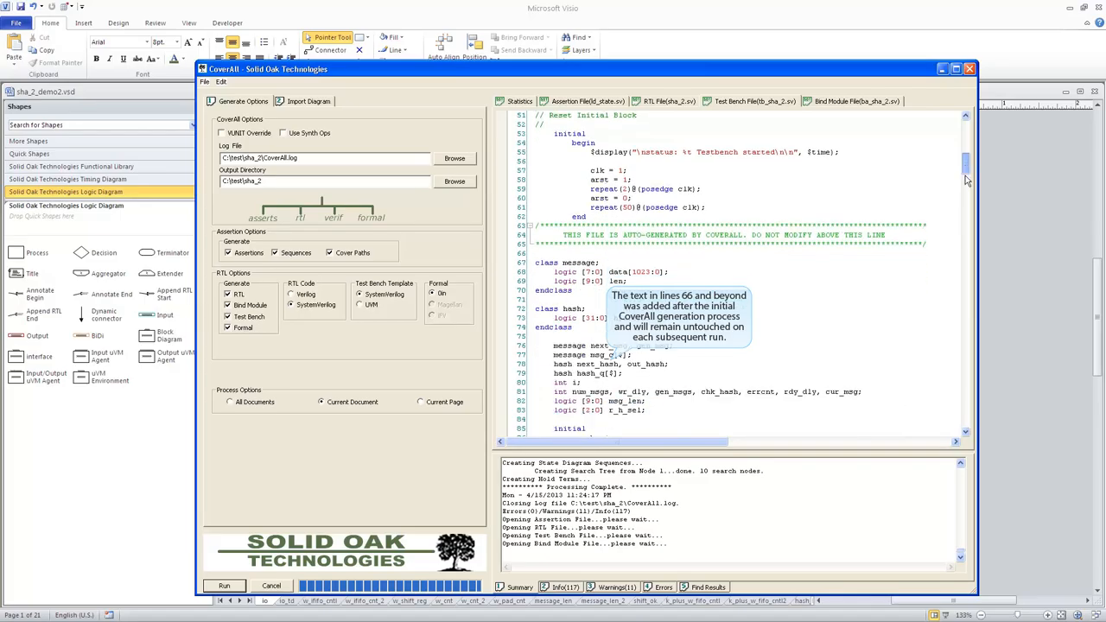
scroll(up, 3)
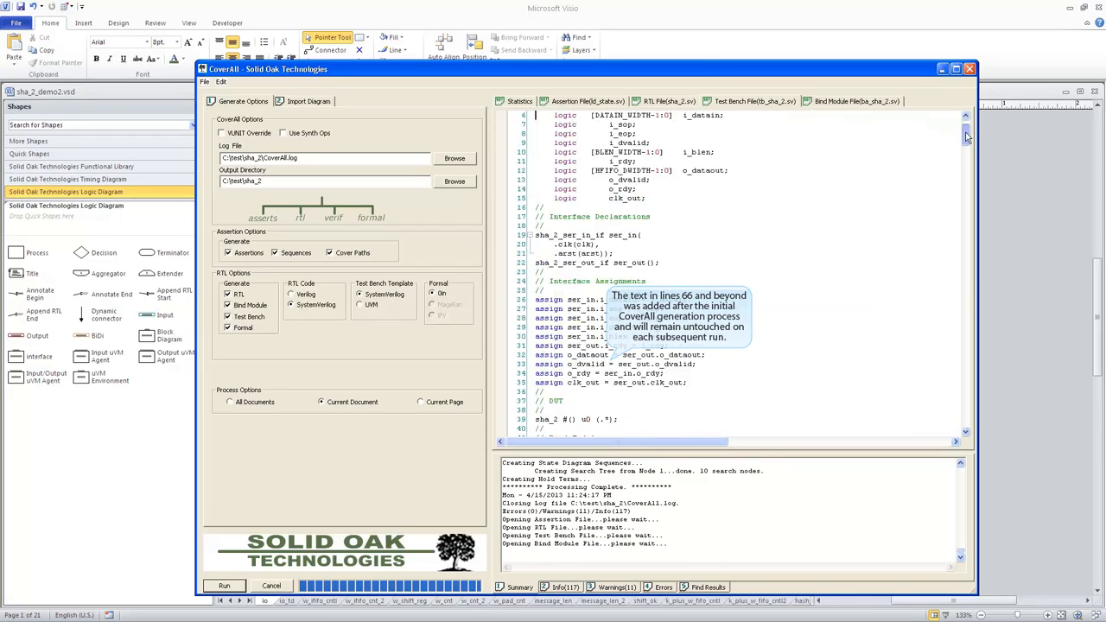
scroll(up, 3)
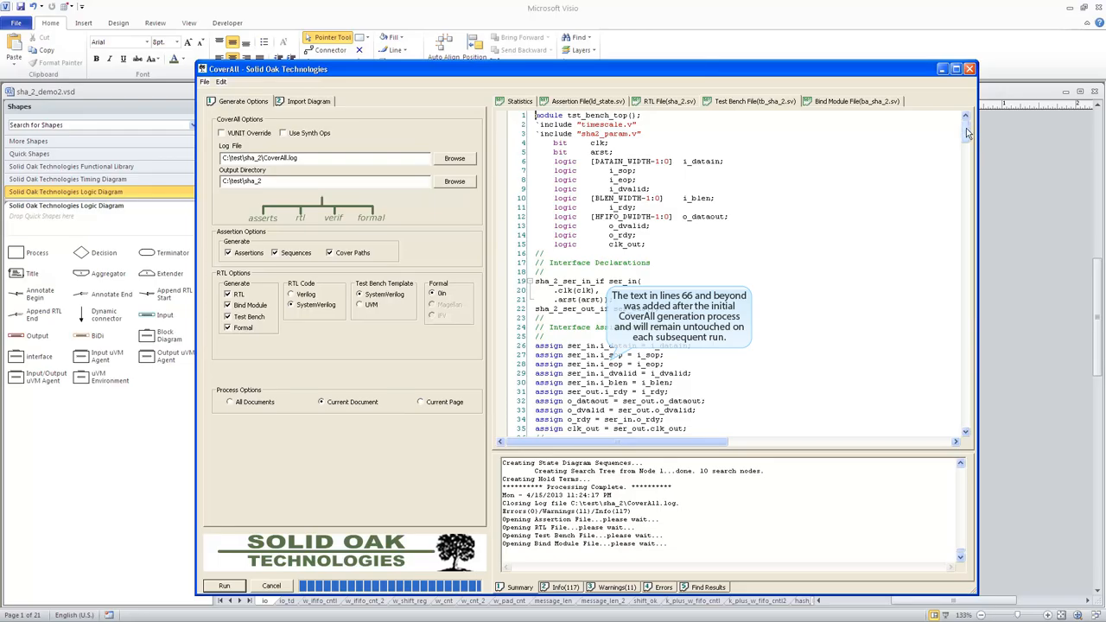
scroll(down, 3)
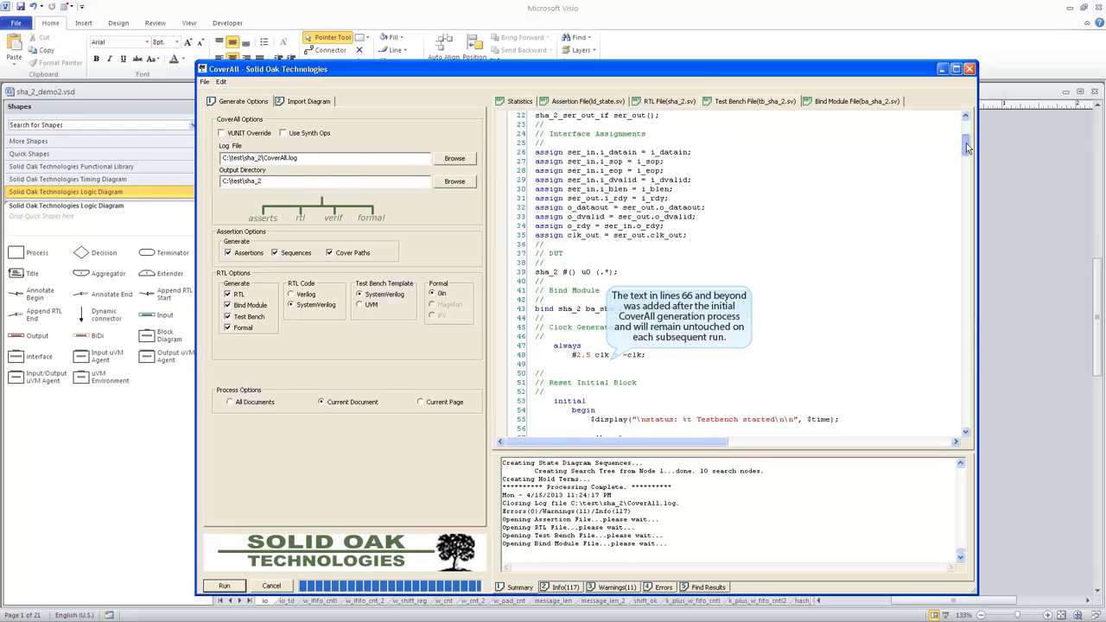
scroll(down, 3)
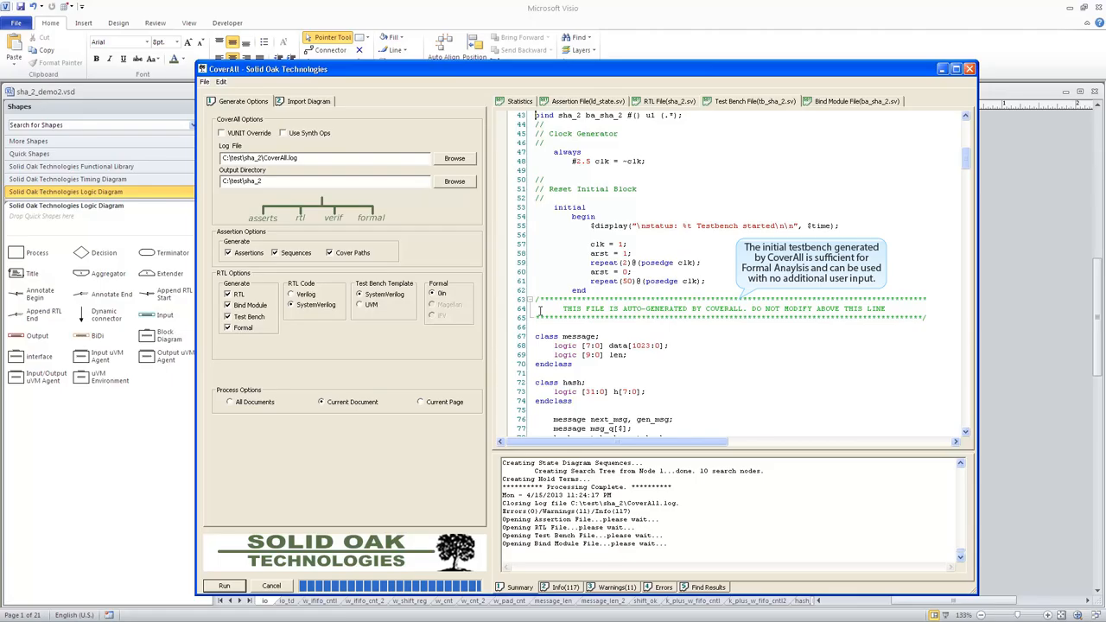
mouse_move(432, 288)
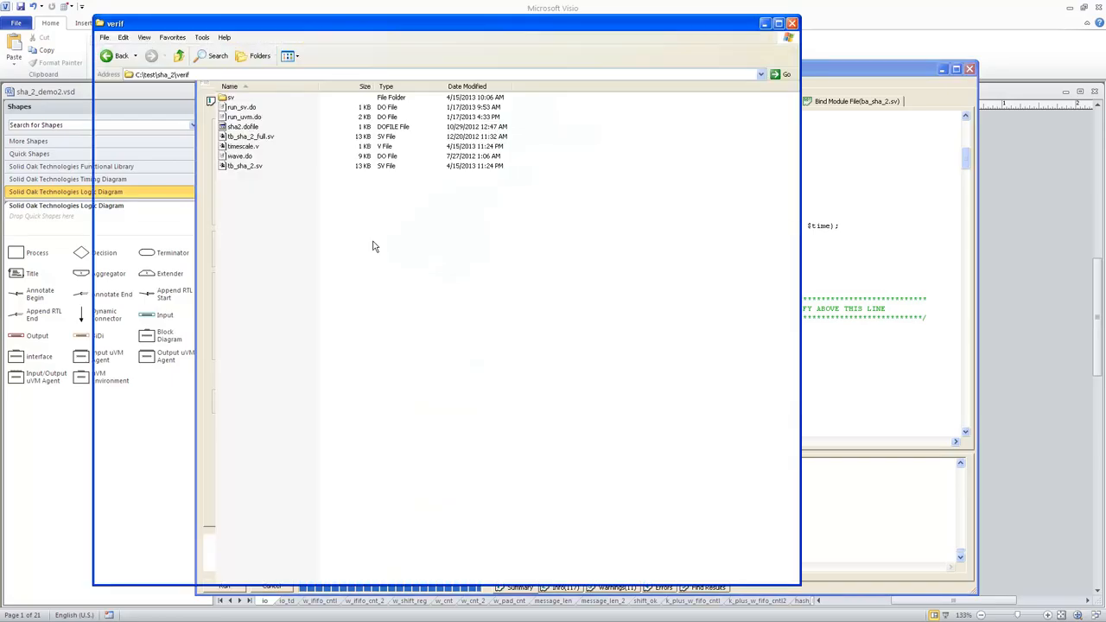
Open verif's timescale.v in GVim to check its 1ns/10ps timescale, then close it
click(260, 55)
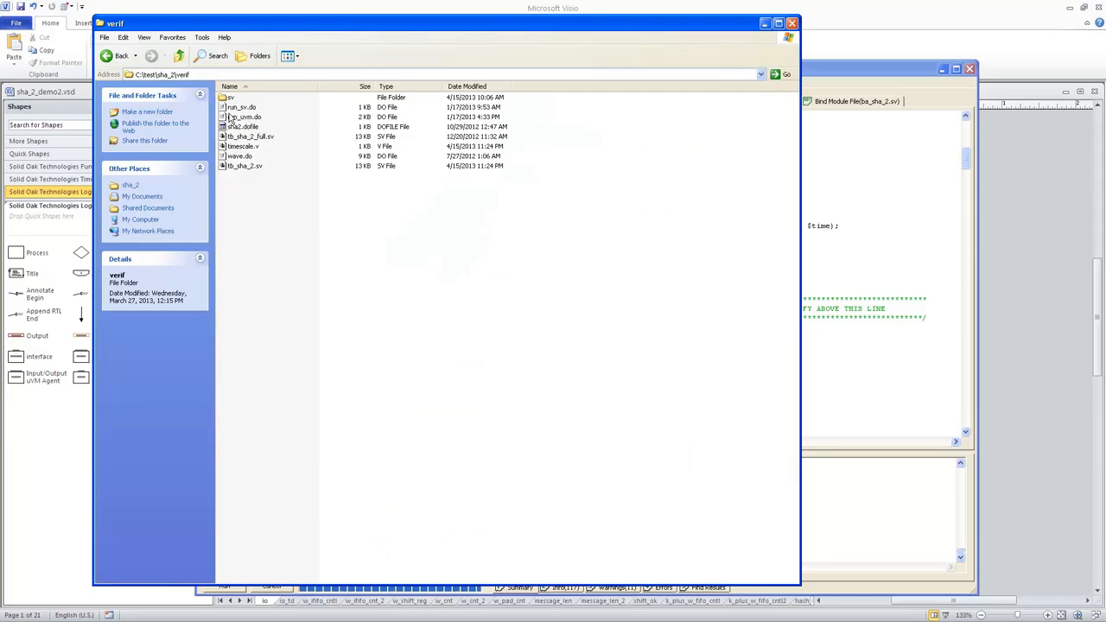
mouse_move(268, 124)
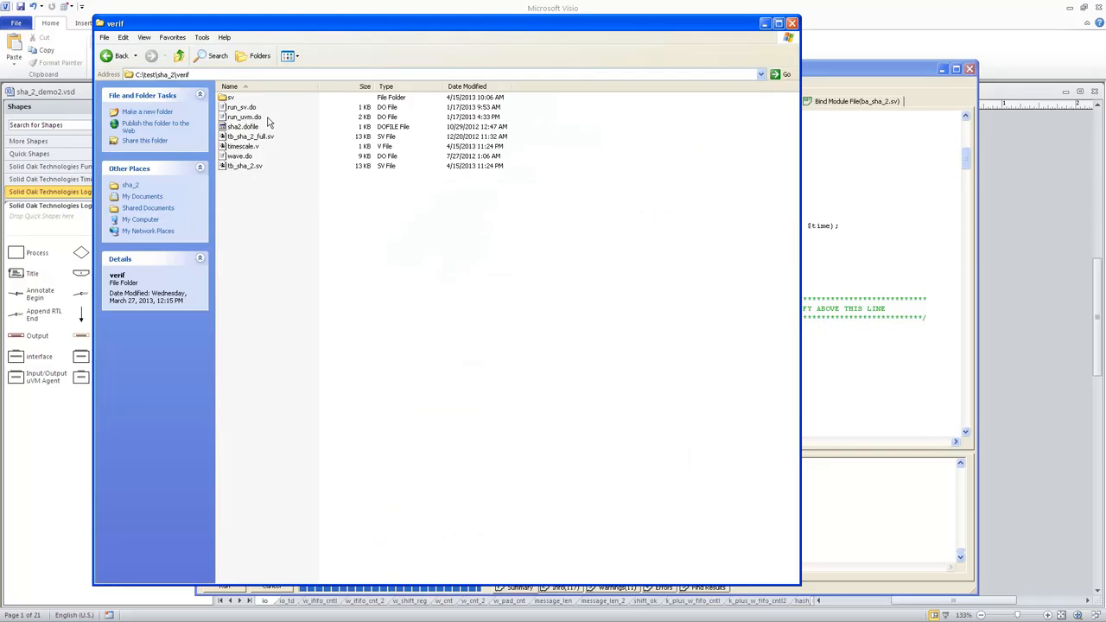
mouse_move(253, 126)
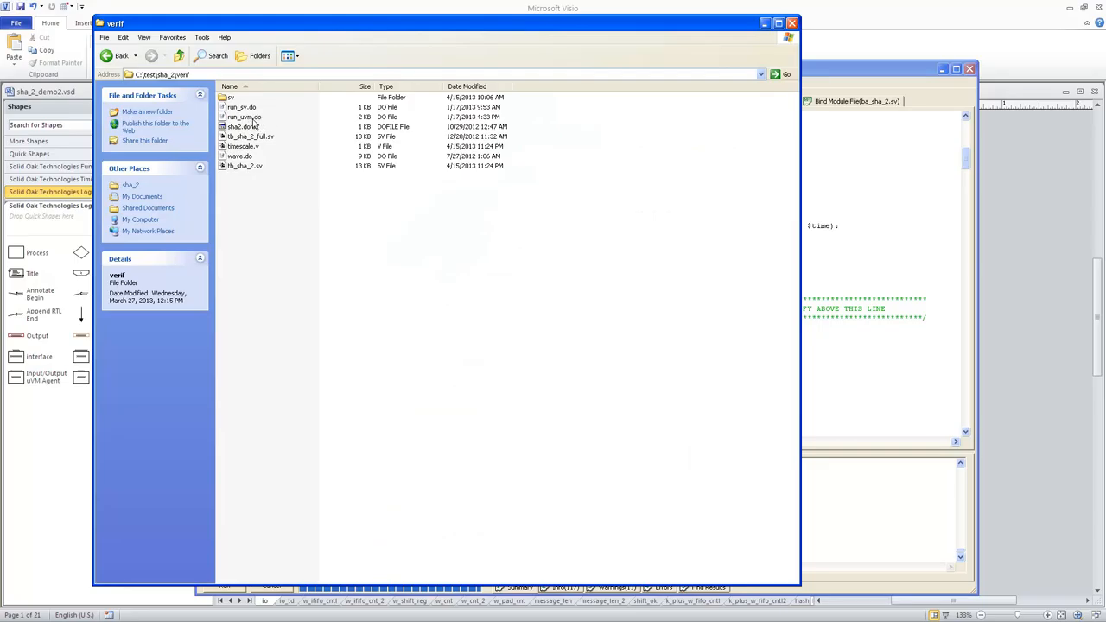
mouse_move(259, 126)
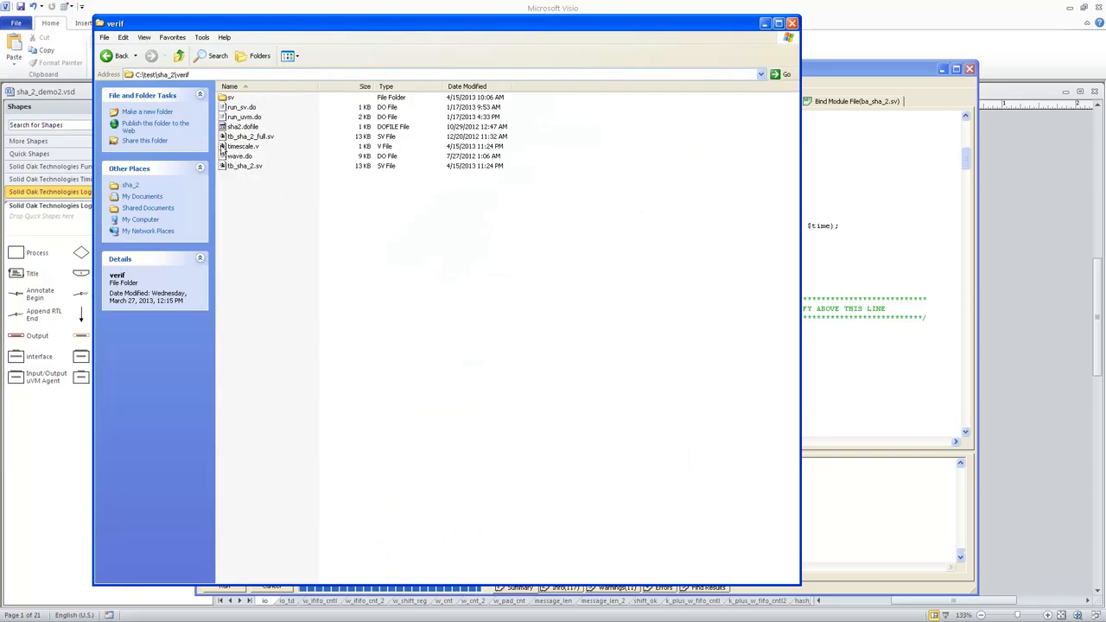
click(242, 146)
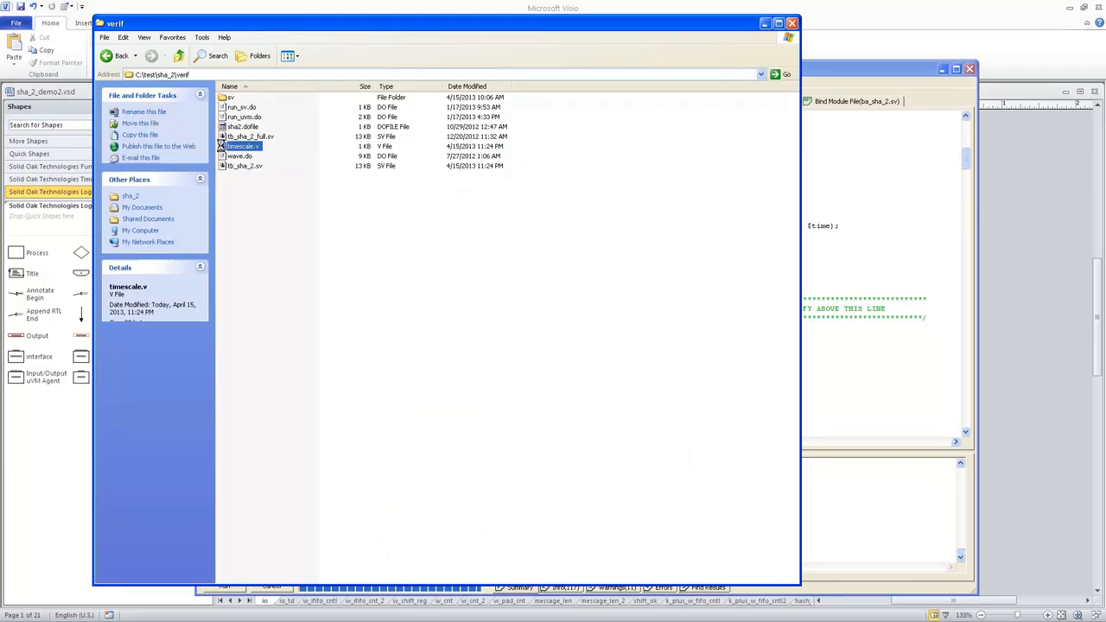
double_click(244, 146)
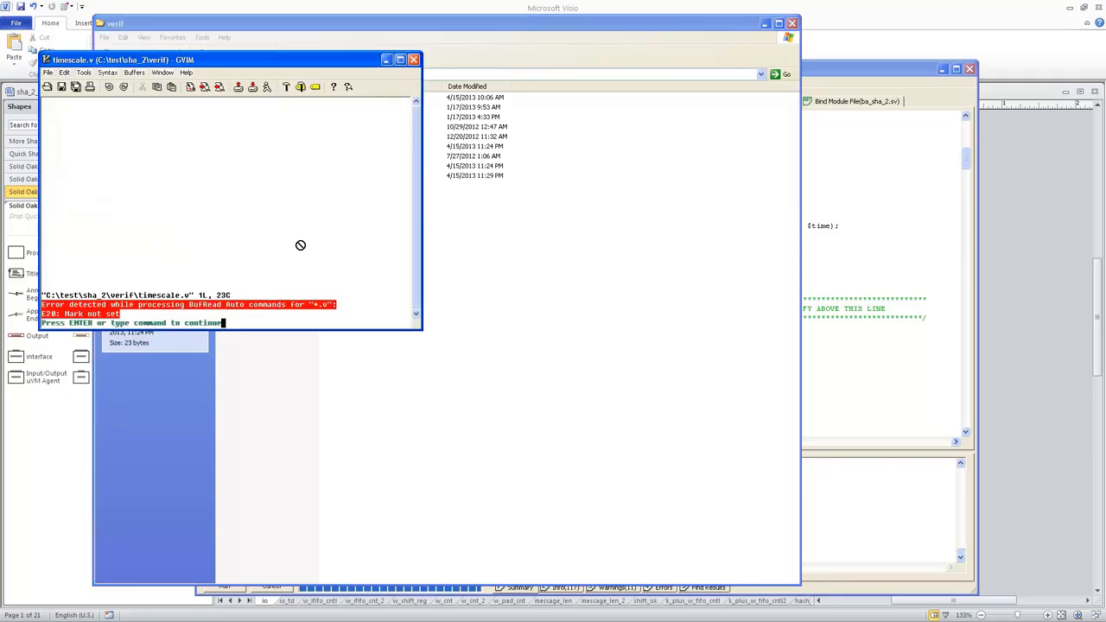
key(Return)
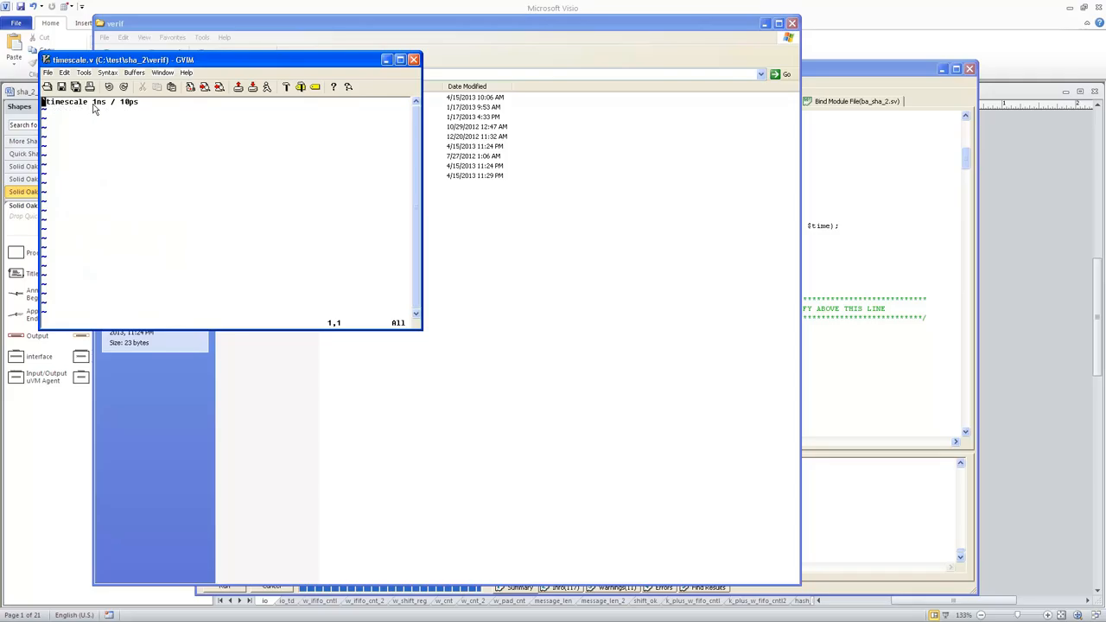
mouse_move(361, 82)
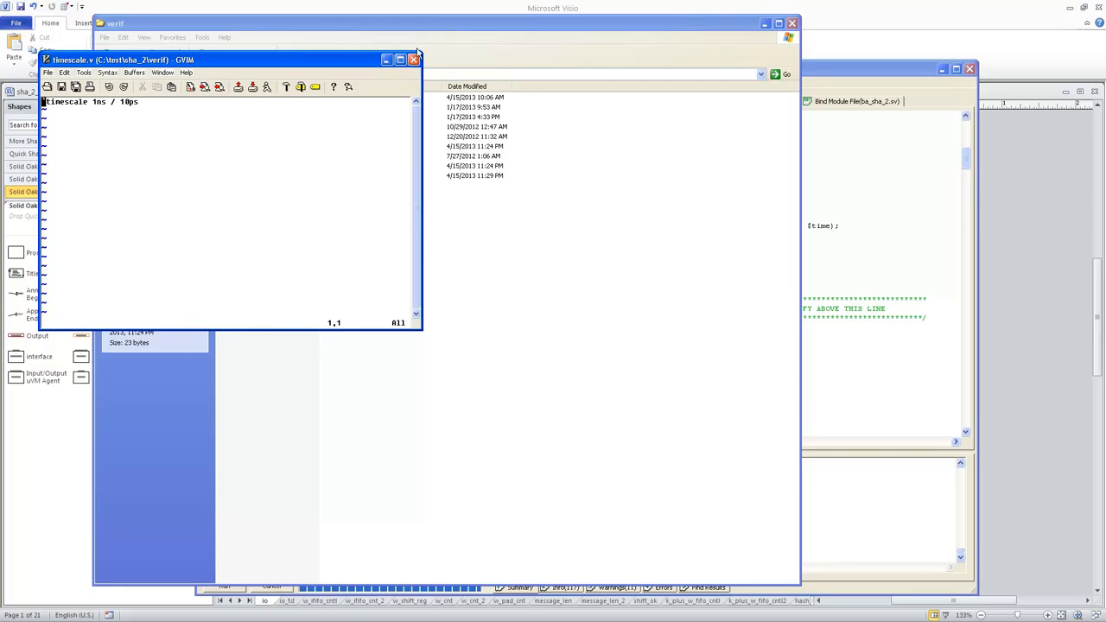
click(414, 58)
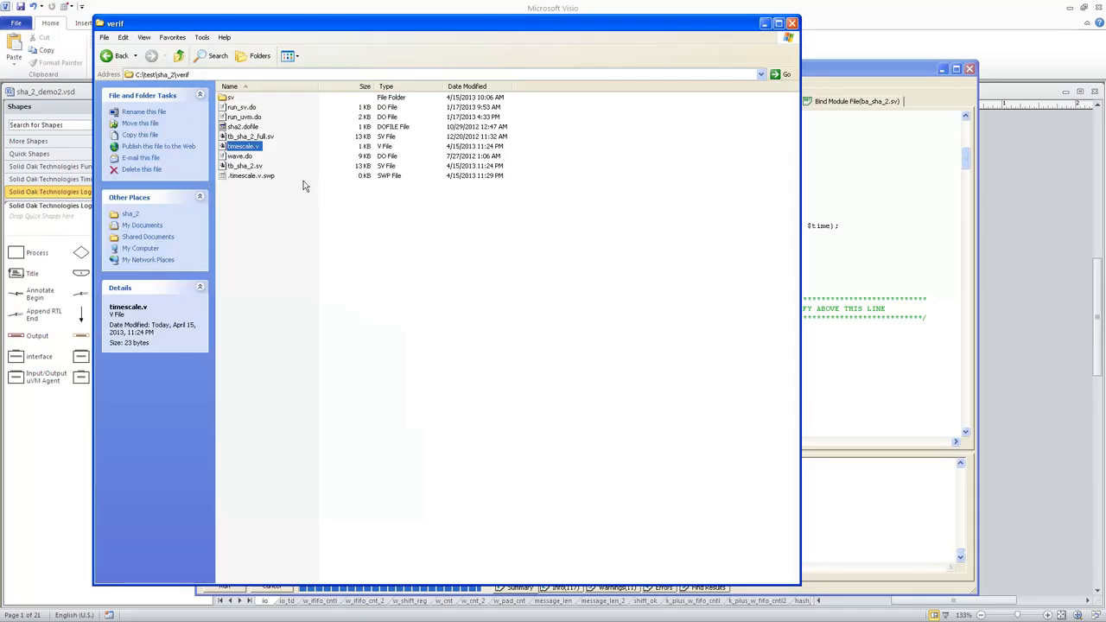
mouse_move(258, 117)
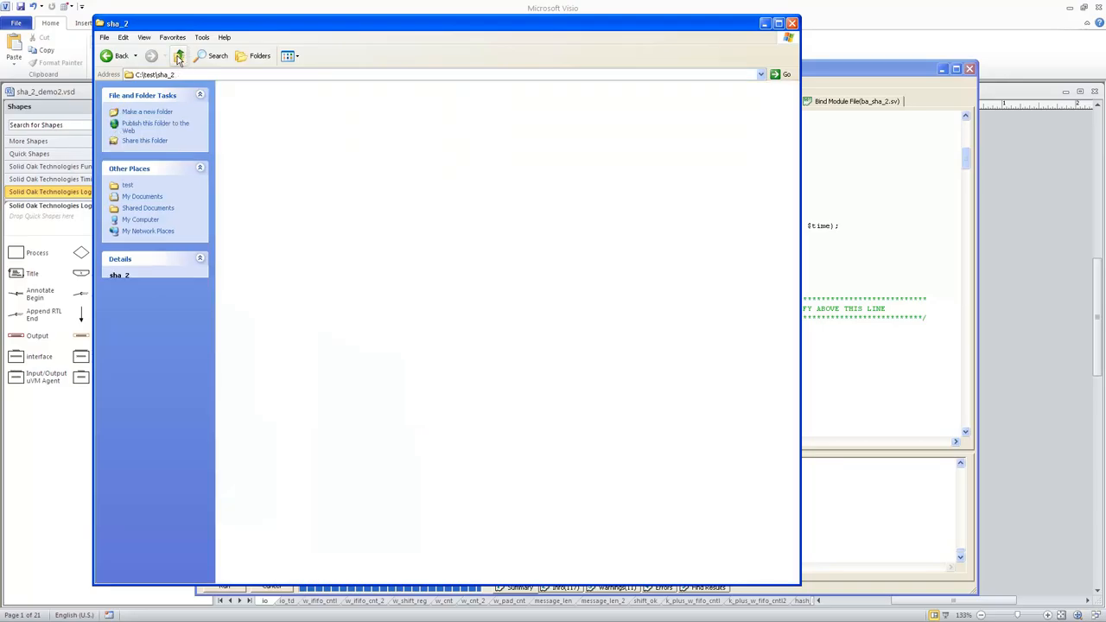
click(179, 55)
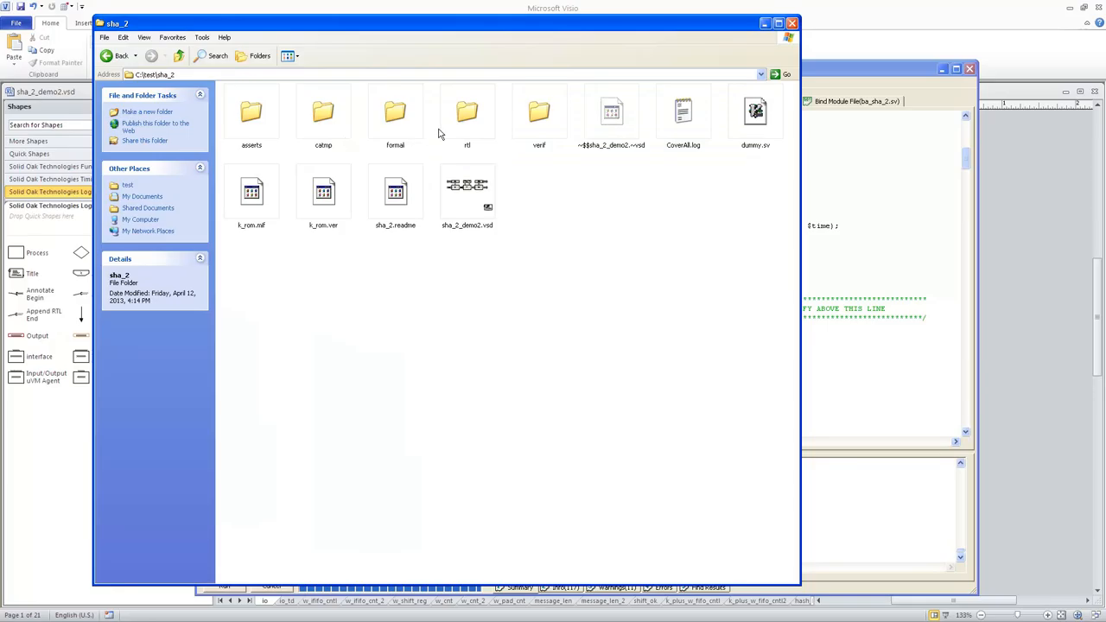
double_click(466, 116)
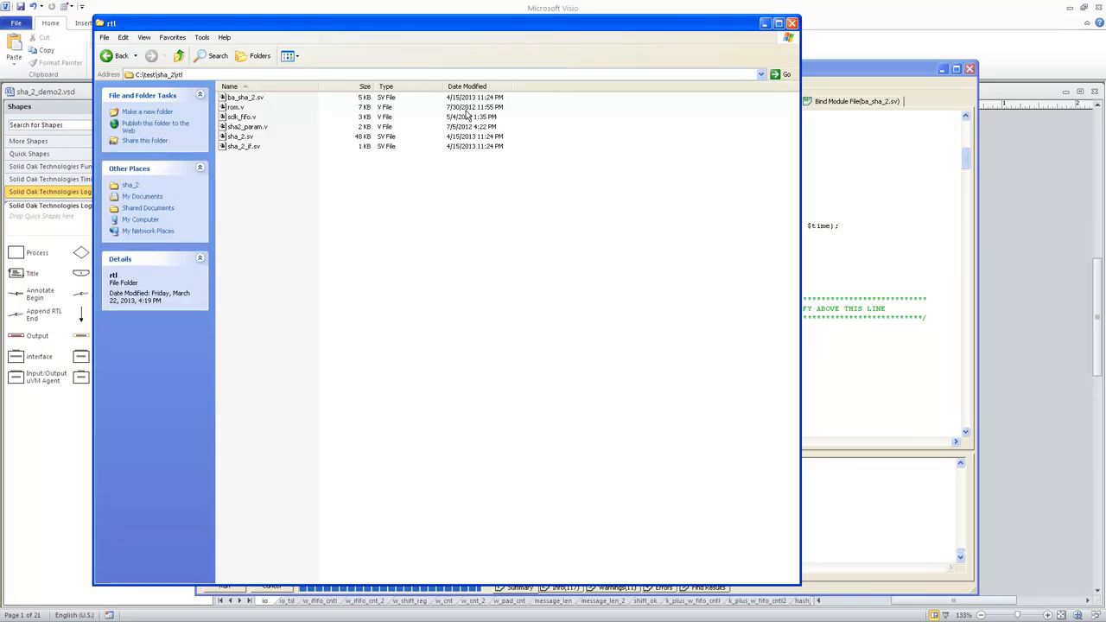
mouse_move(243, 146)
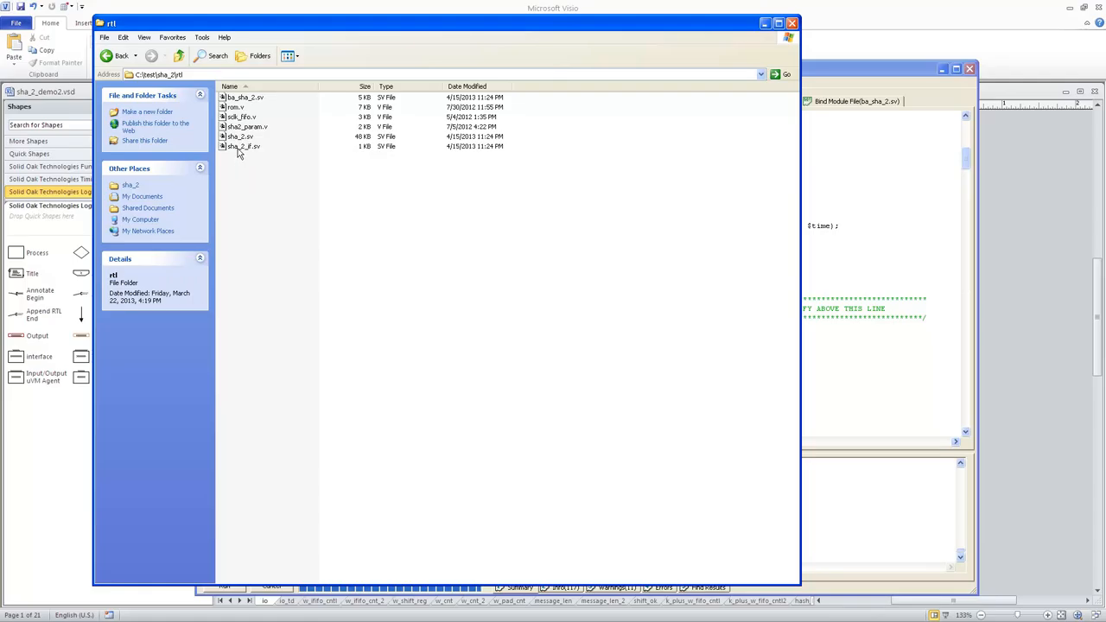
mouse_move(466, 142)
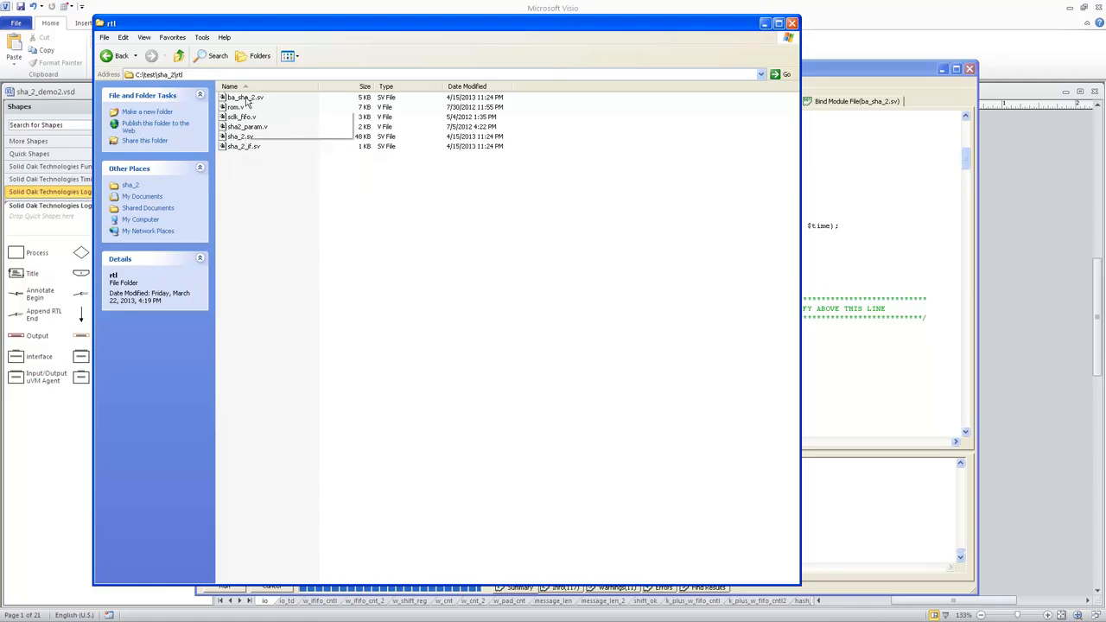
click(179, 55)
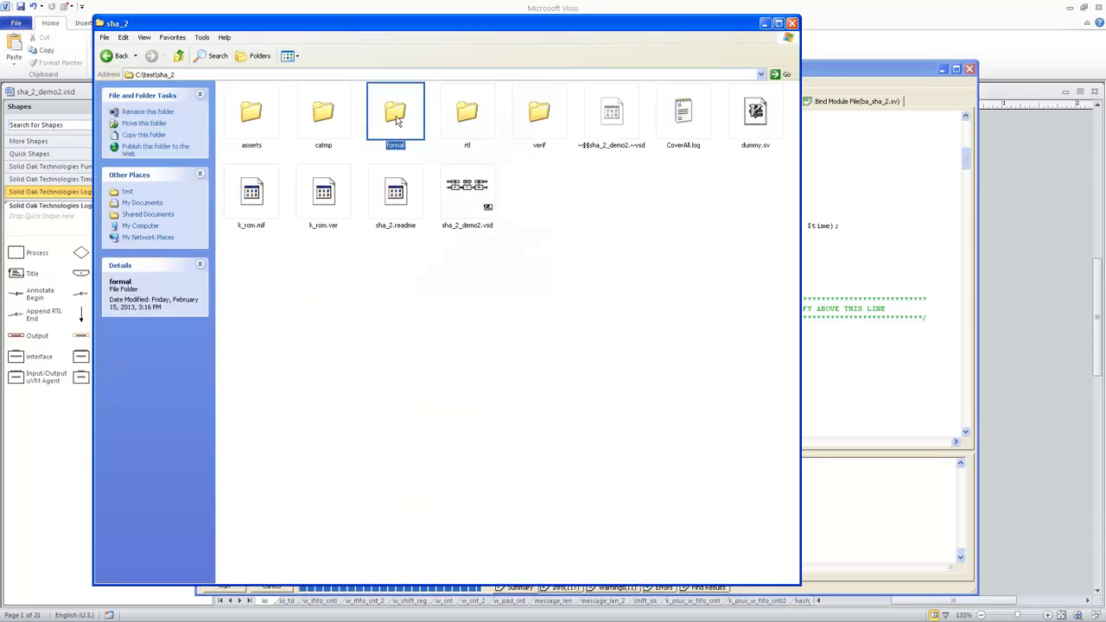
Enter the formal folder and open the context menu for the run_0in_sha_2 script
double_click(395, 113)
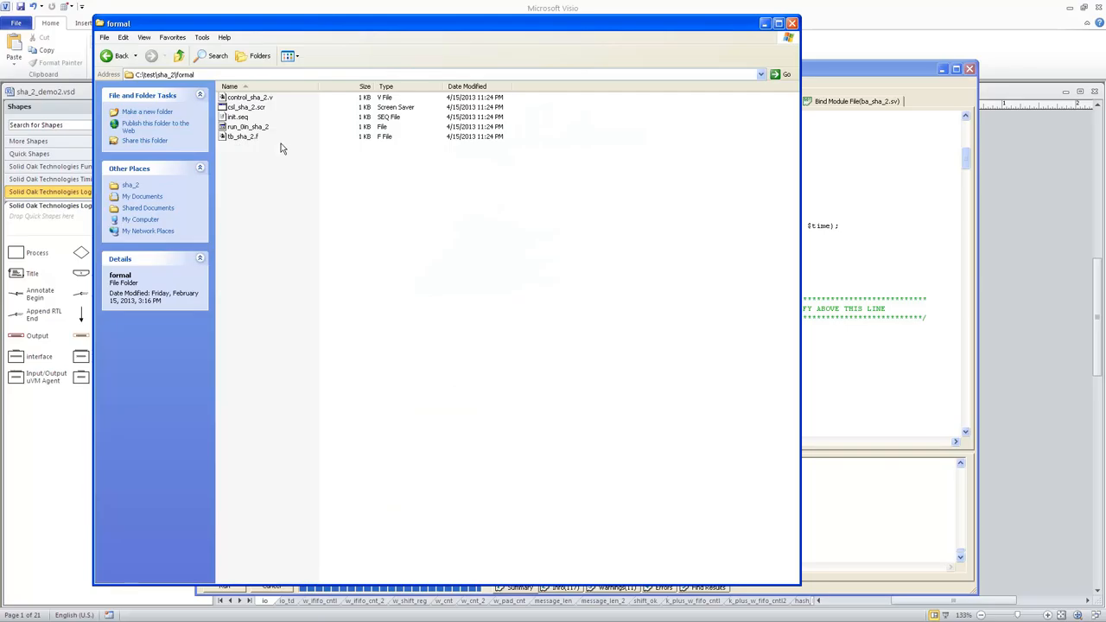
mouse_move(239, 116)
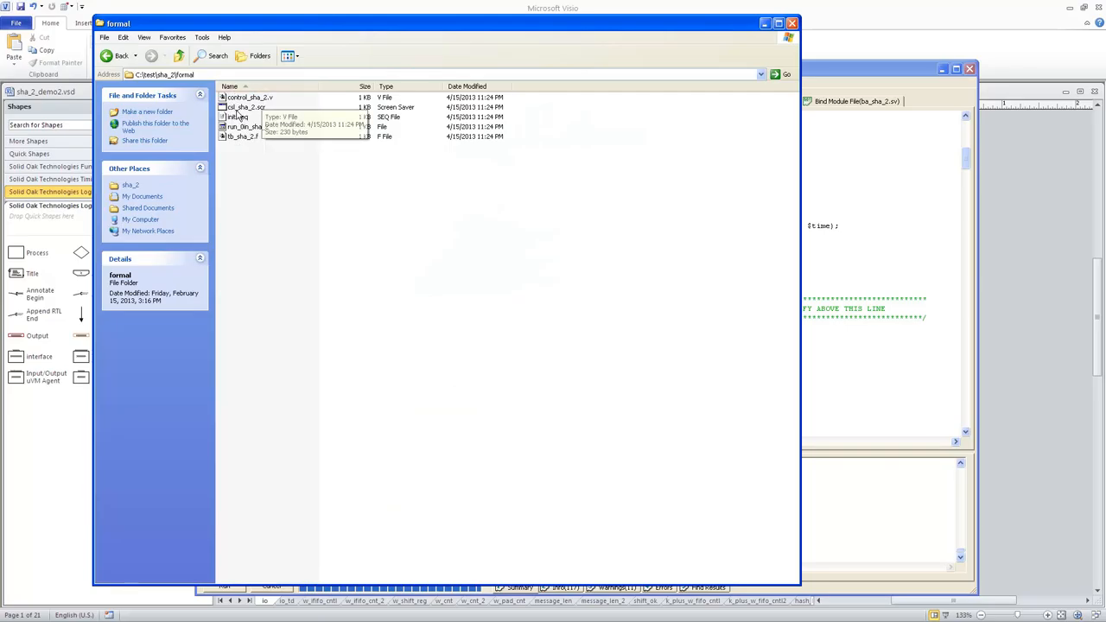
mouse_move(285, 127)
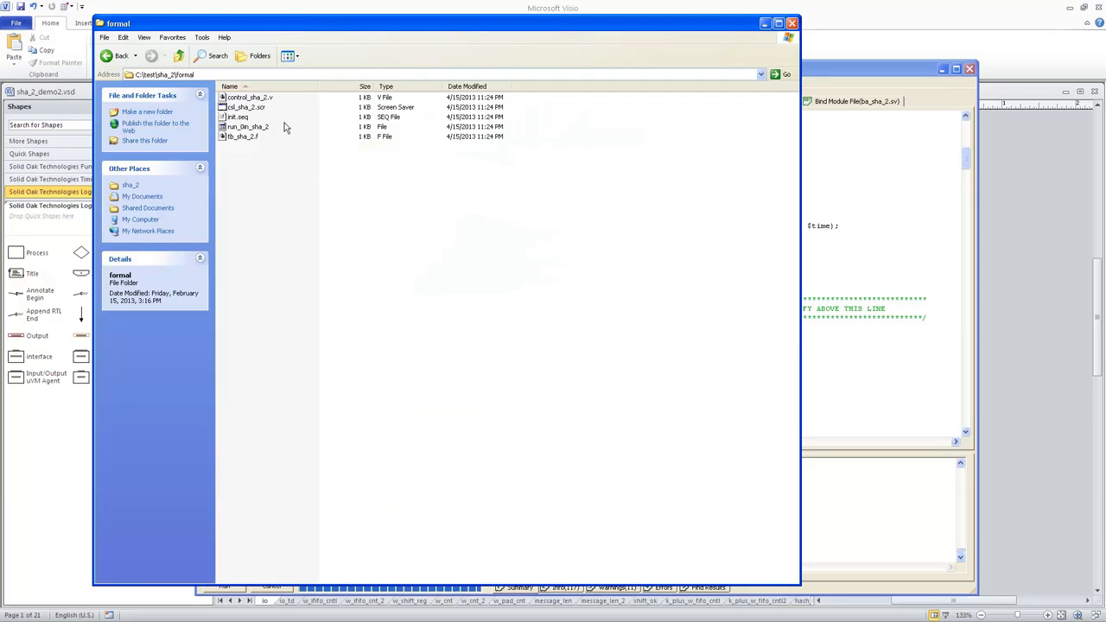
mouse_move(244, 136)
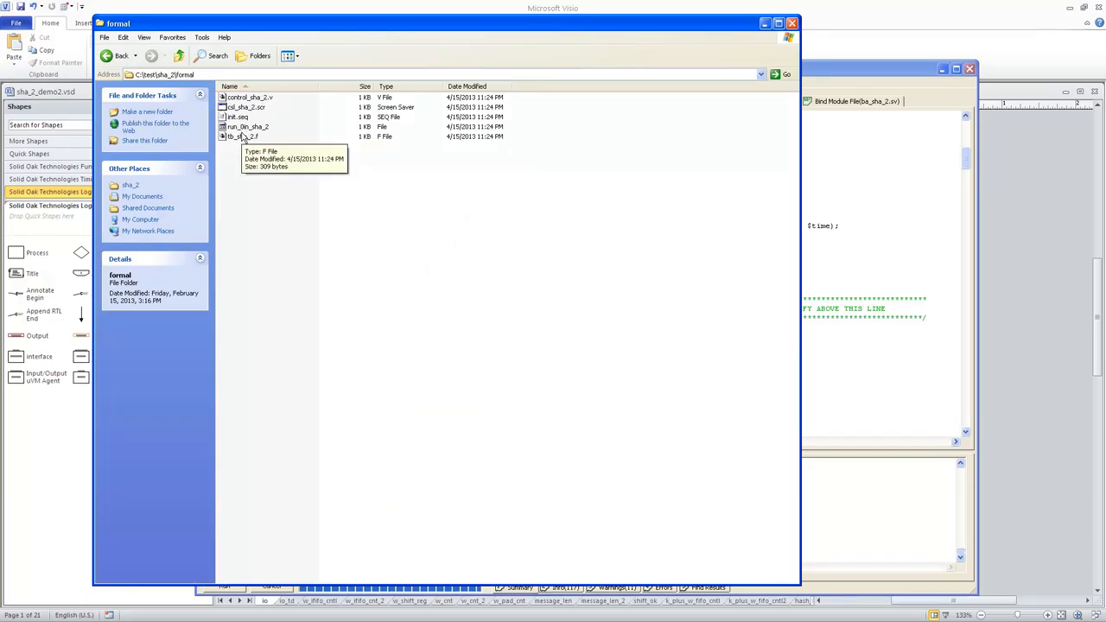
mouse_move(256, 144)
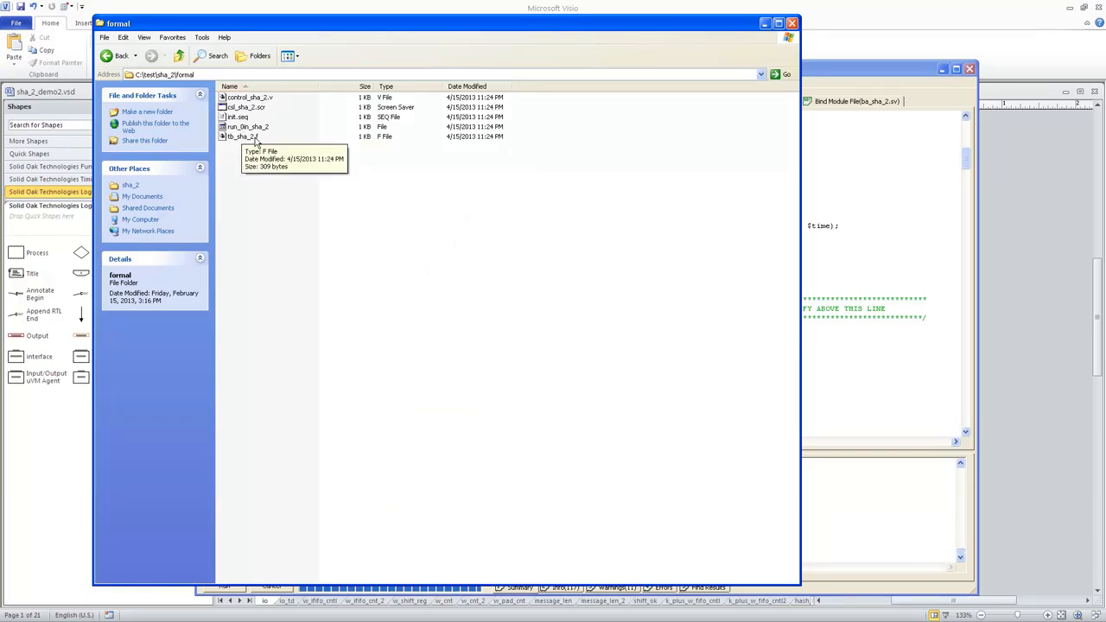
click(246, 126)
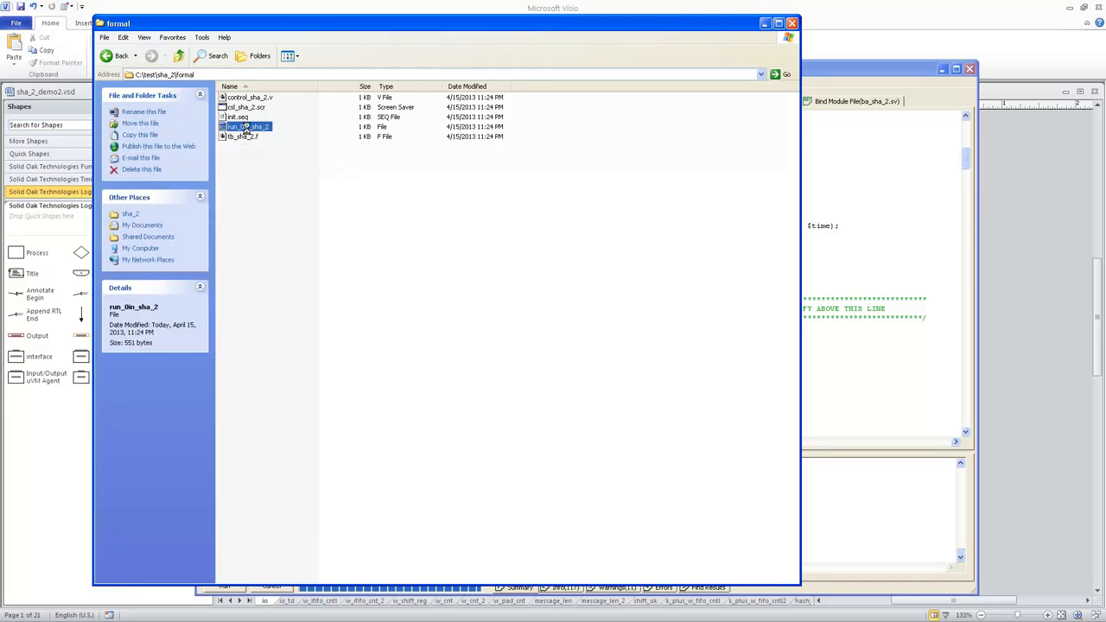
right_click(248, 127)
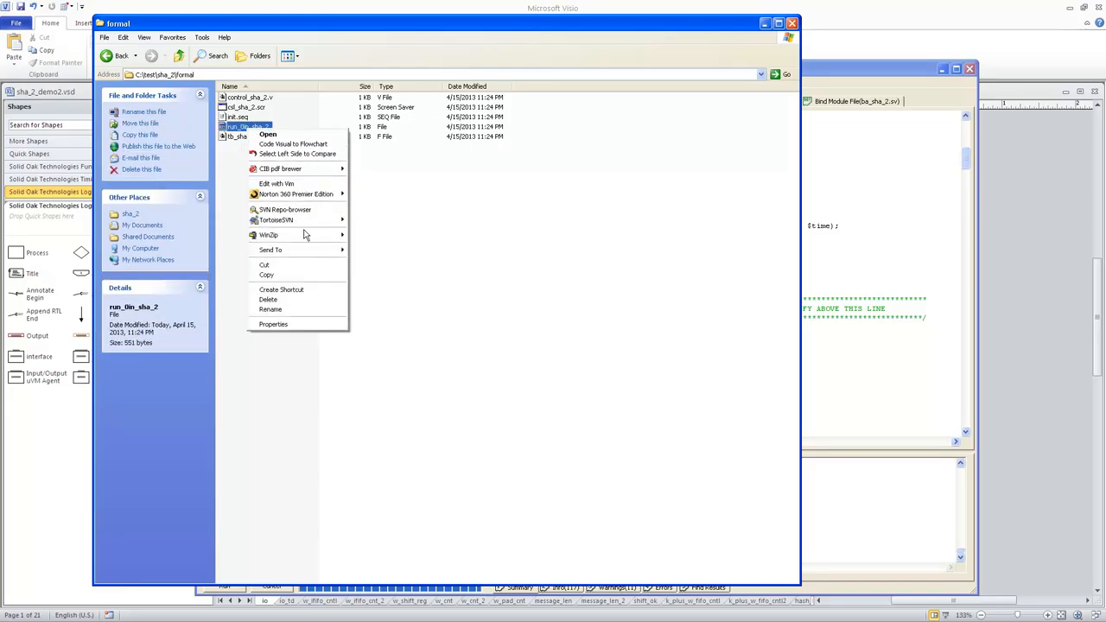
Open run_0in_sha_2 in GVim via Edit with Vim to see its 0in_prove and 0in_confirm commands
click(277, 183)
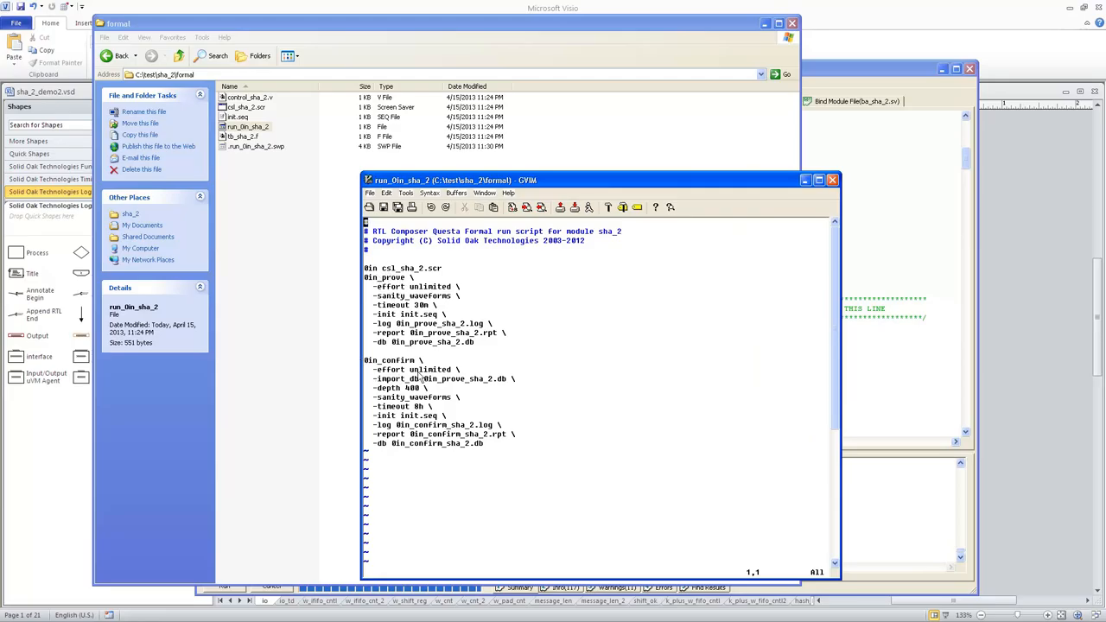
mouse_move(408, 276)
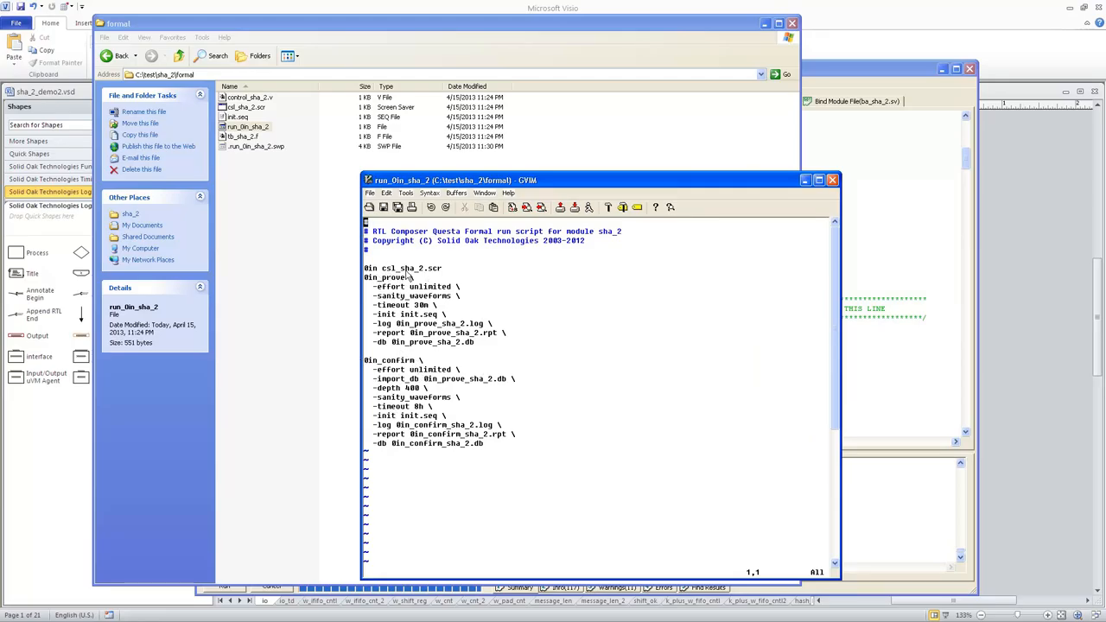
mouse_move(467, 403)
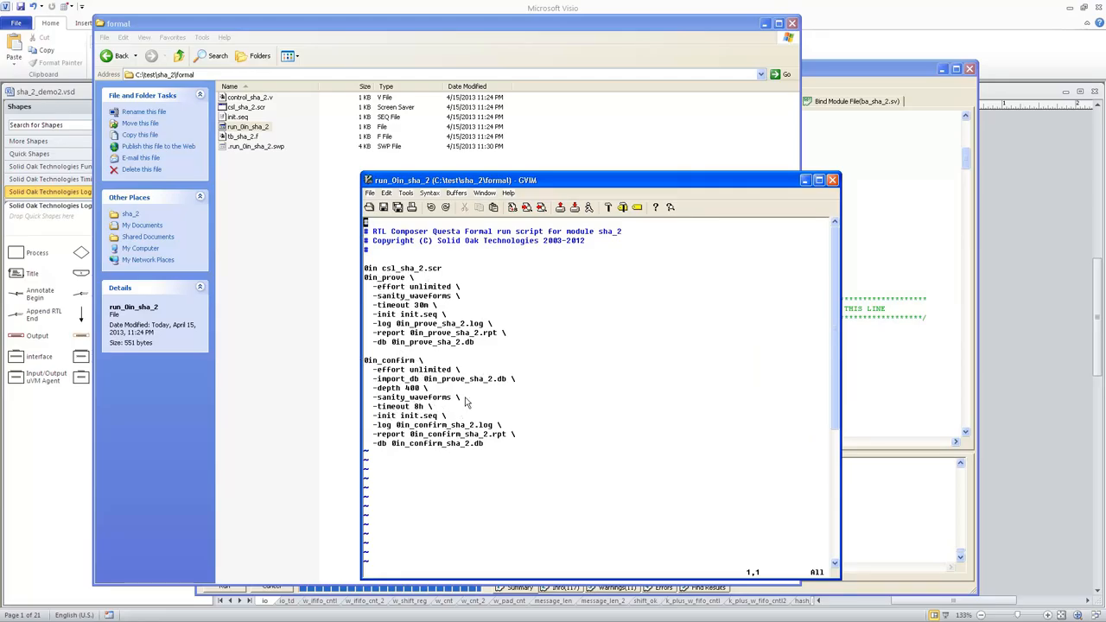